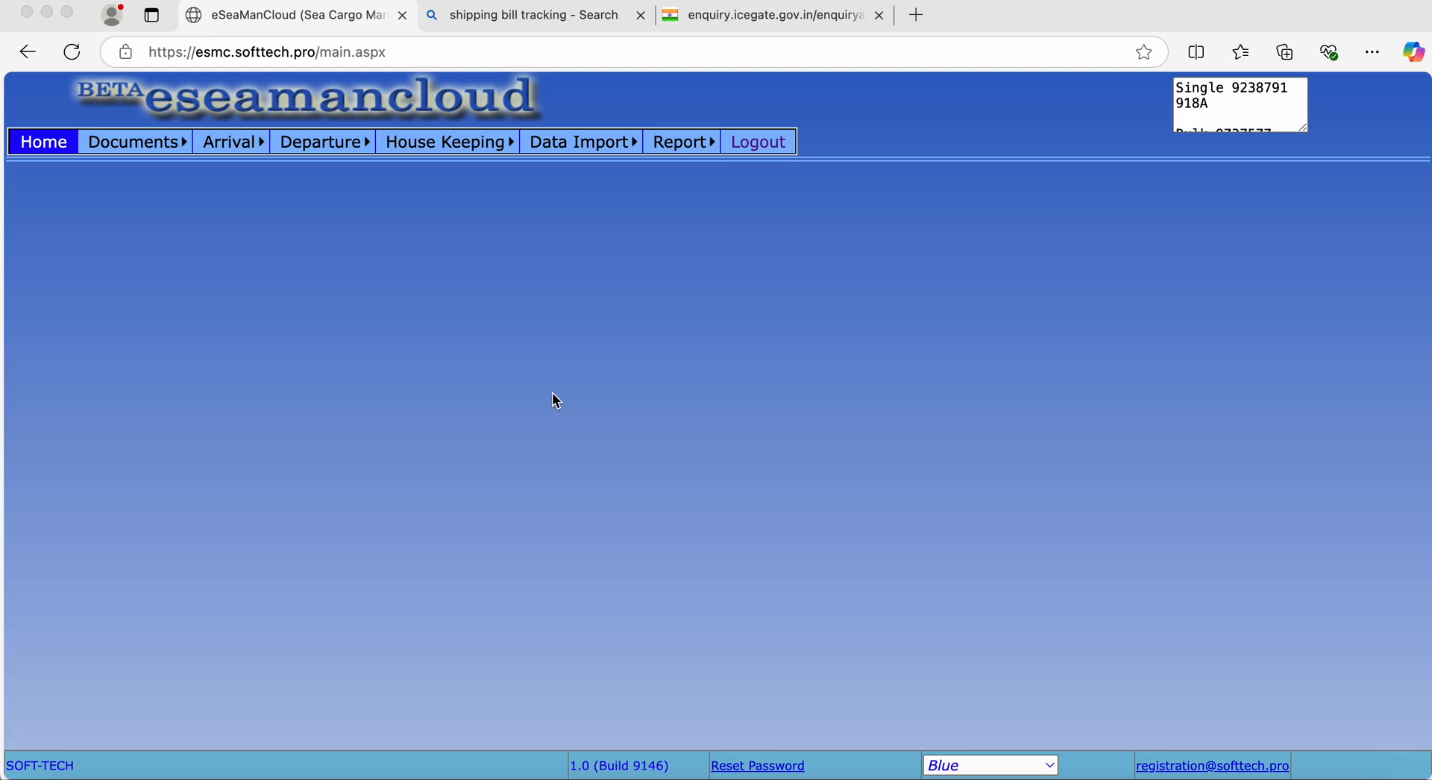
mouse_move(495, 278)
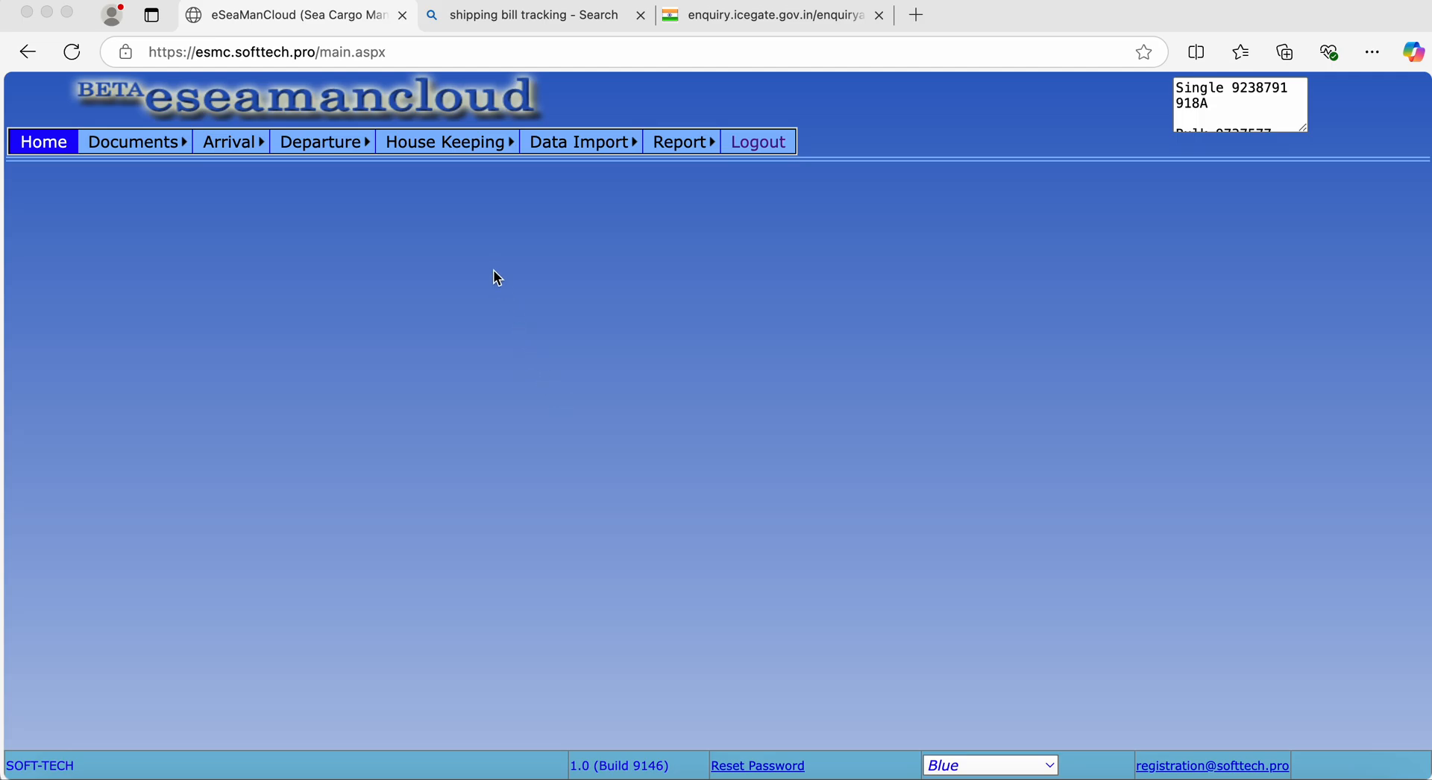
mouse_move(343, 161)
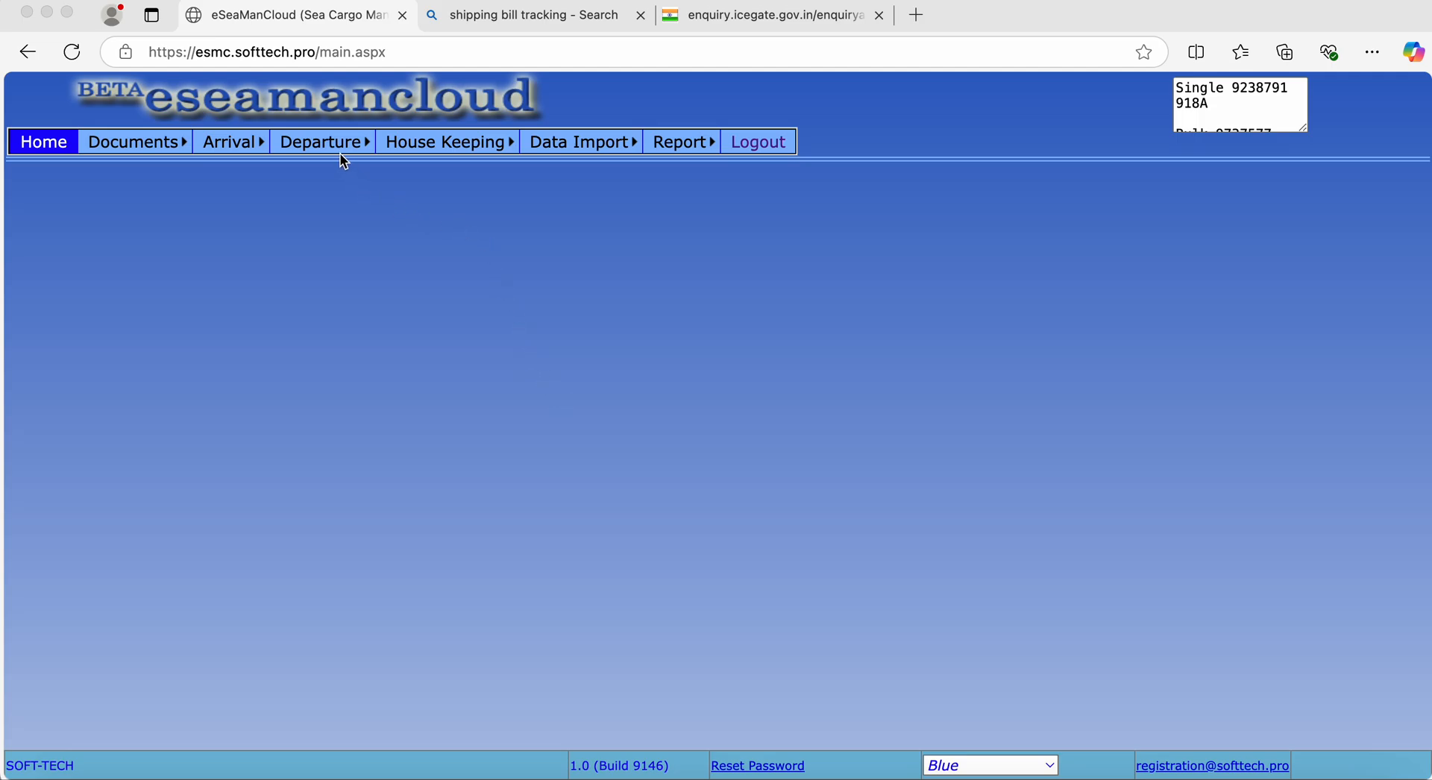
mouse_move(339, 151)
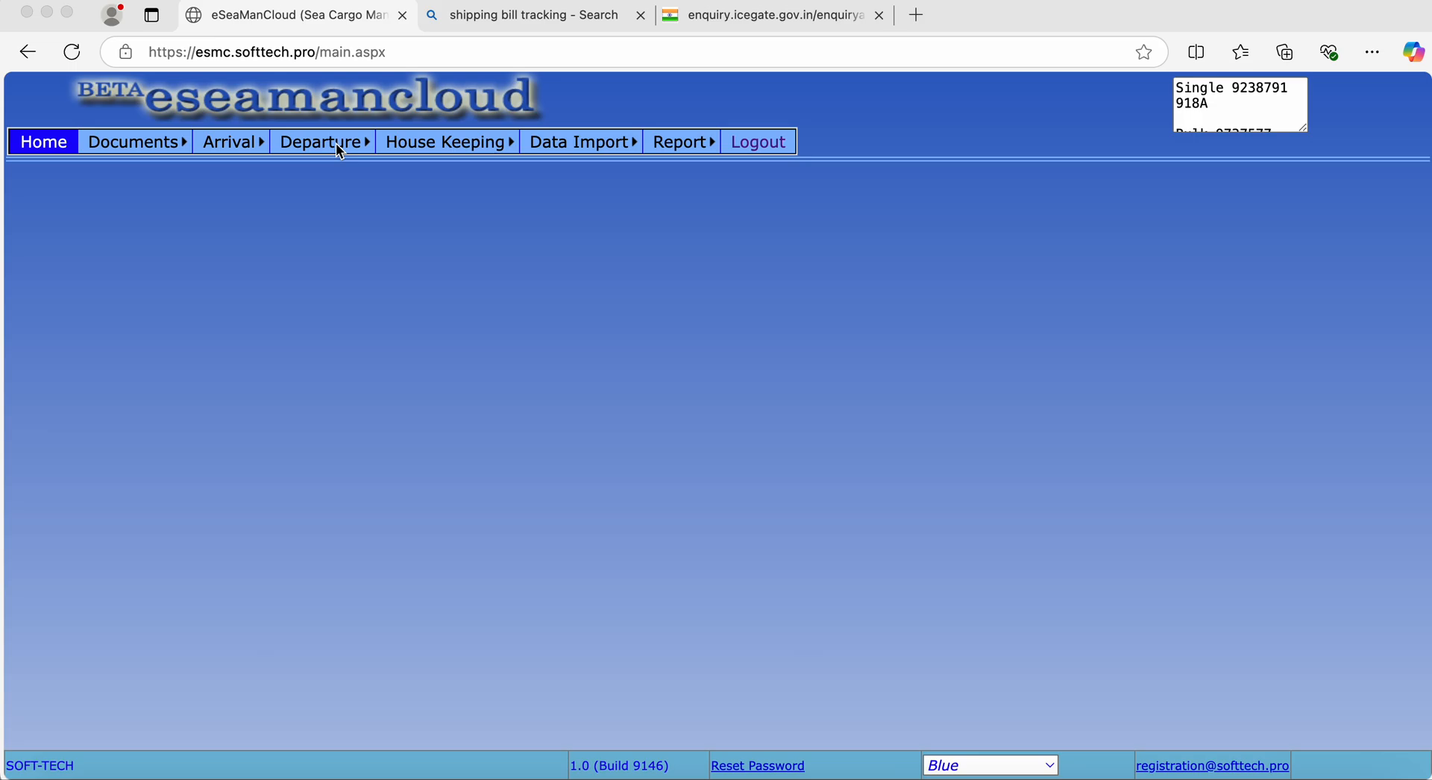
Step: Bring up the Departure menu listing the cargo departure entry choices
click(322, 142)
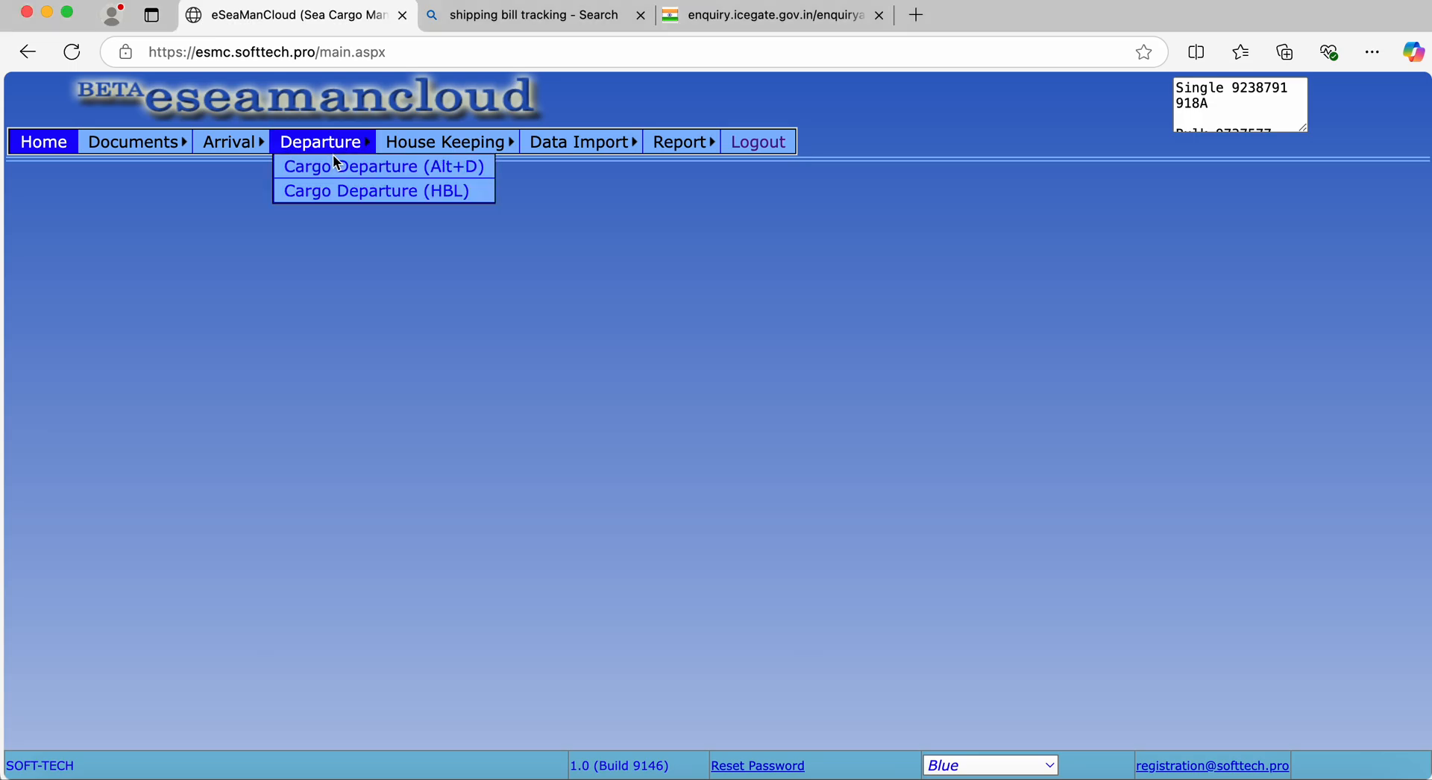
Step: Start a new Cargo Departure entry as S-Straight-BL with B/L No 3333831
click(383, 166)
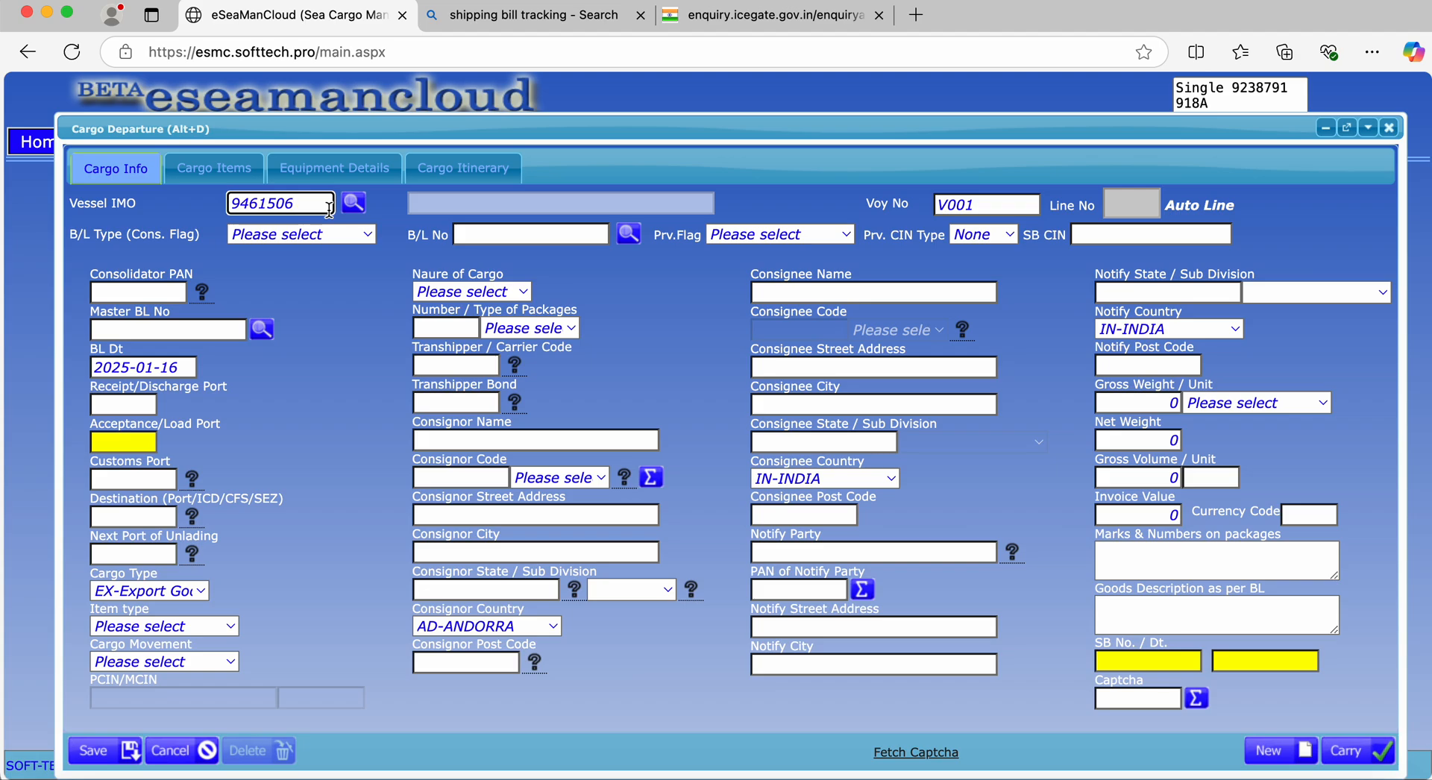
click(985, 205)
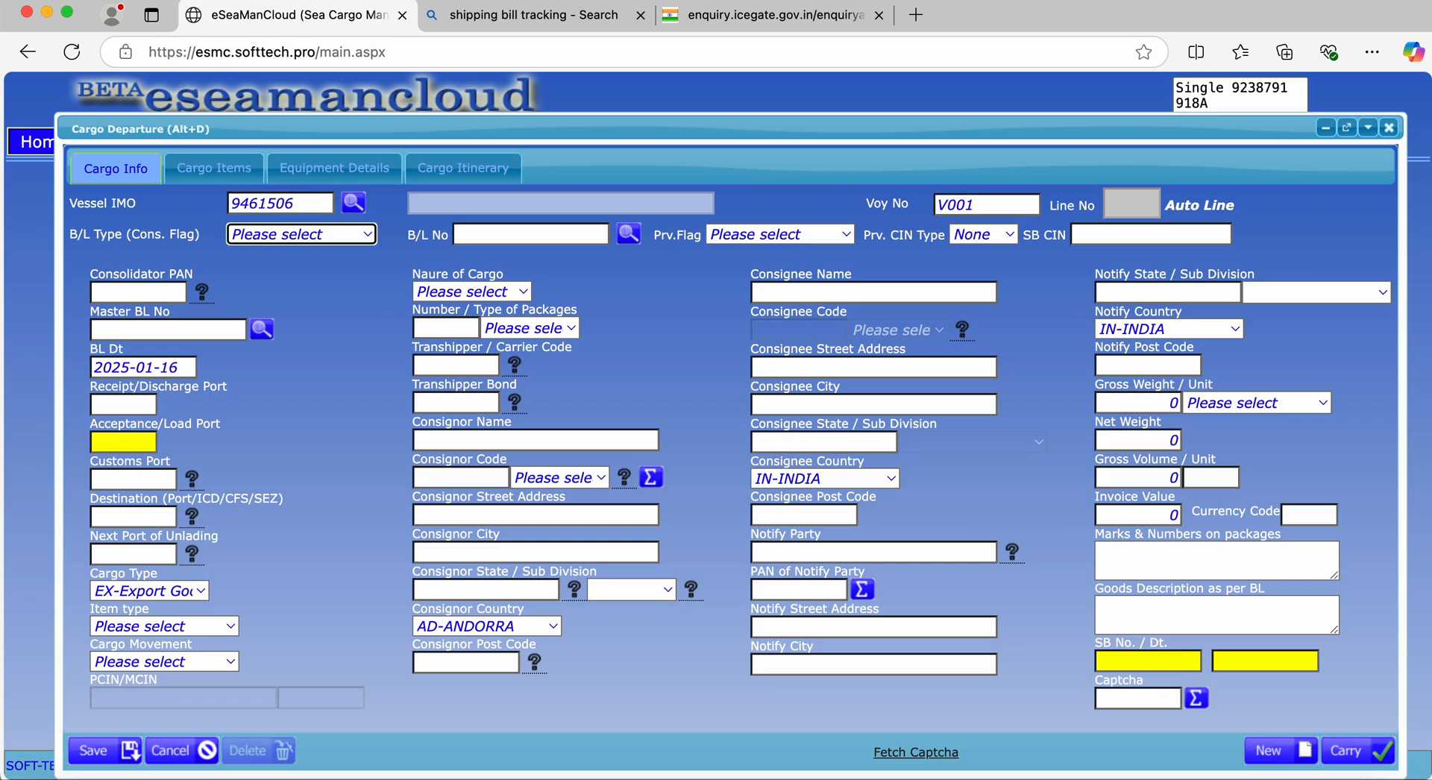
click(300, 234)
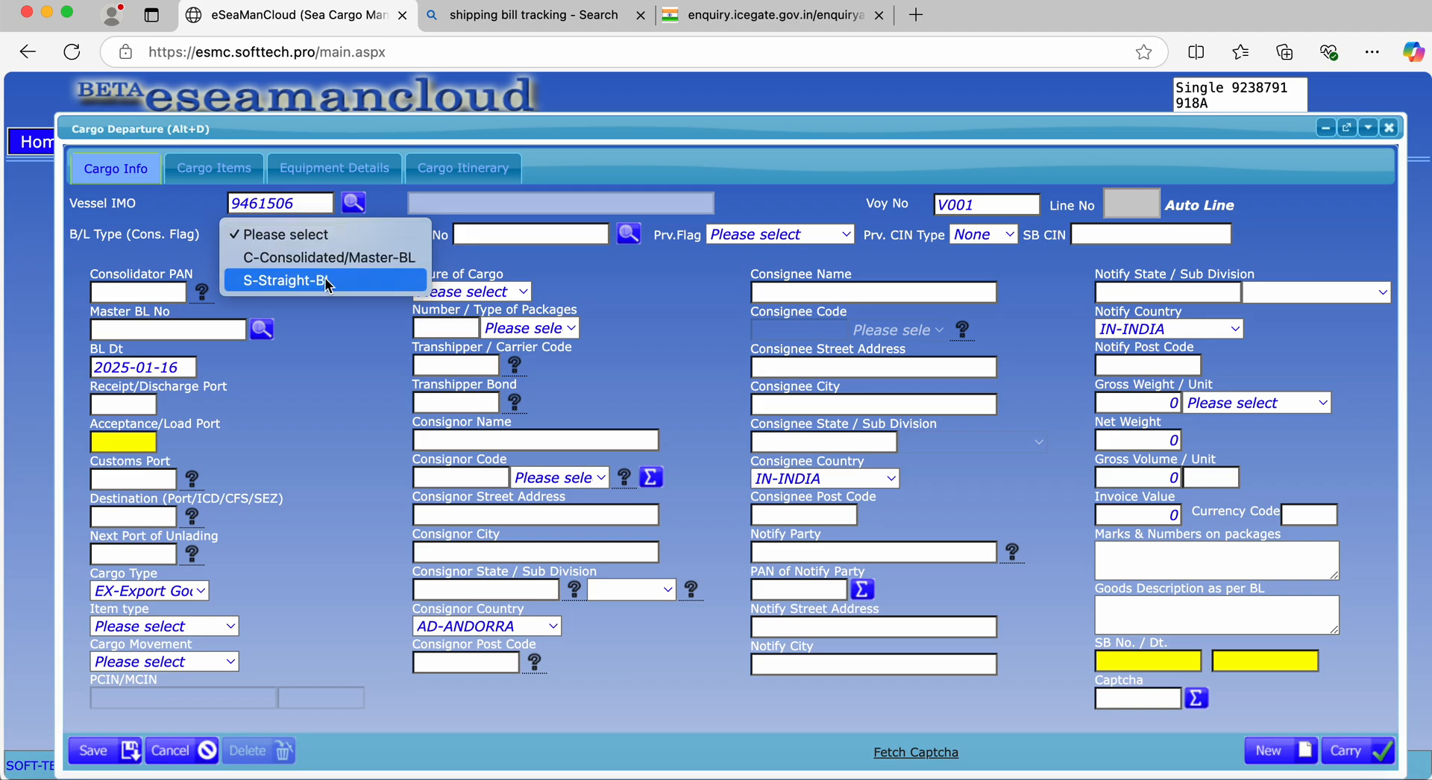
click(287, 280)
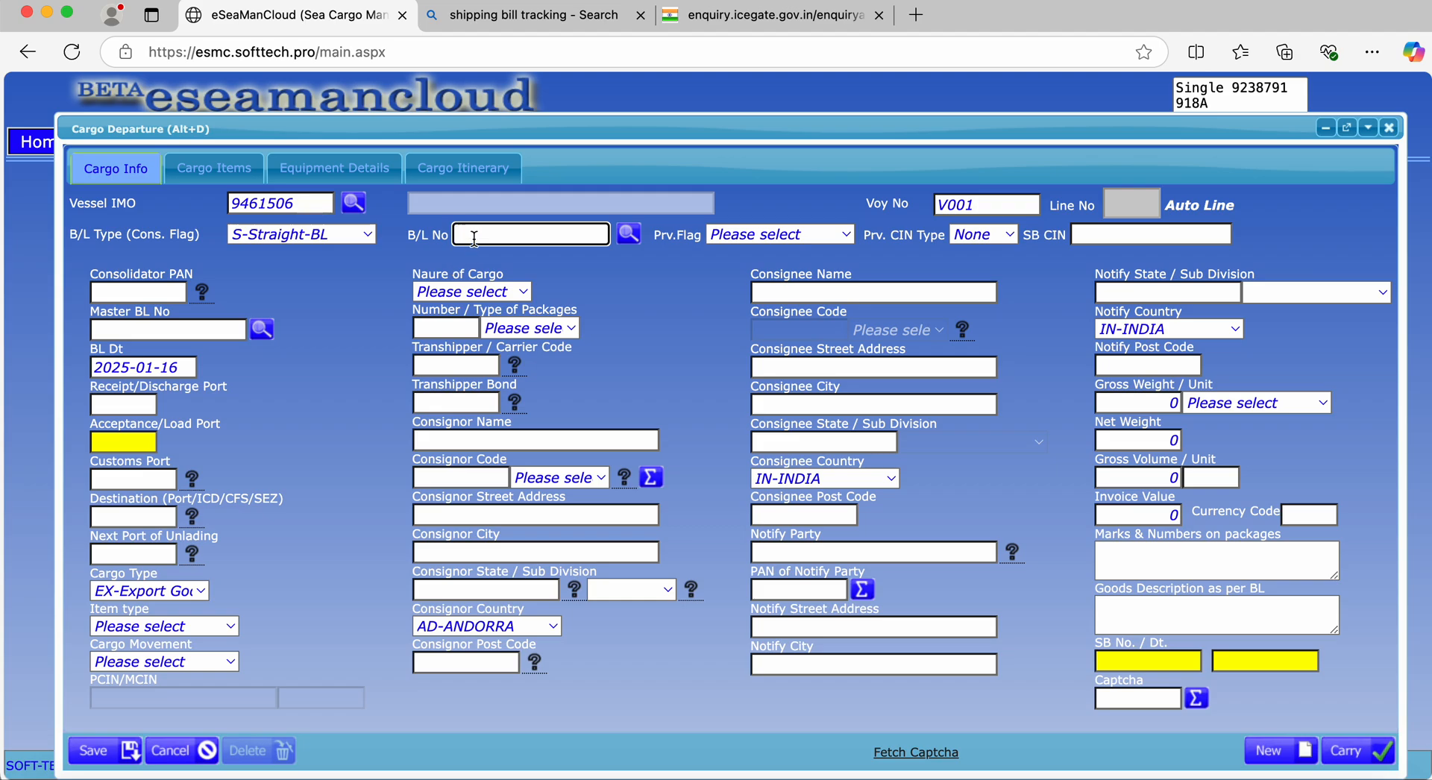
text(3333831)
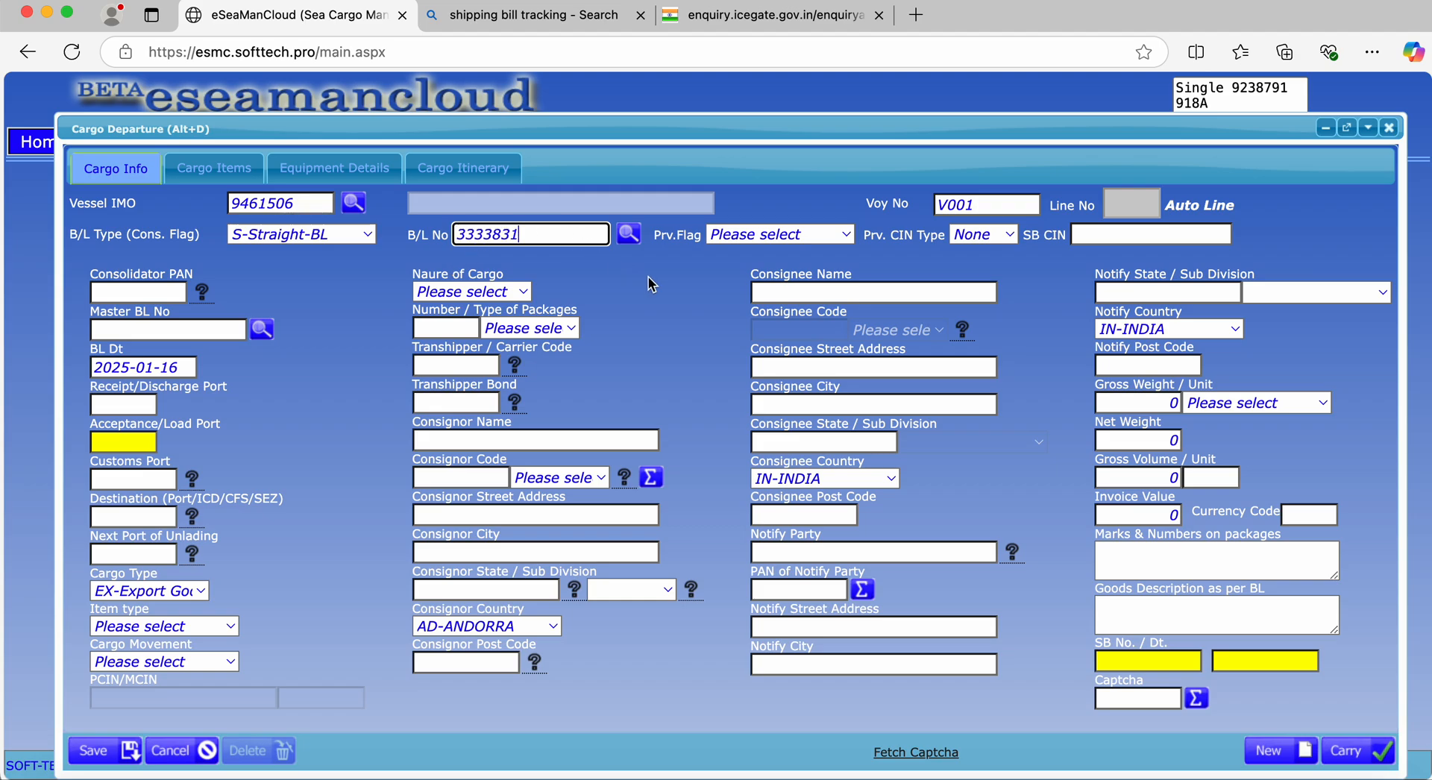
Step: Set Prv.Flag to S-Shipping Bill Reference and Prv. CIN Type to PCIN, selecting the bill number for copying
click(779, 234)
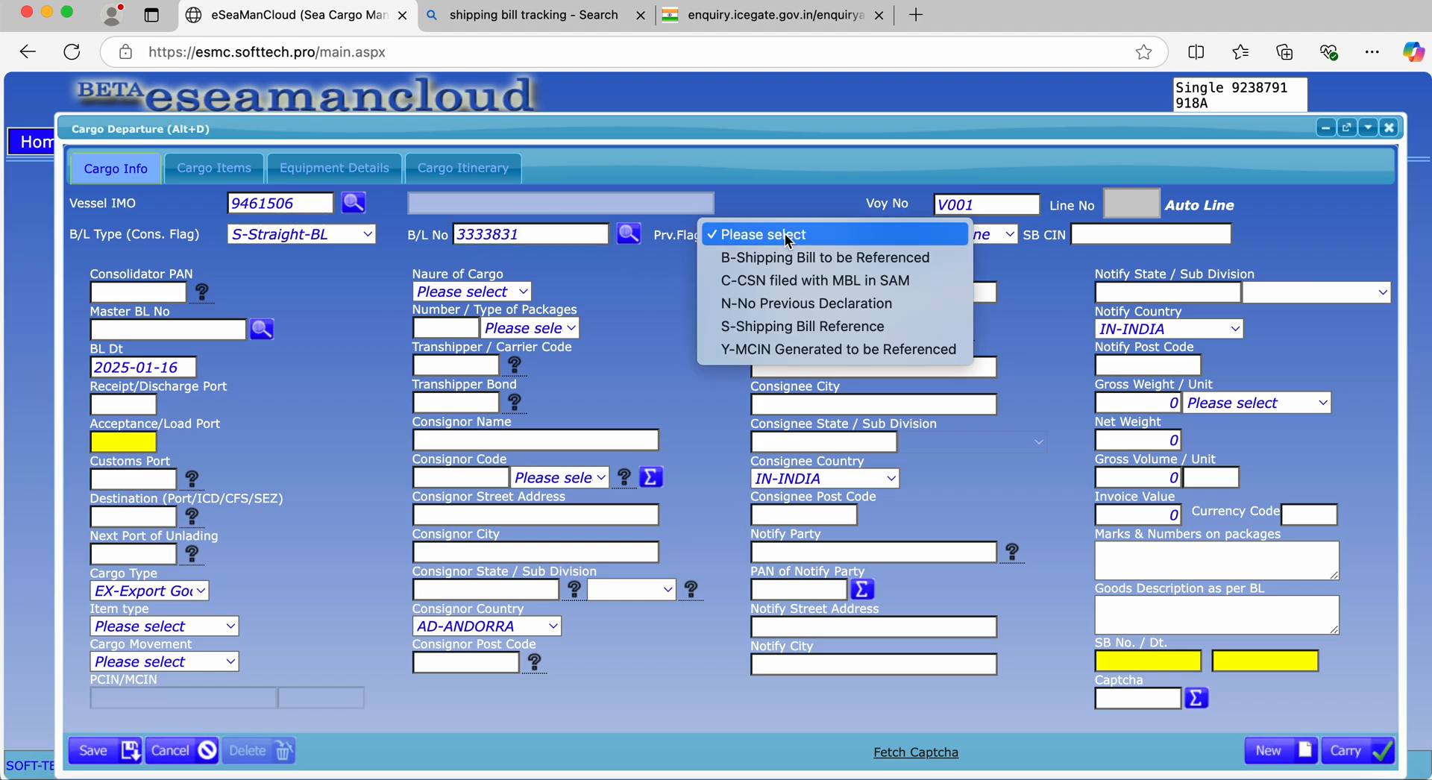
mouse_move(804, 303)
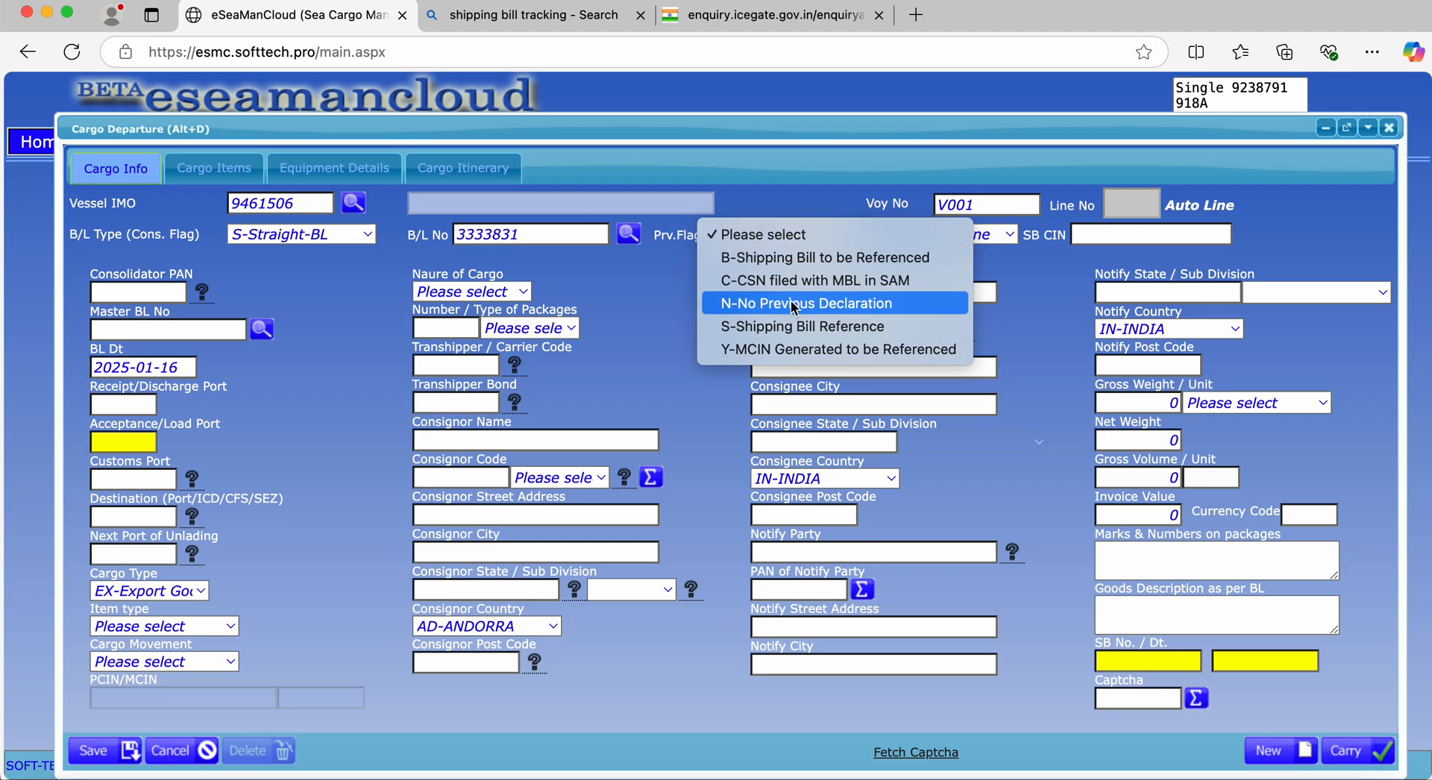
mouse_move(799, 327)
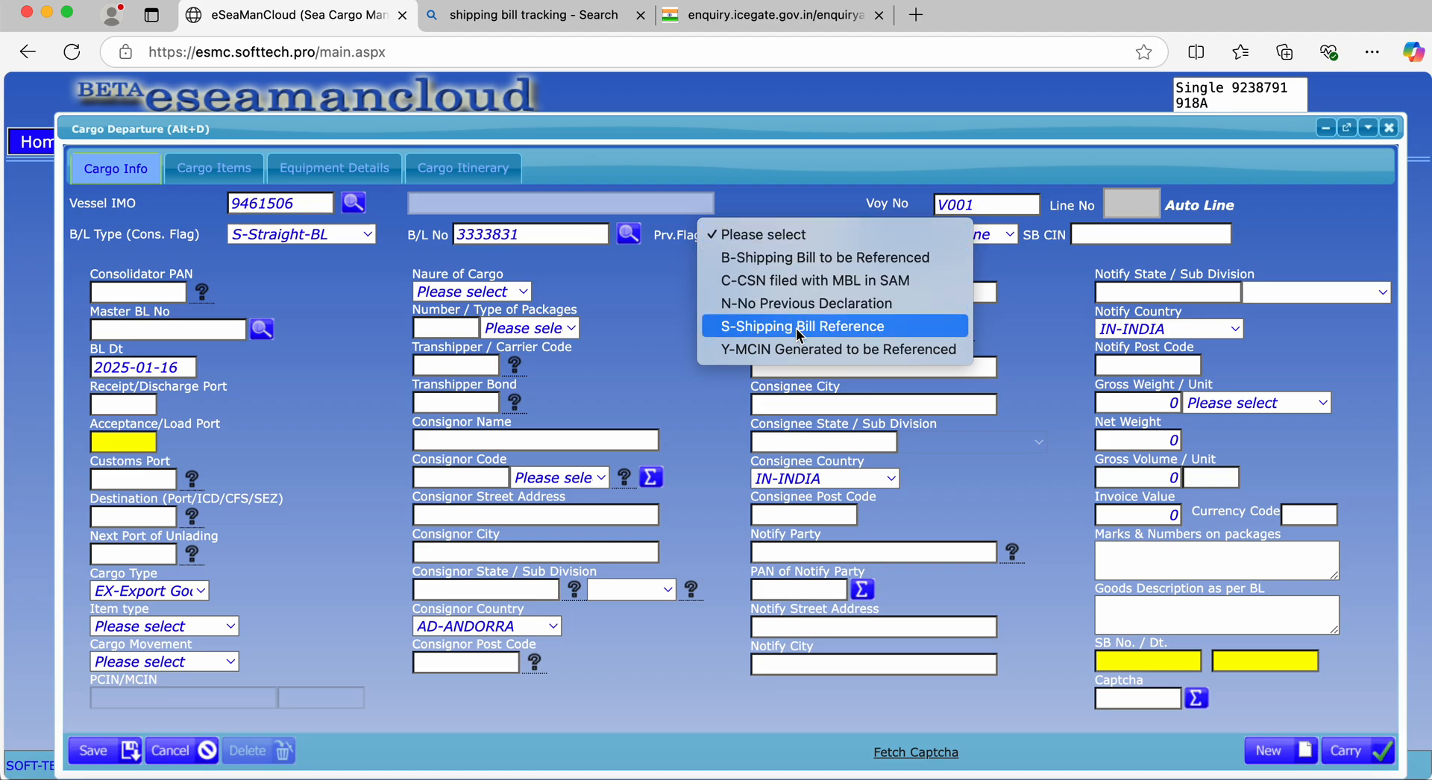
click(797, 326)
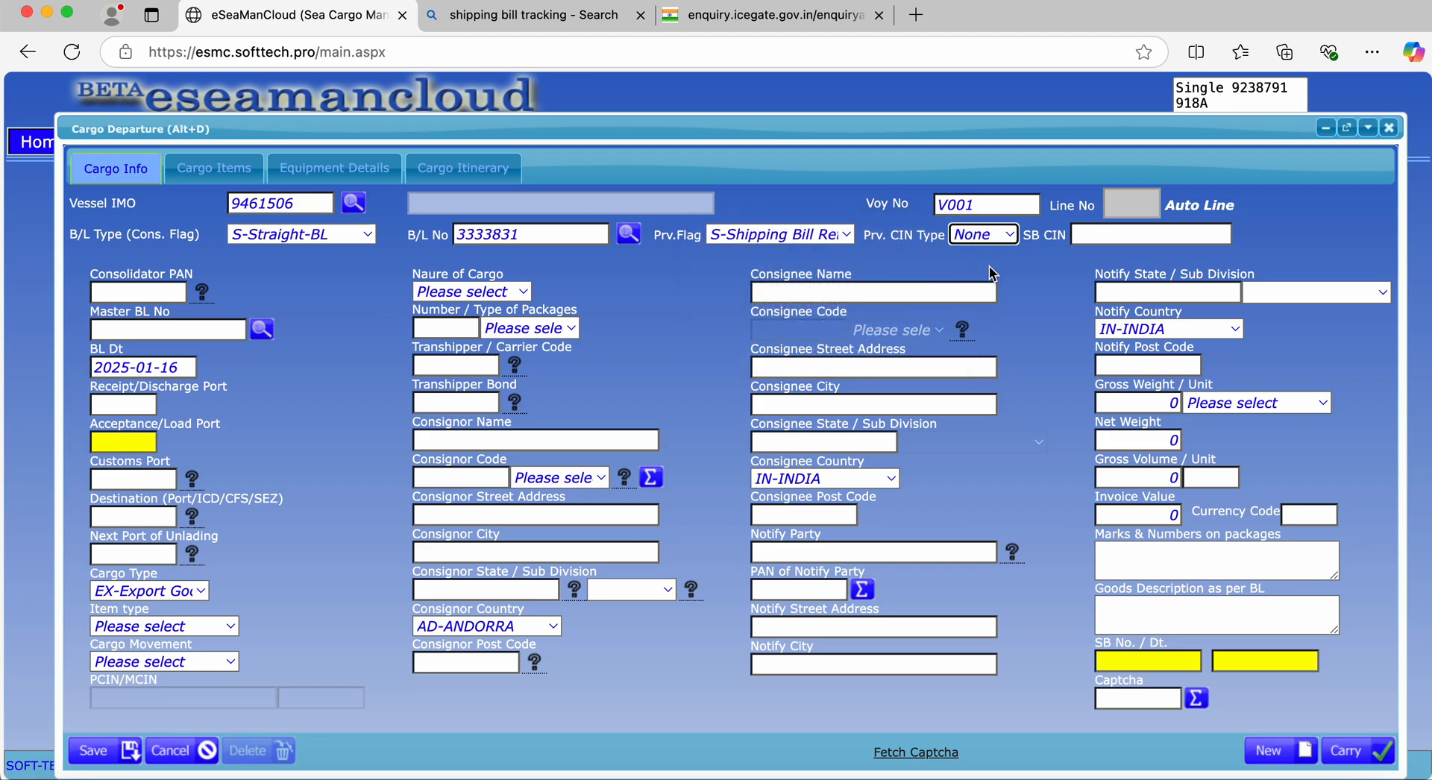
click(983, 234)
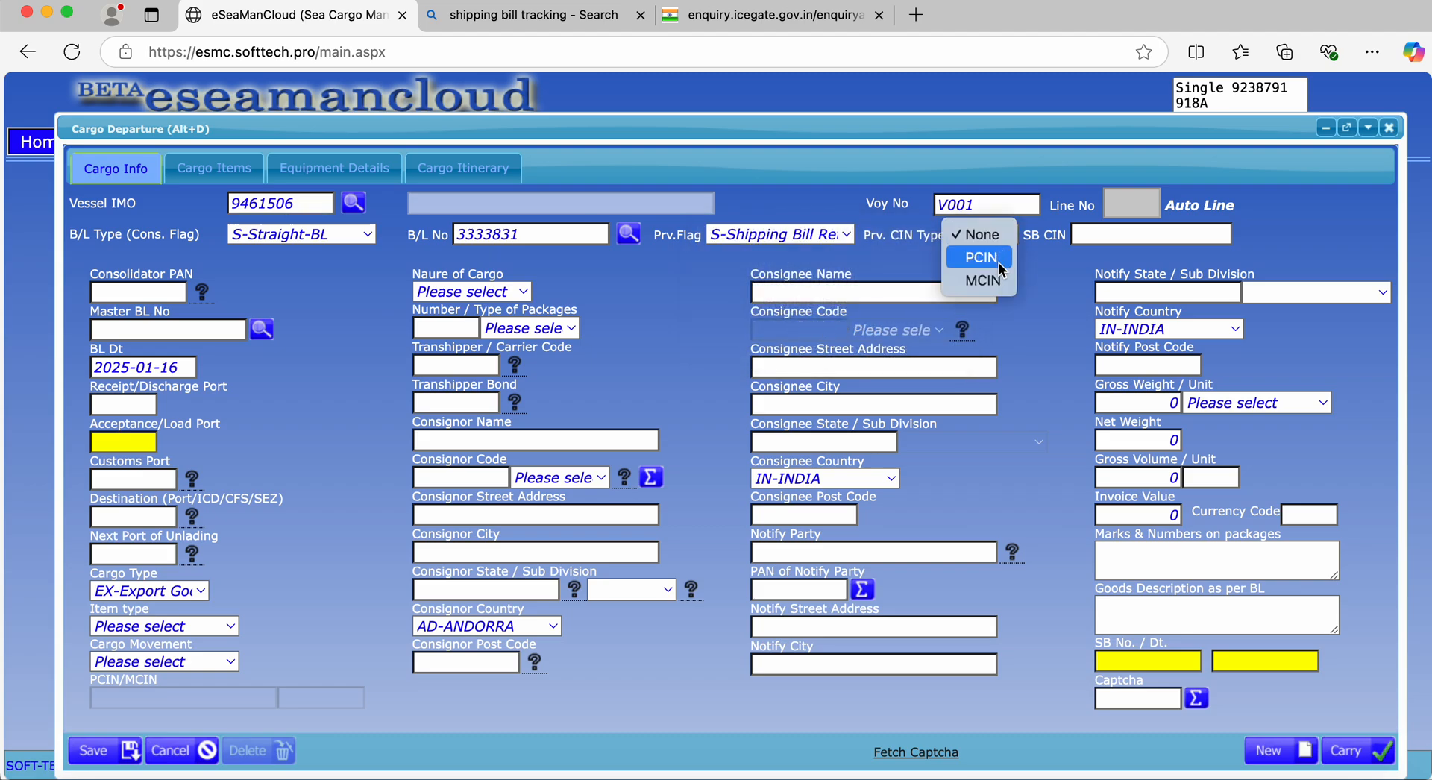
click(979, 257)
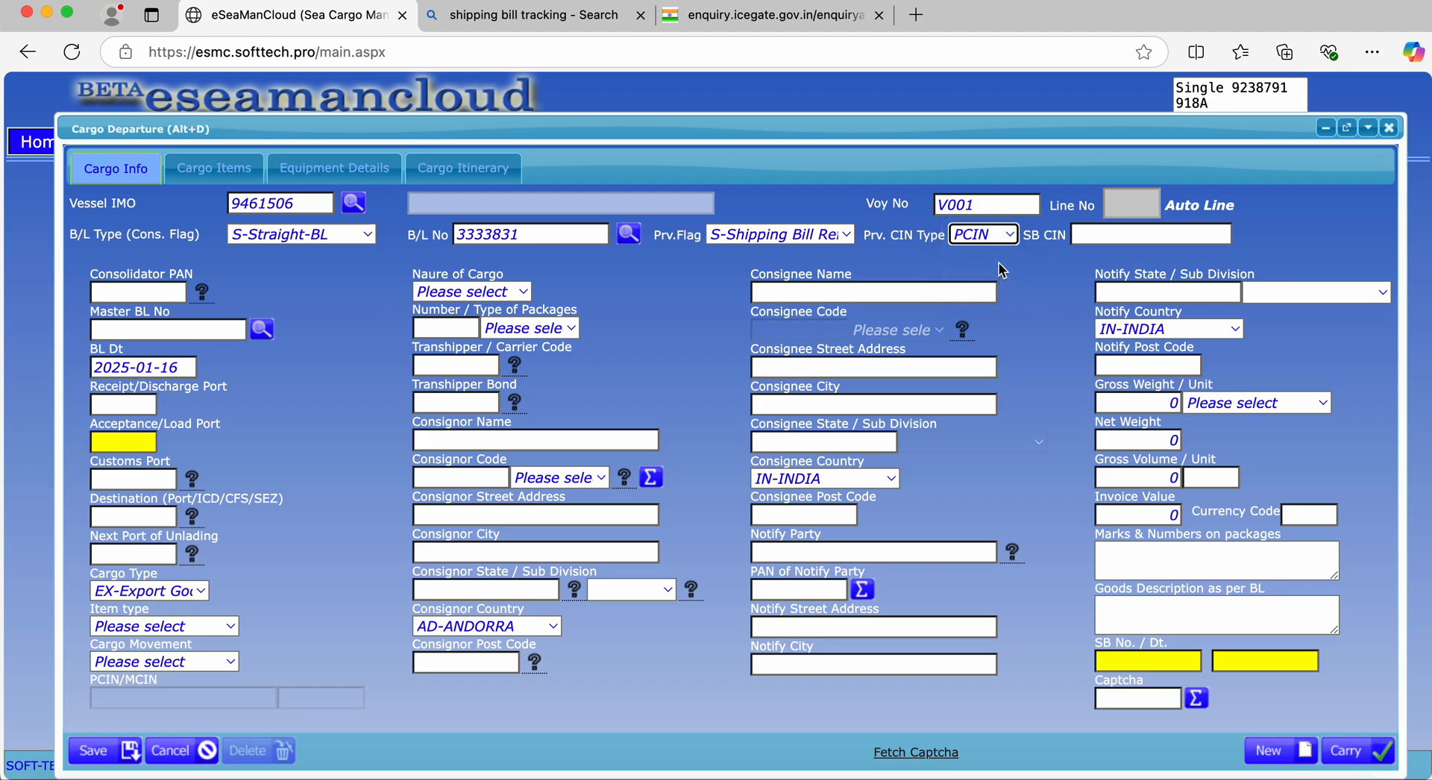
click(871, 291)
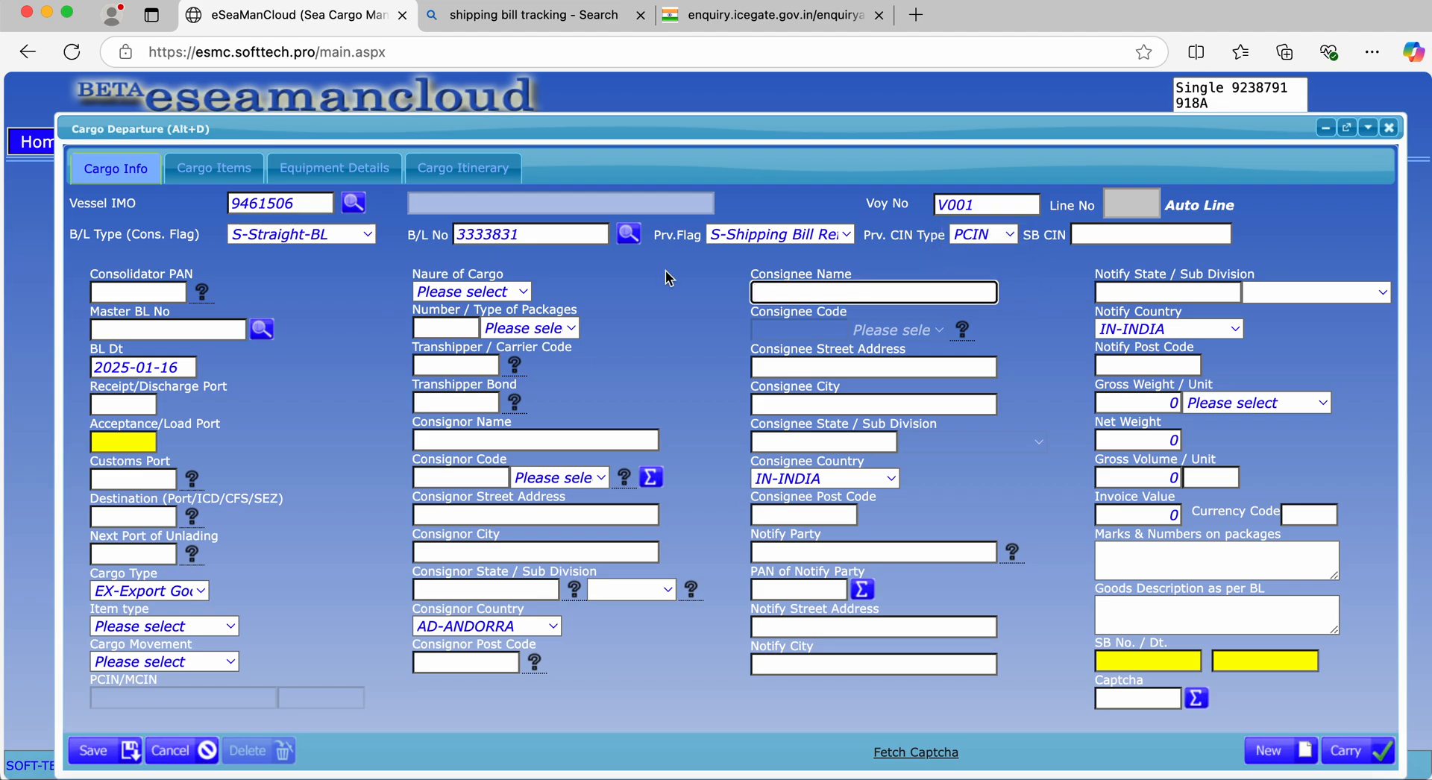
click(530, 234)
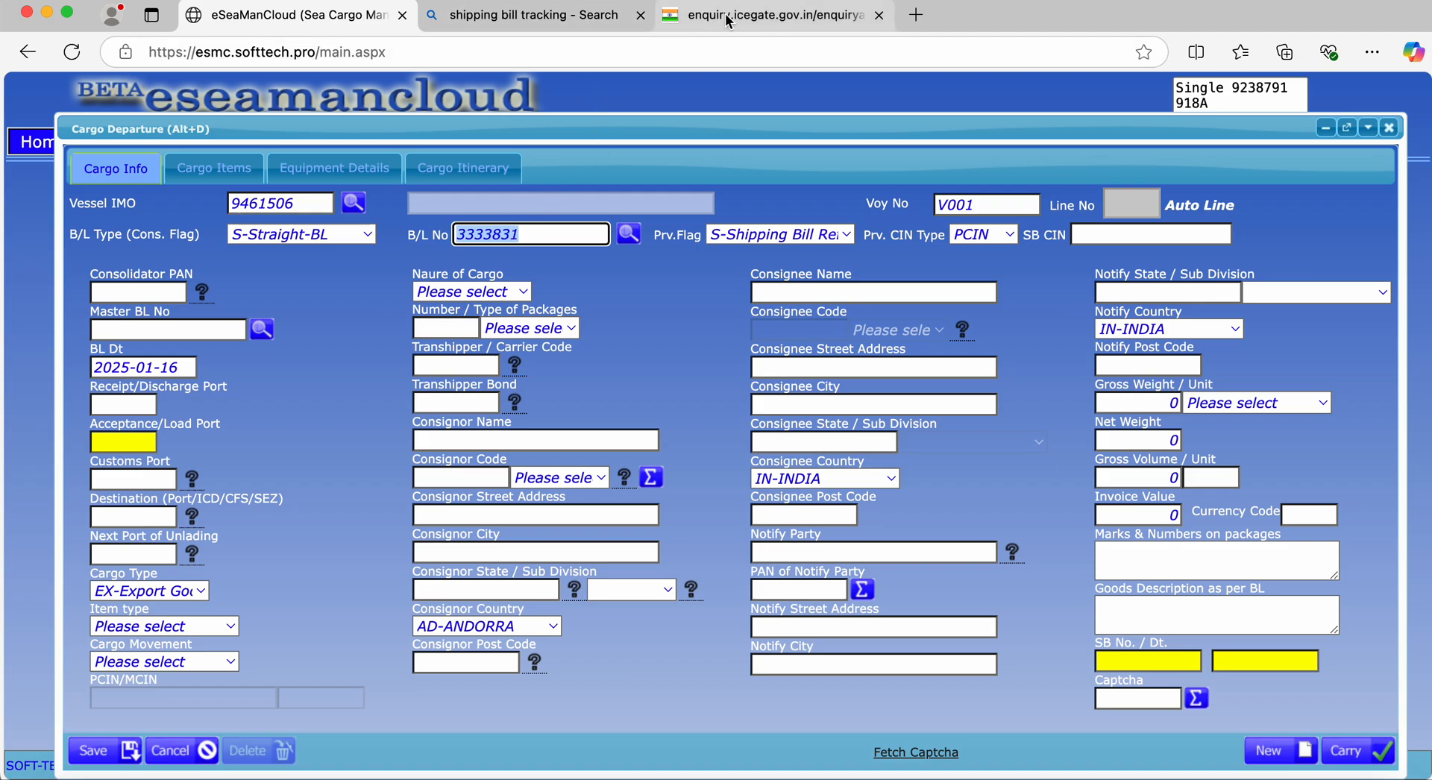
Step: In ICEGATE SB tracking, choose location MUNDRA SEA (INMUN1) and enter SB number 3333831
click(771, 15)
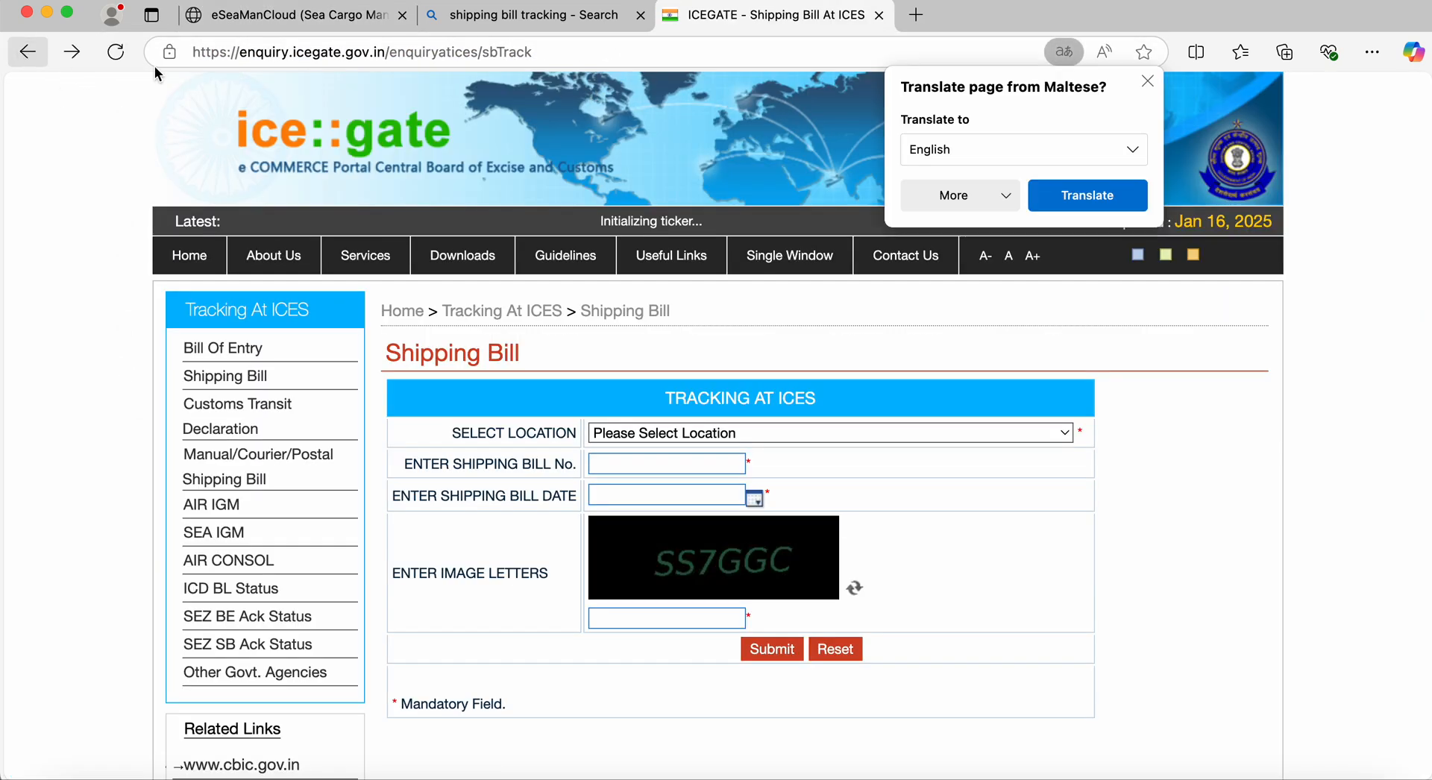
click(1147, 82)
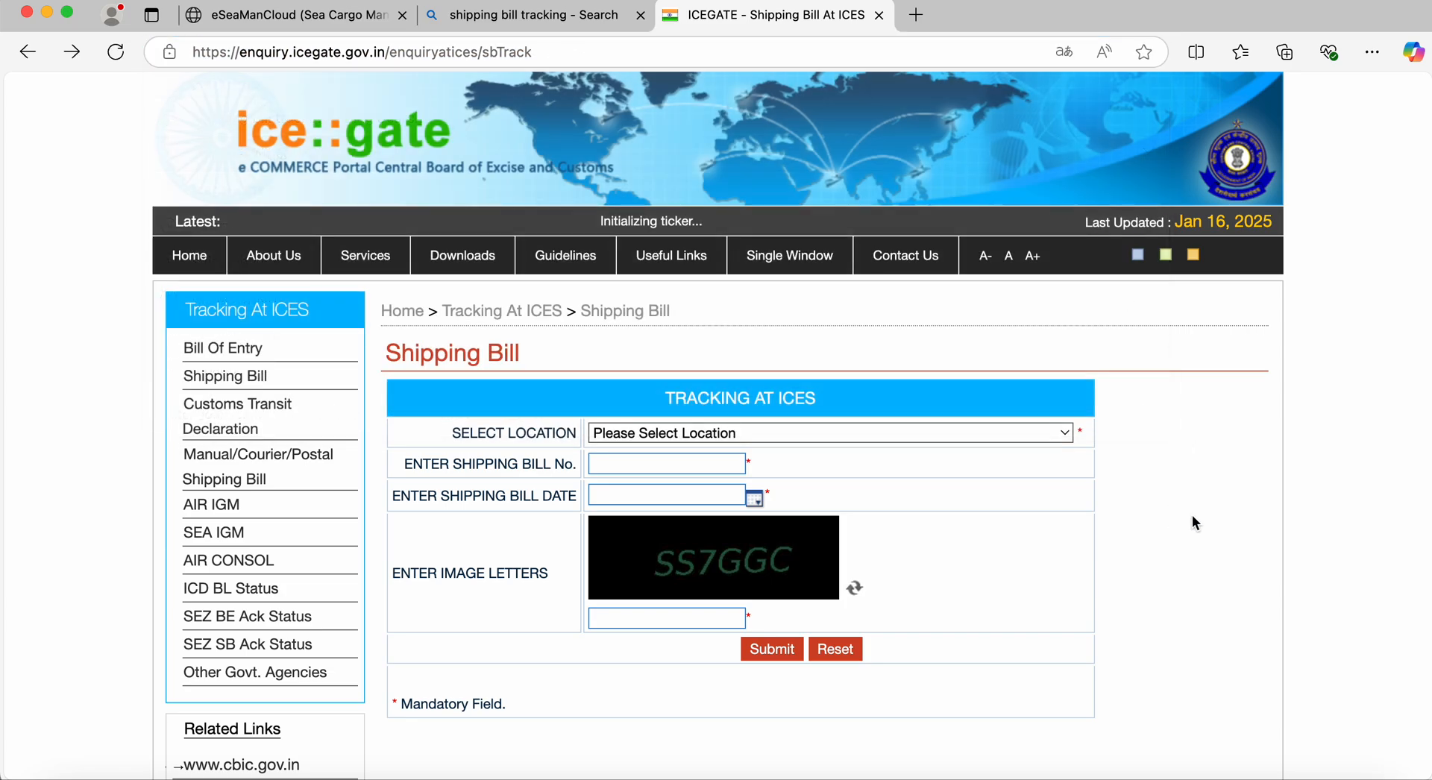
click(826, 432)
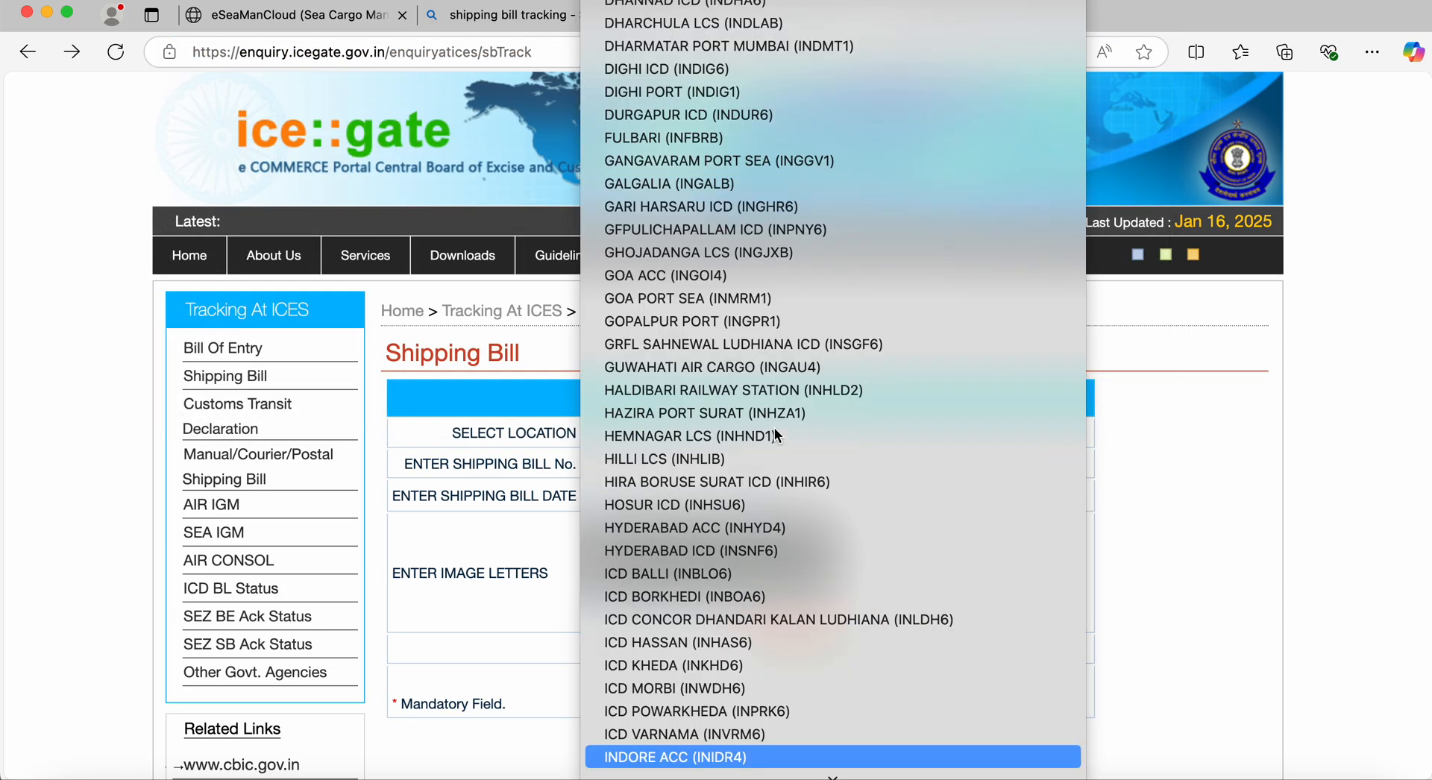
scroll(down, 3)
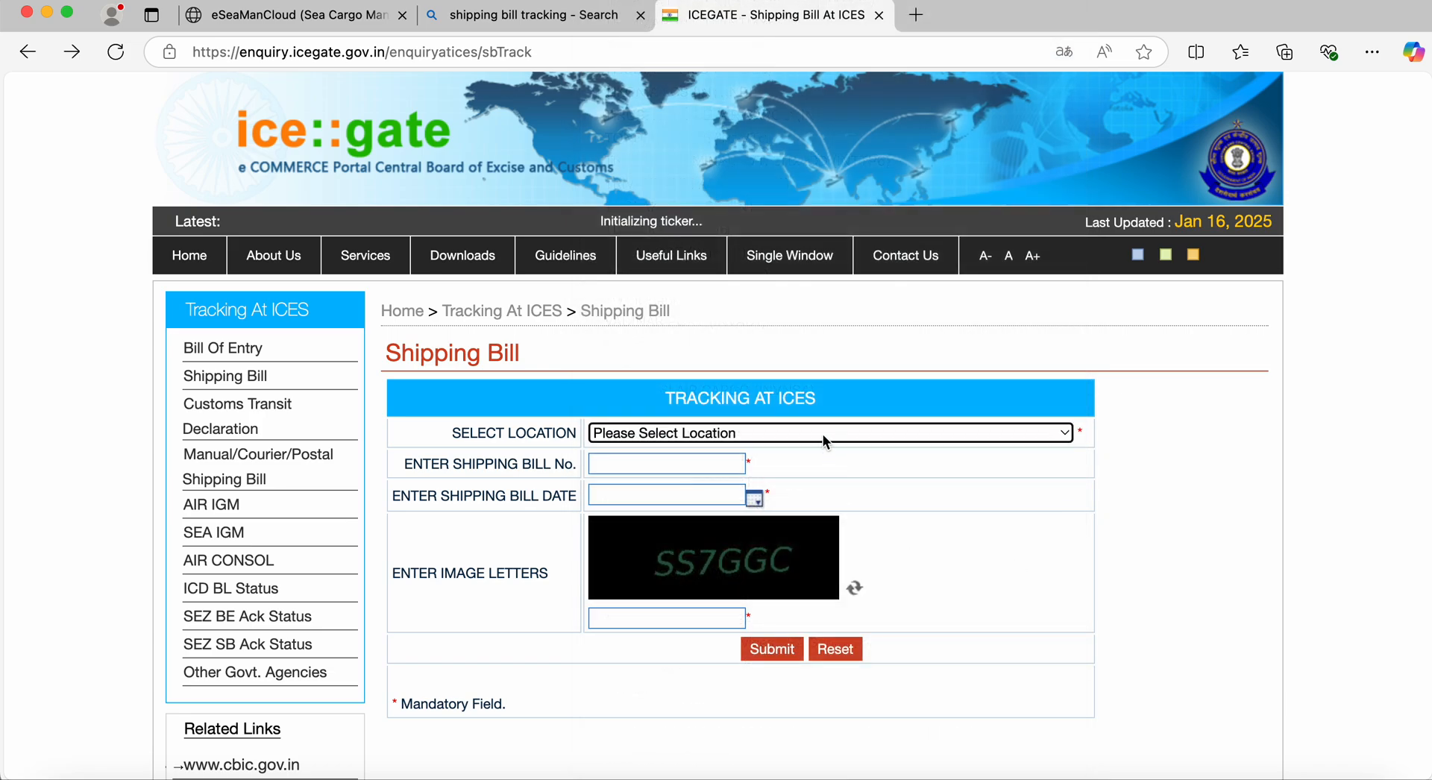
click(829, 432)
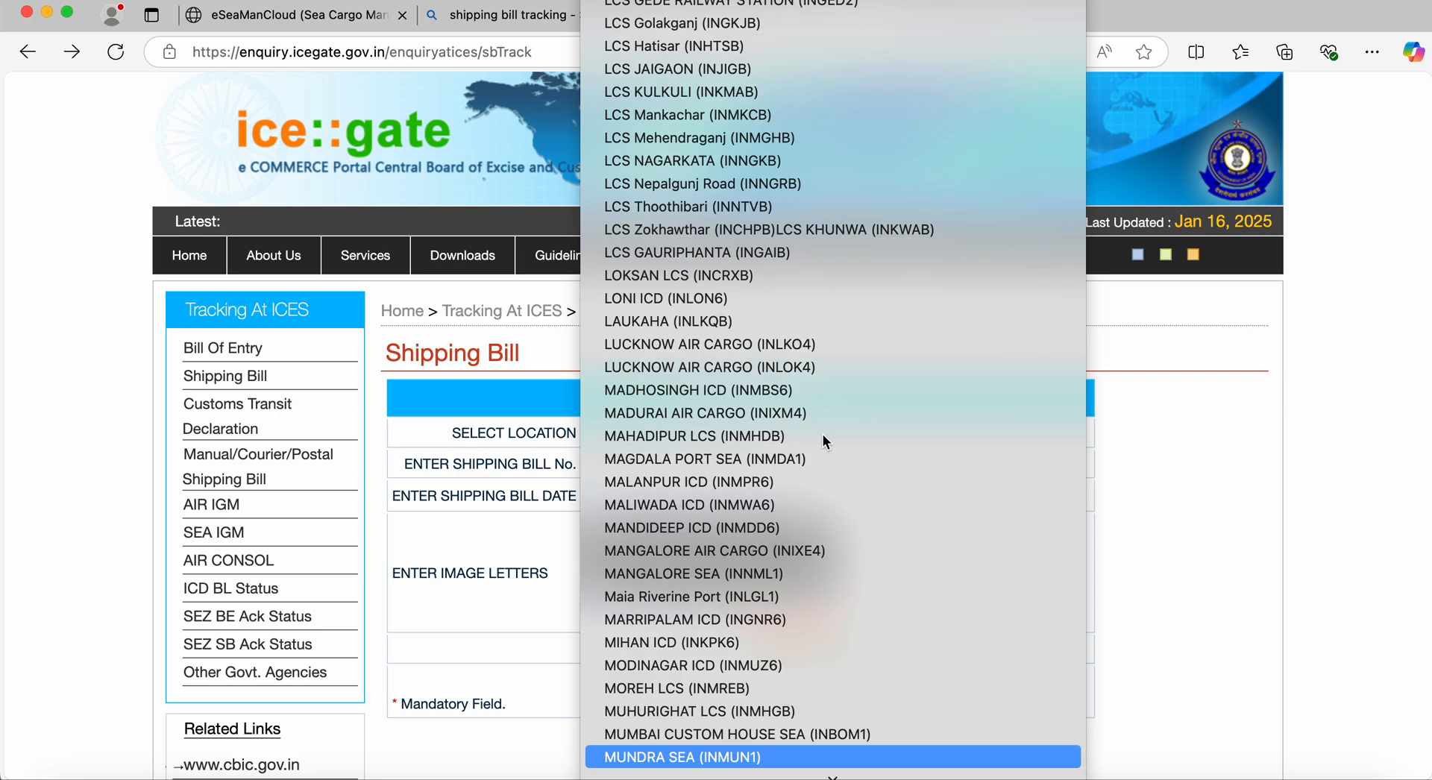
click(680, 757)
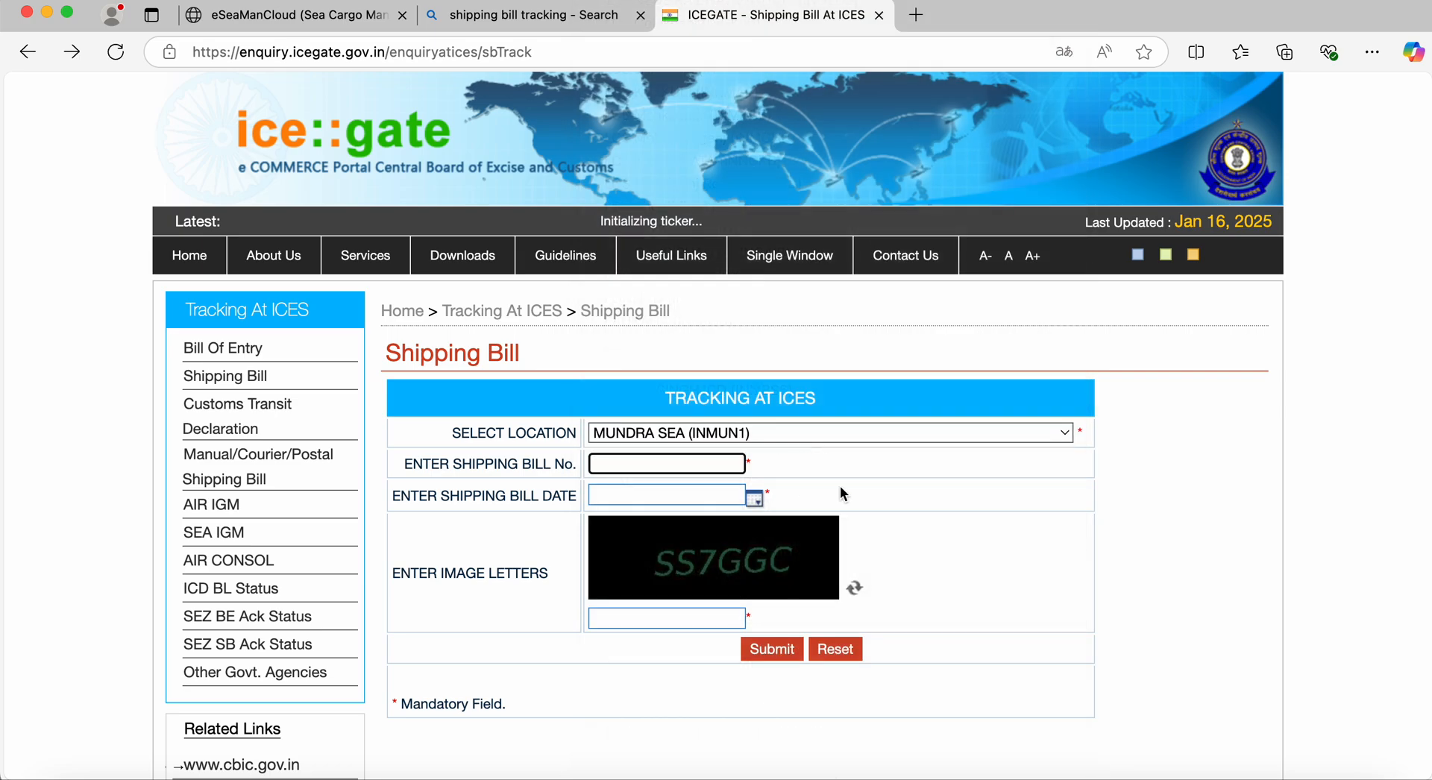
text(3333831)
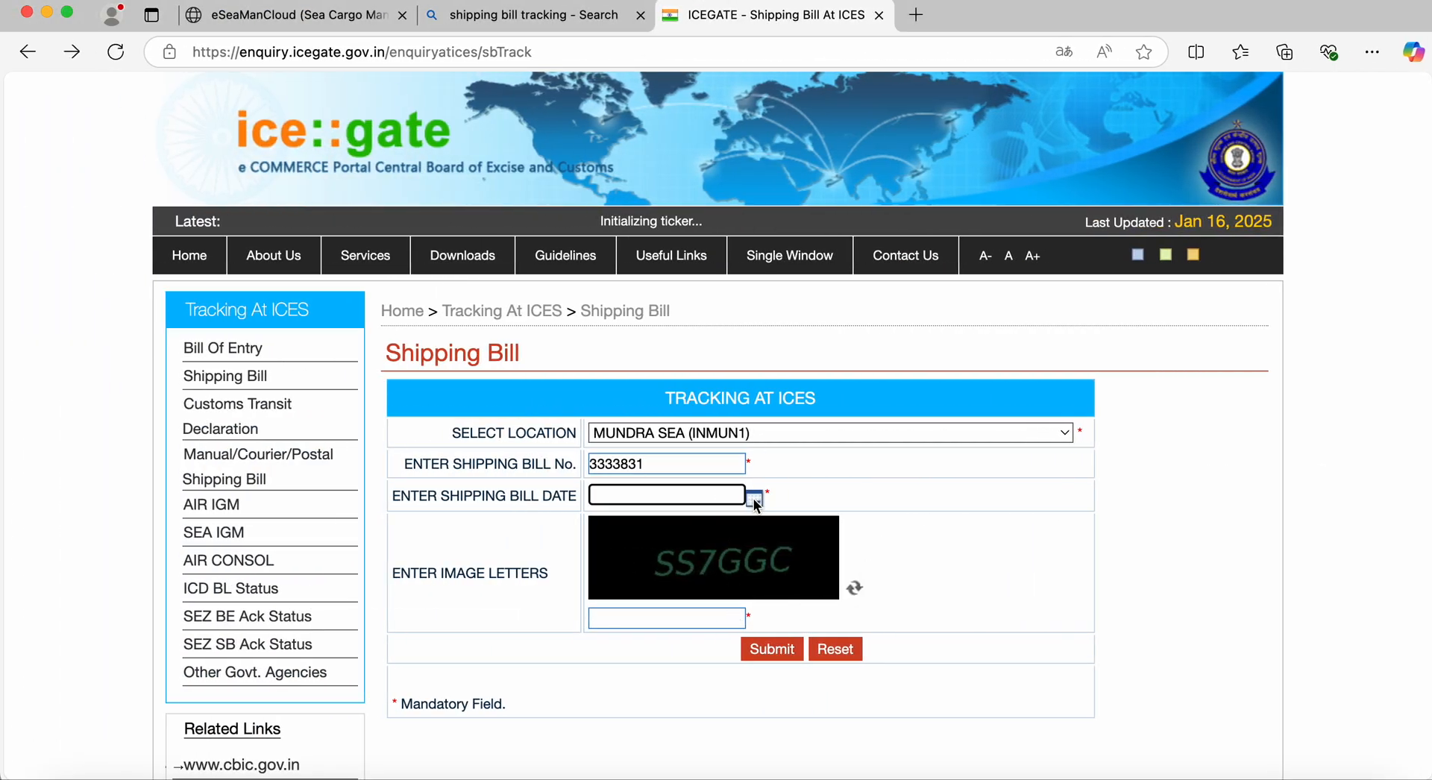
Step: Set SB date 2021/07/23, submit with captcha 7G and select the CIN number from the SB details
click(755, 496)
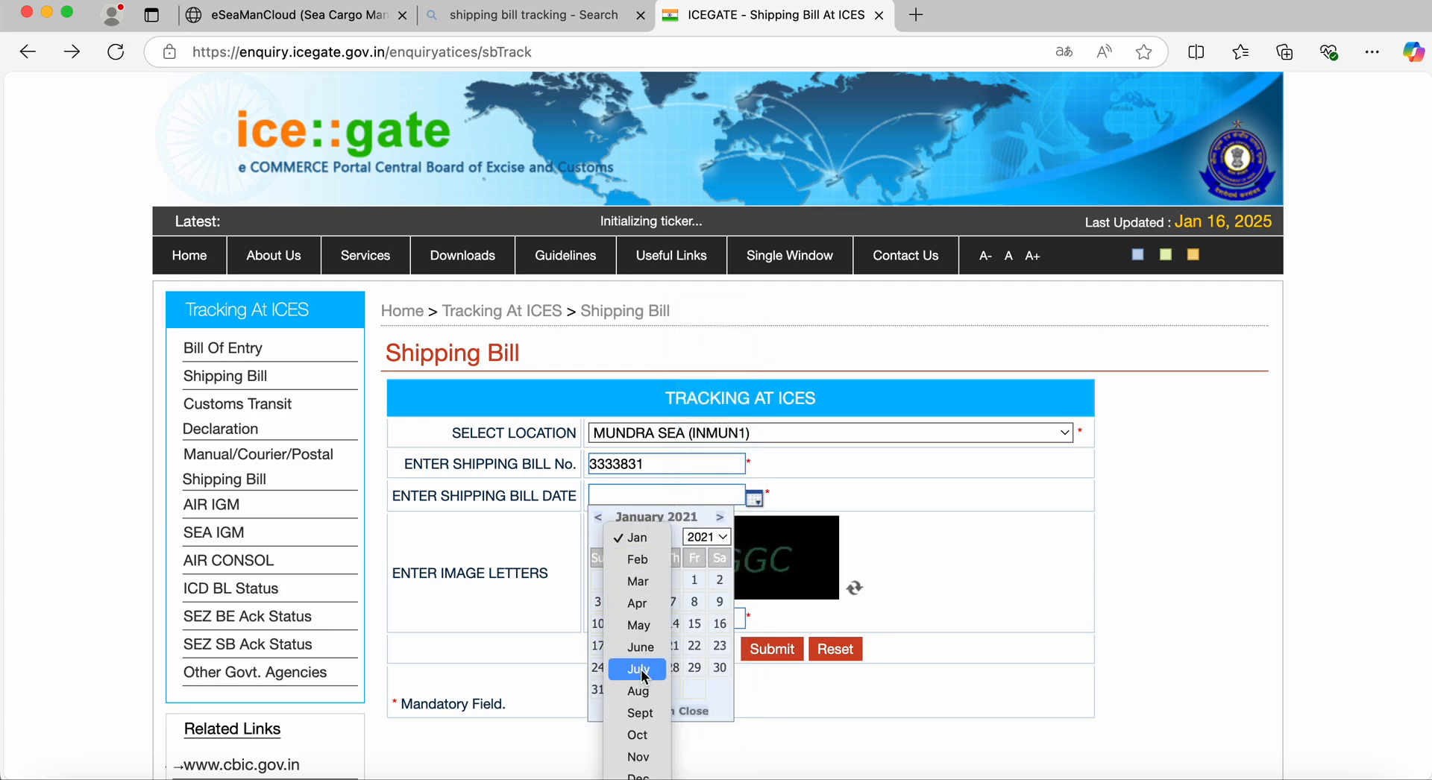
click(636, 668)
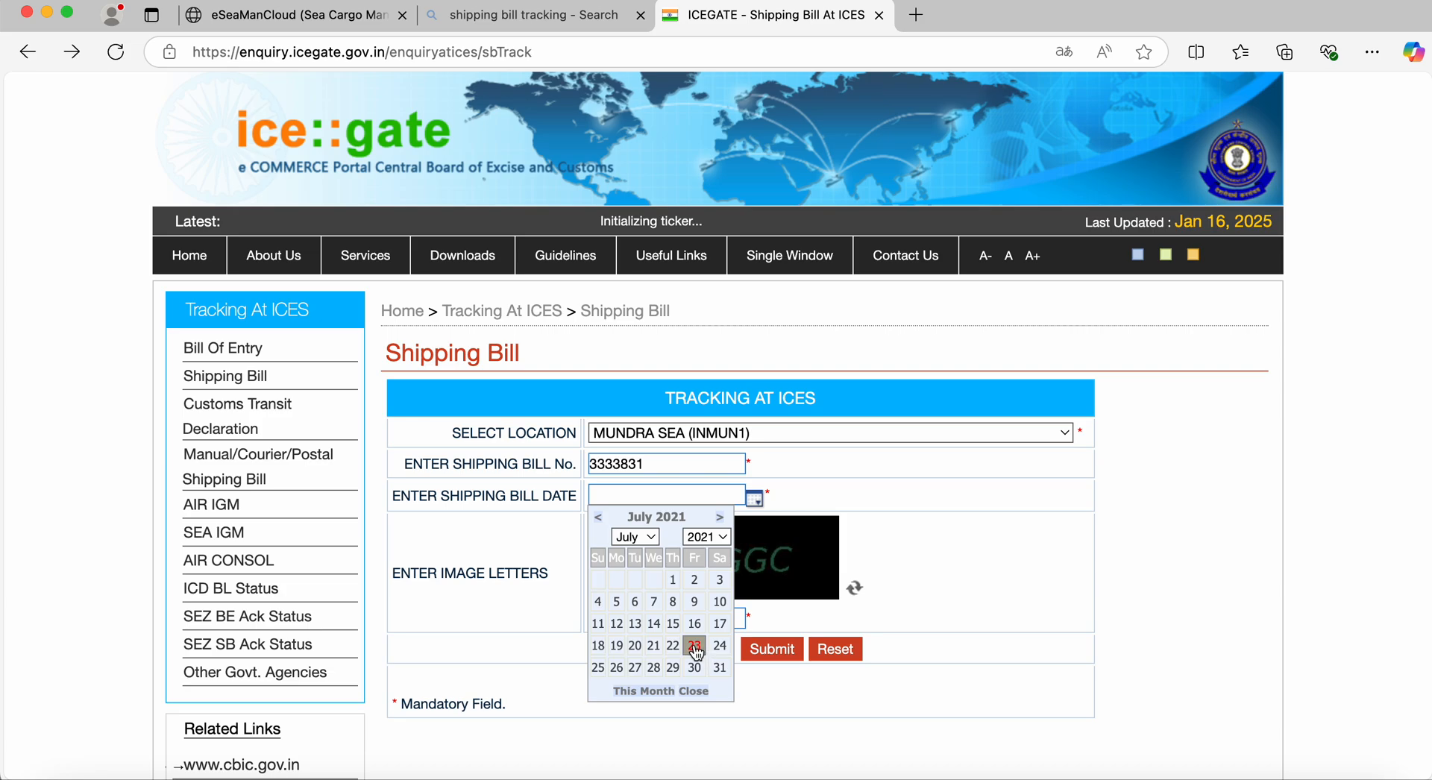
click(693, 645)
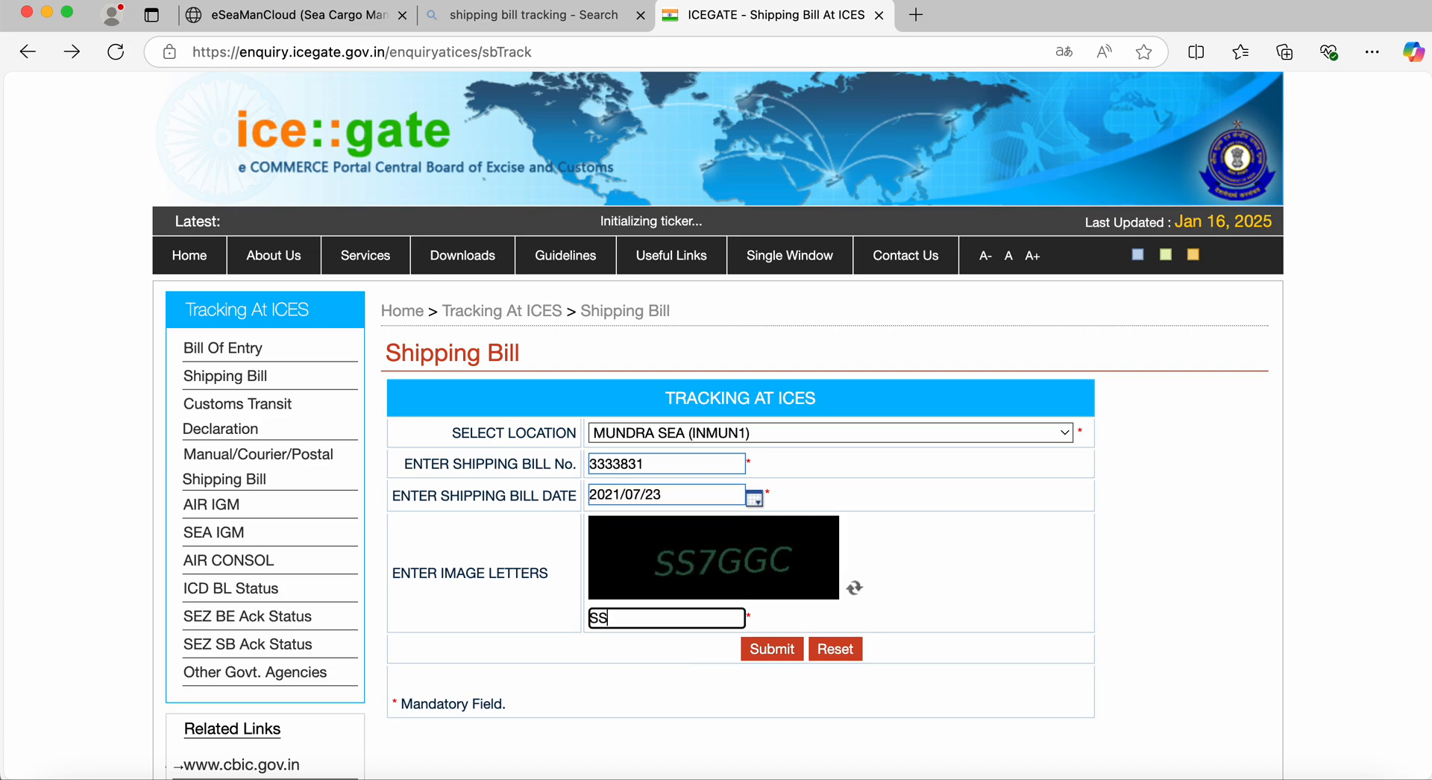
text(7G)
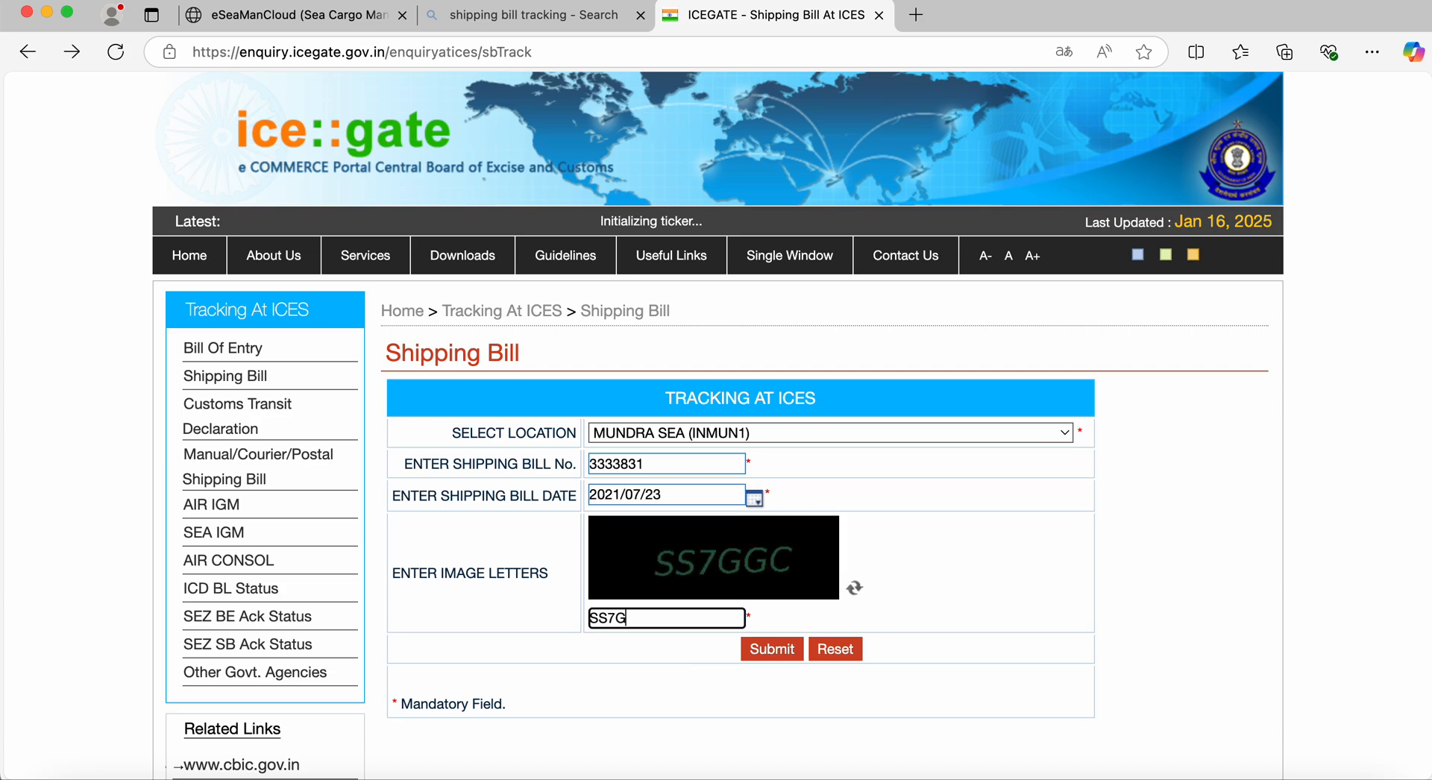
click(769, 649)
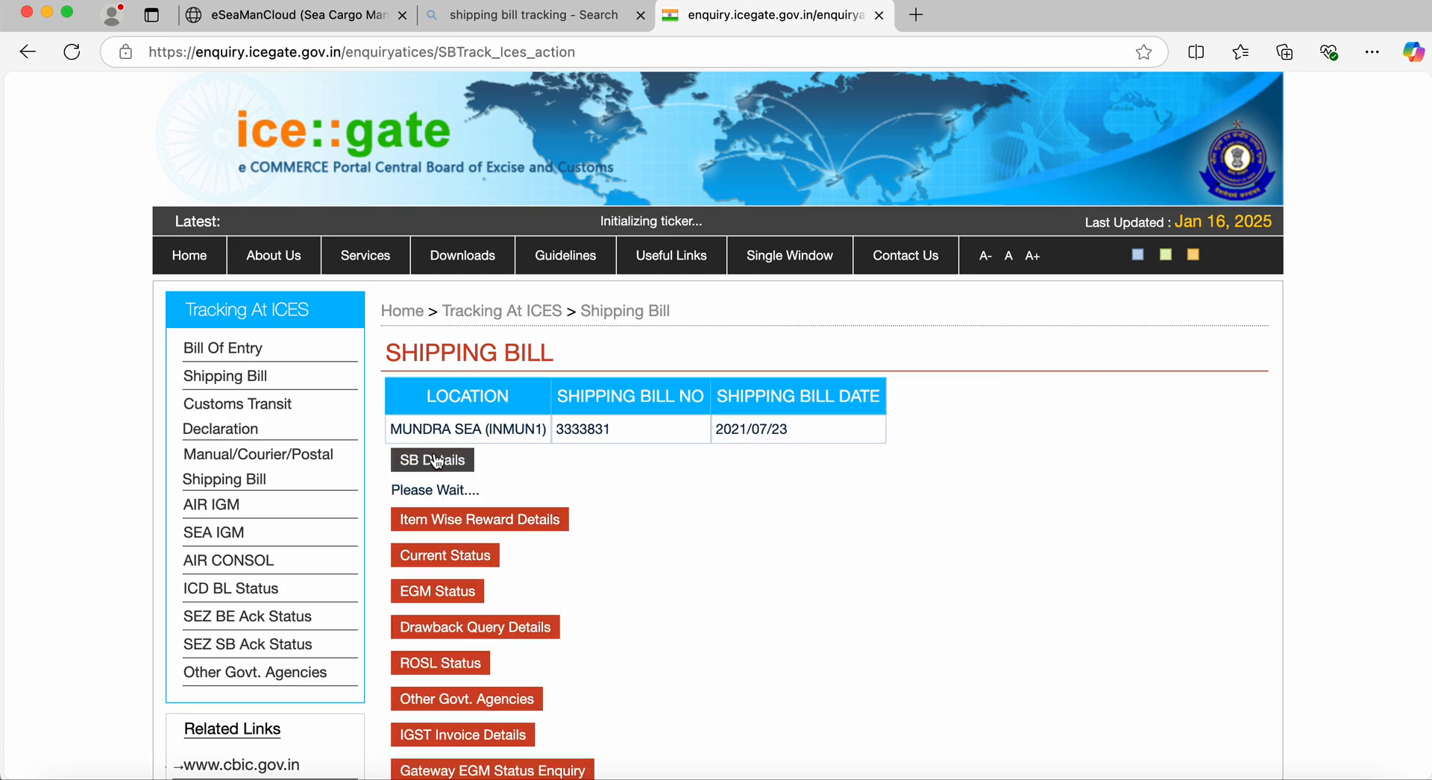
click(433, 460)
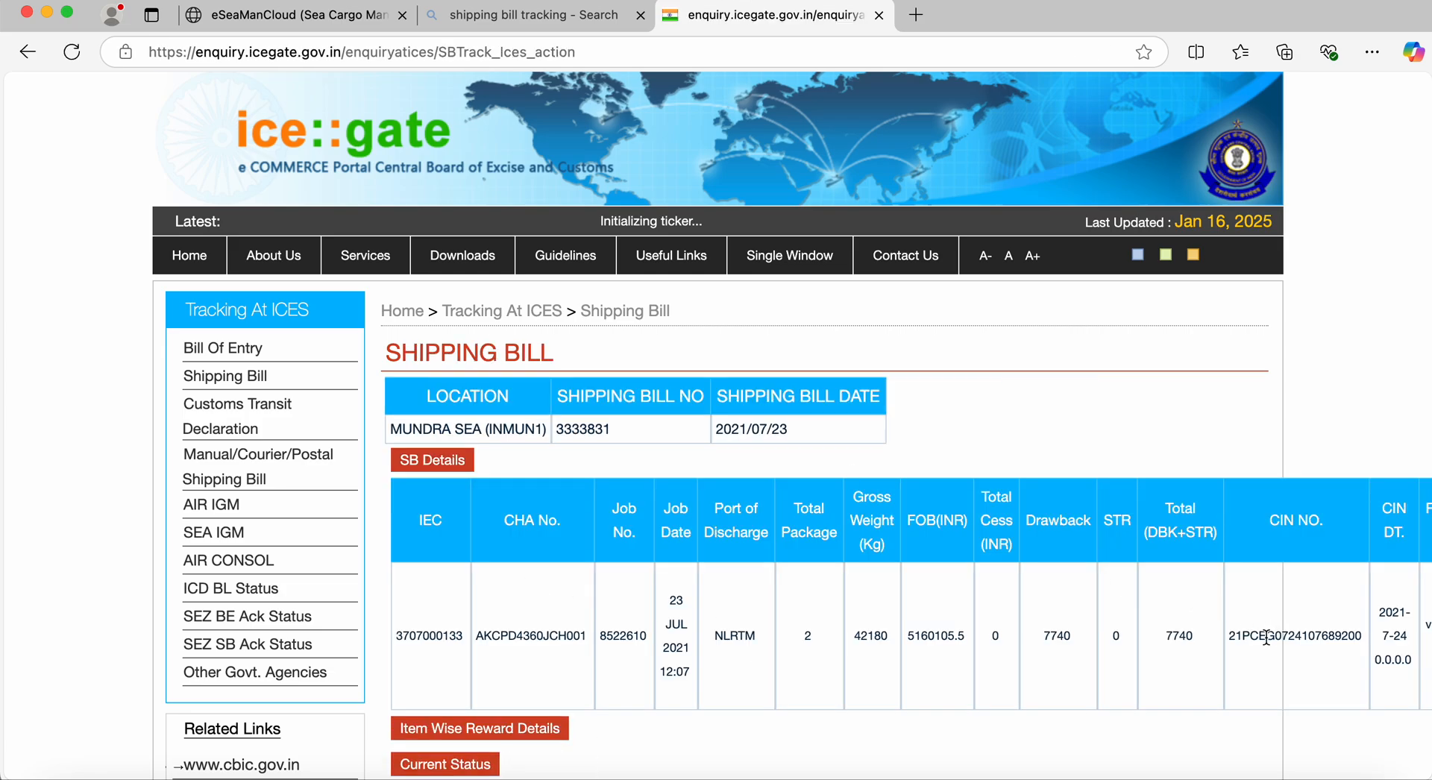
double_click(1294, 636)
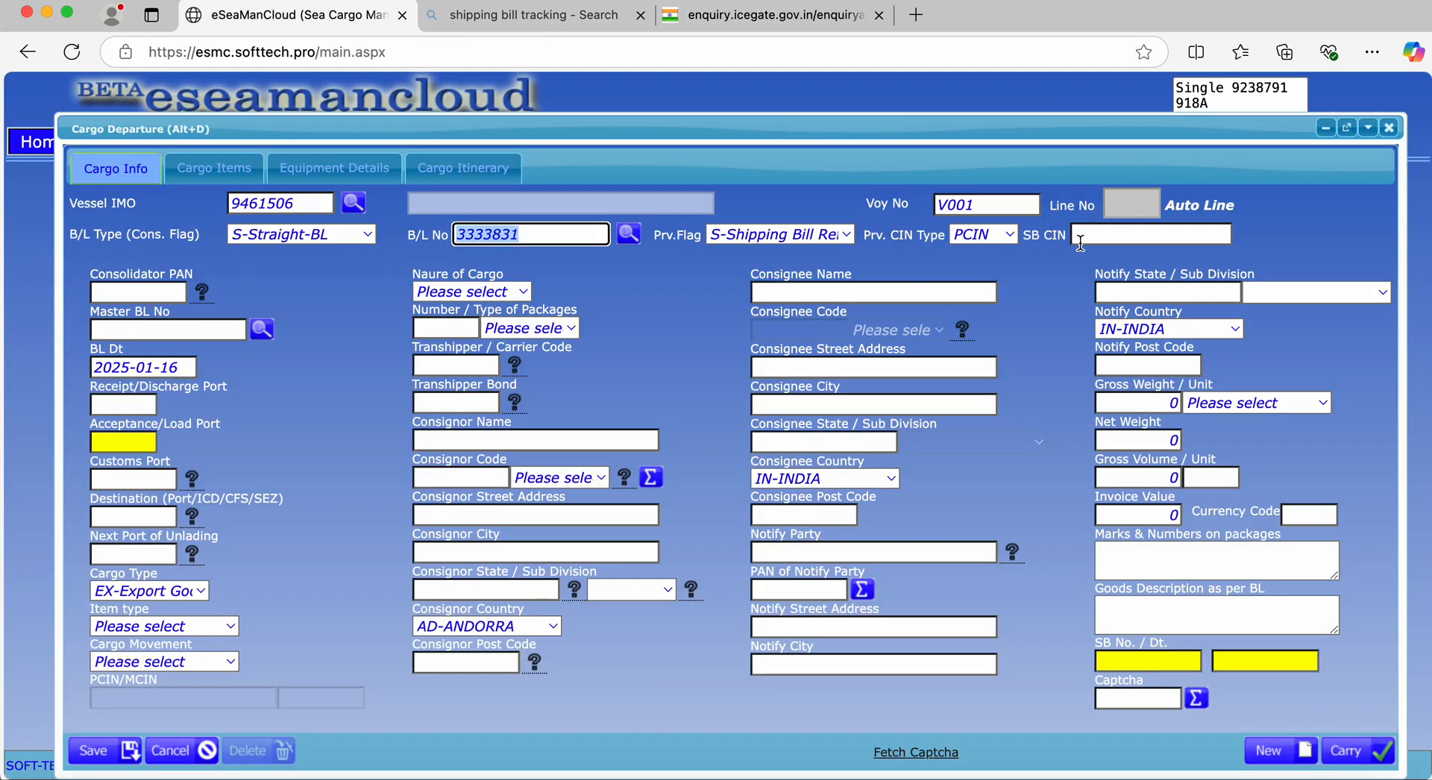
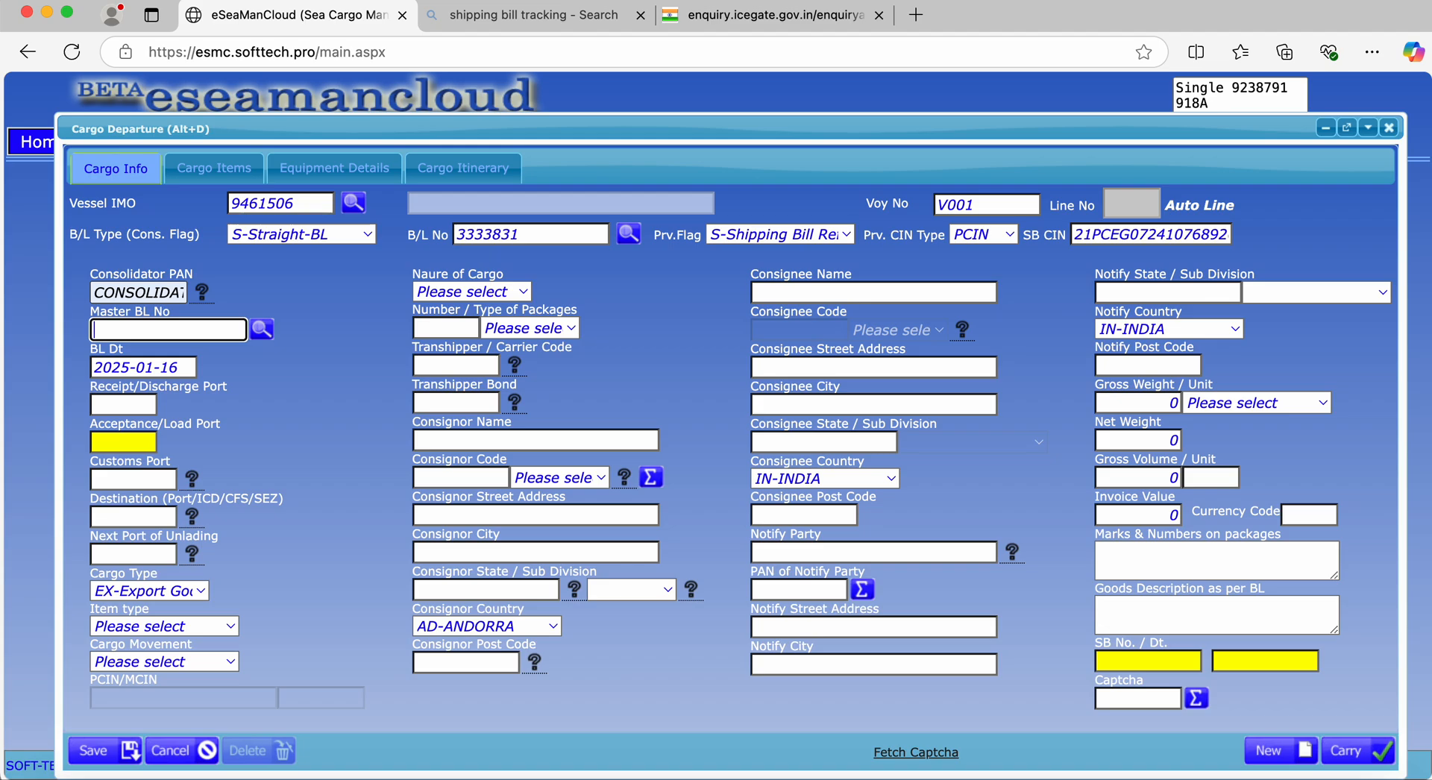
click(123, 404)
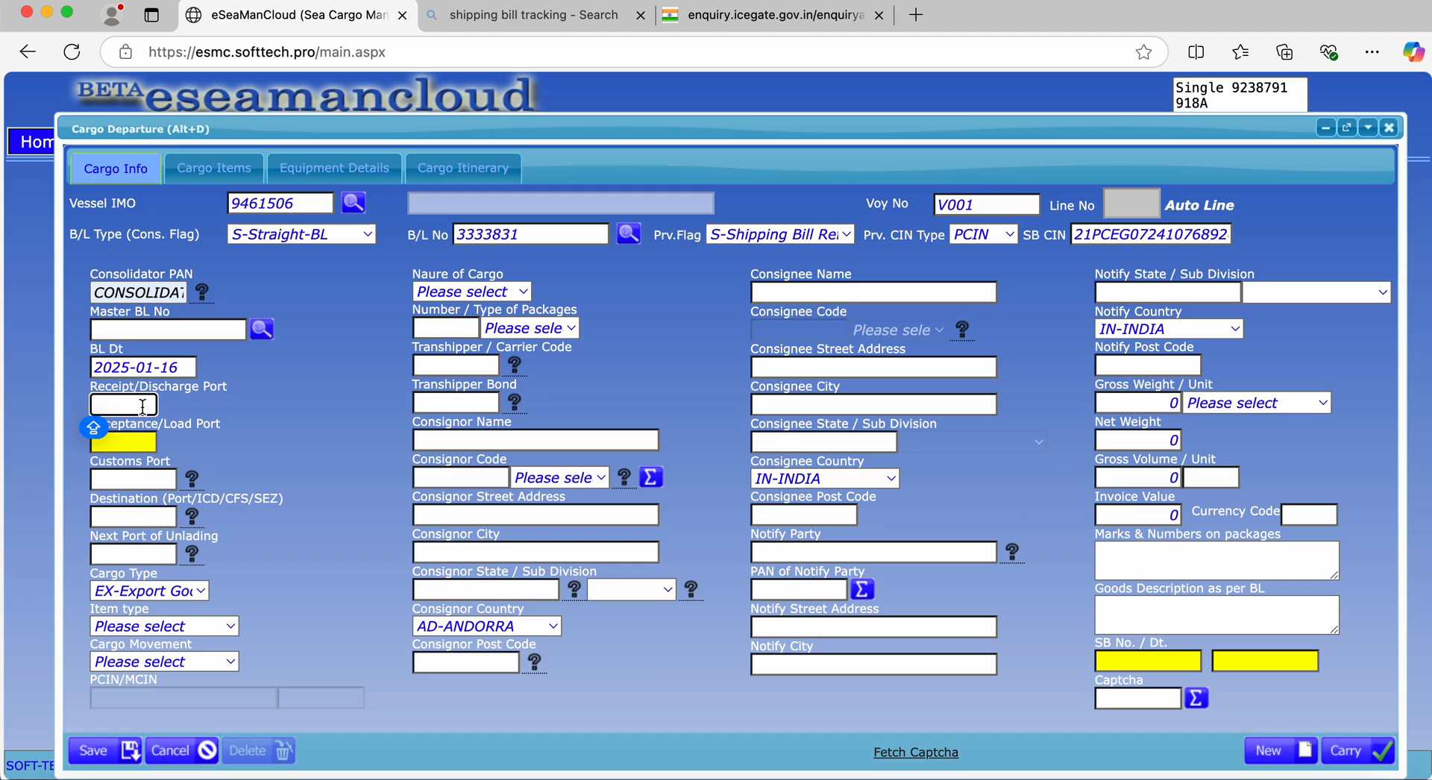
text(LKCMB)
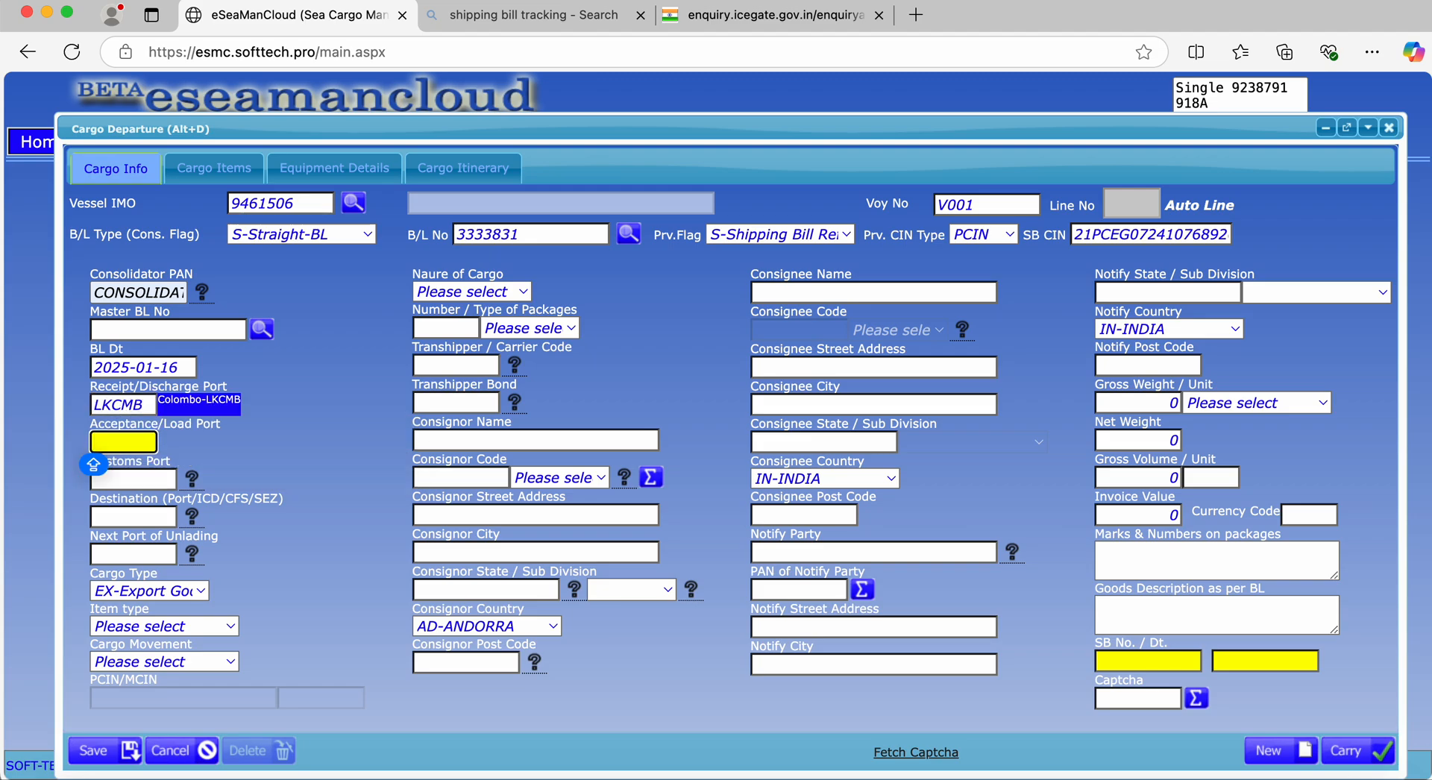
text(INMUN1)
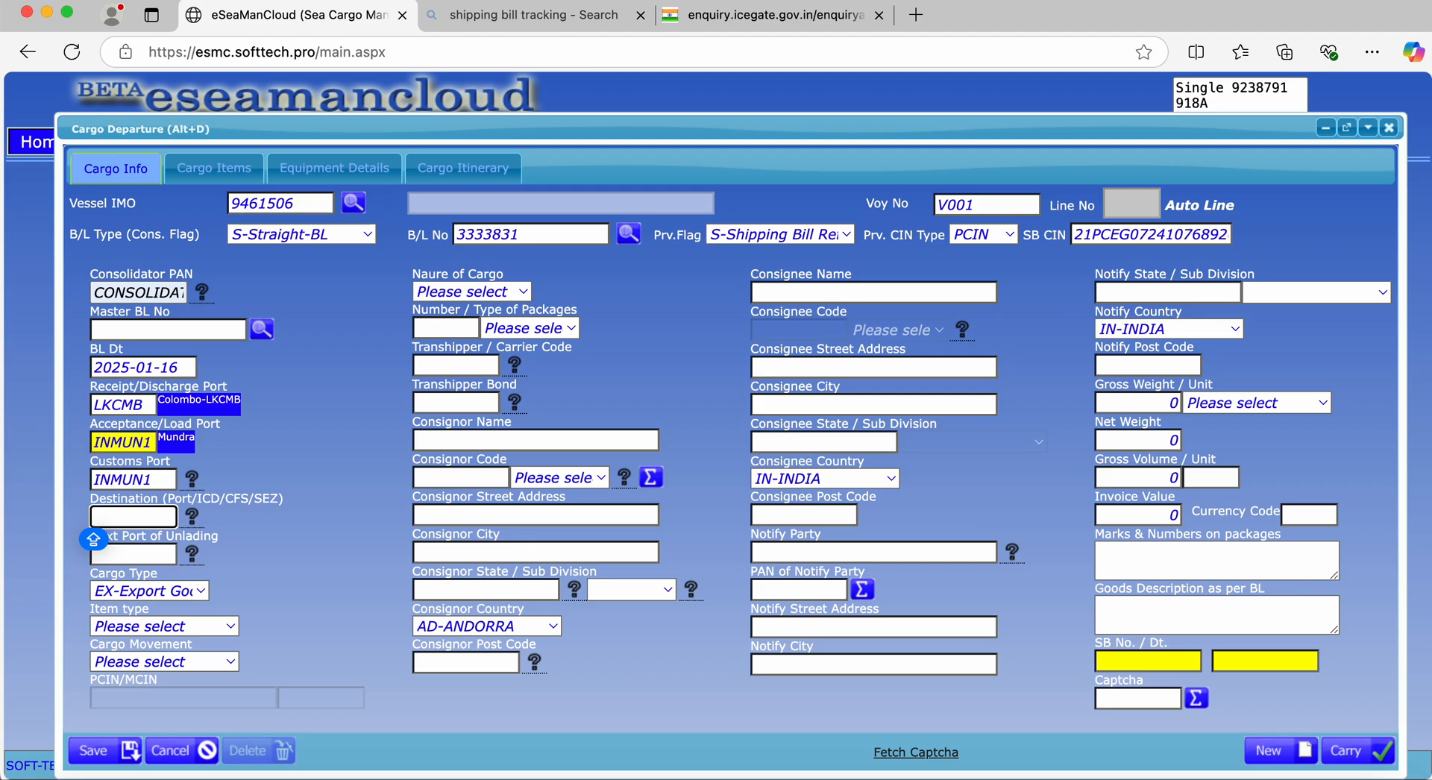
text(LKCMB)
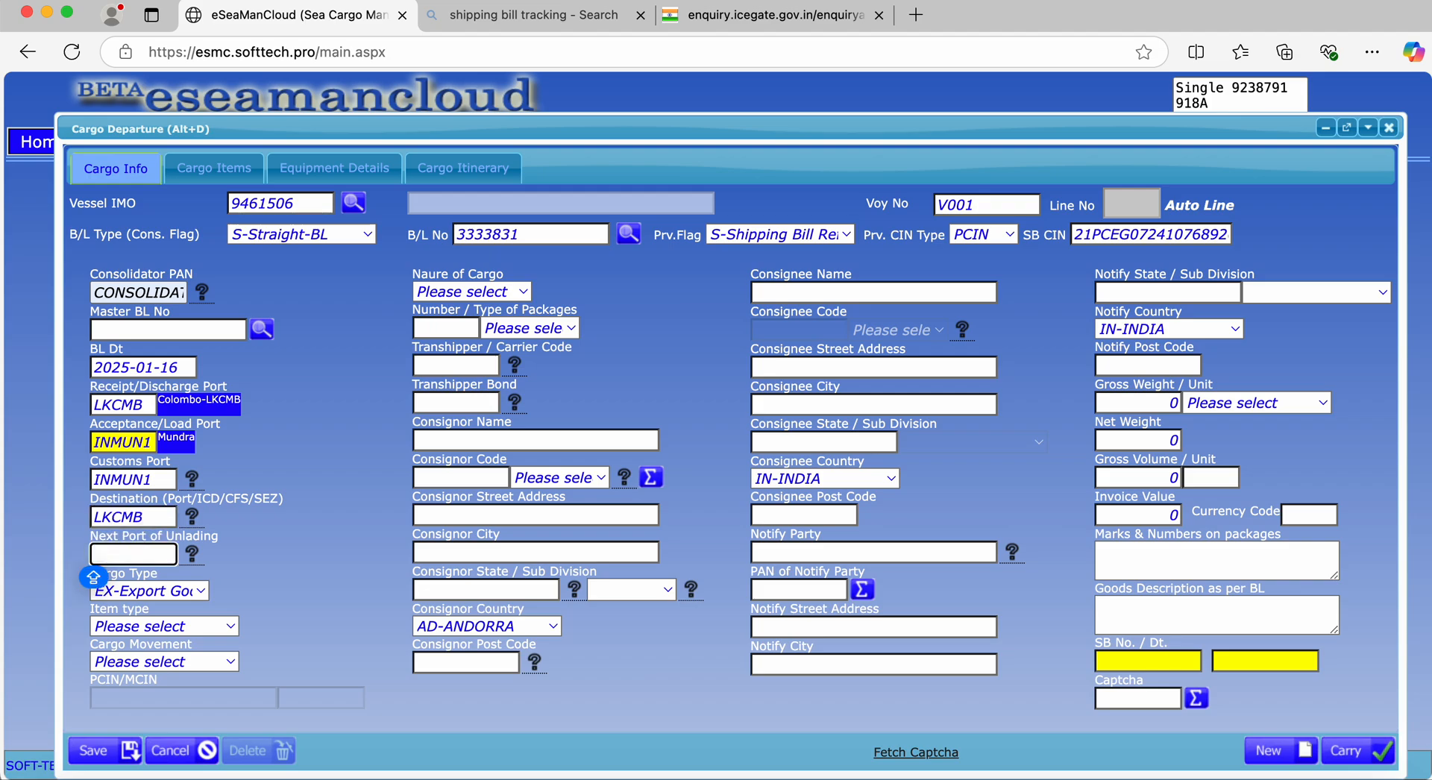
text(LKCMB)
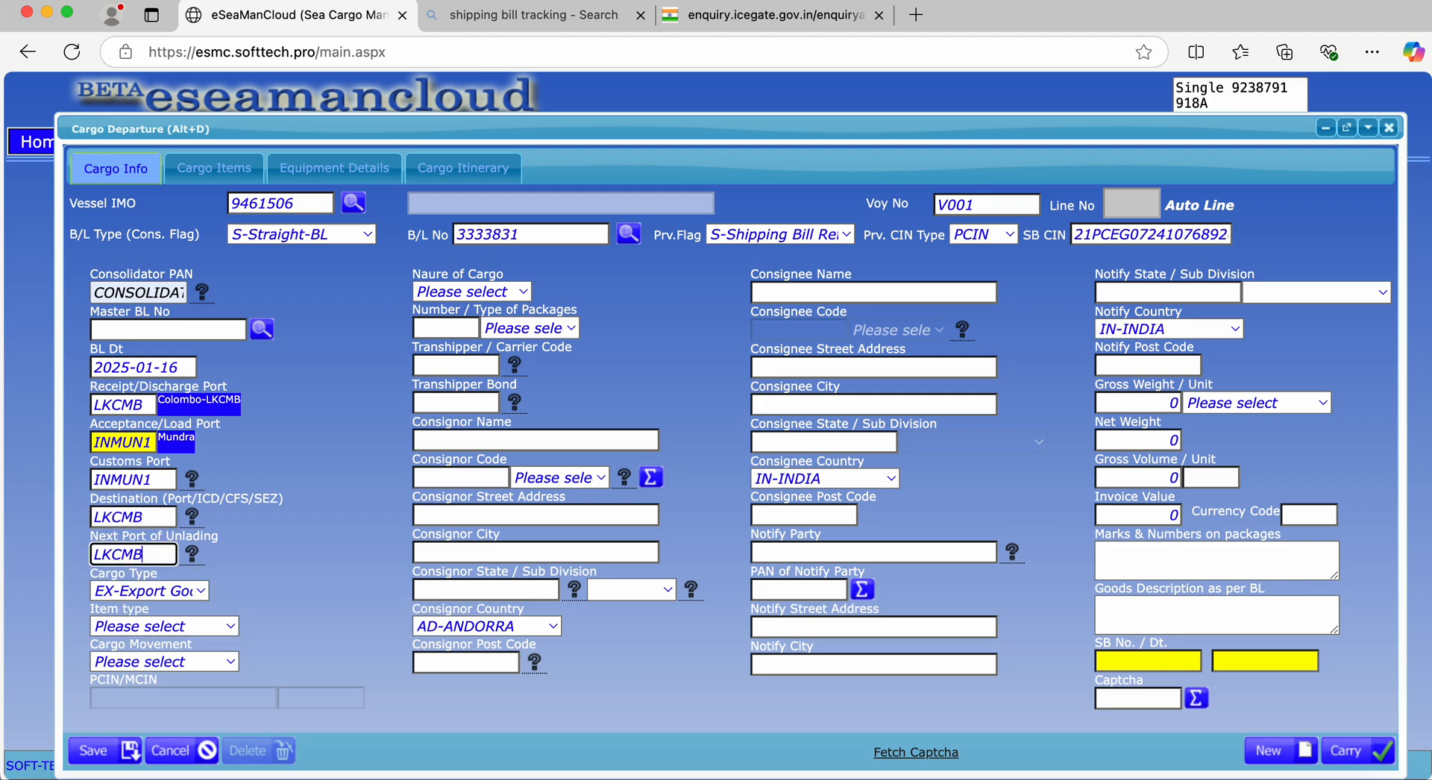
Step: Set item type Other Cargo, movement FT-Foreign Transit, nature DB-Dry Bulk and package type BGS-BAGS
click(147, 590)
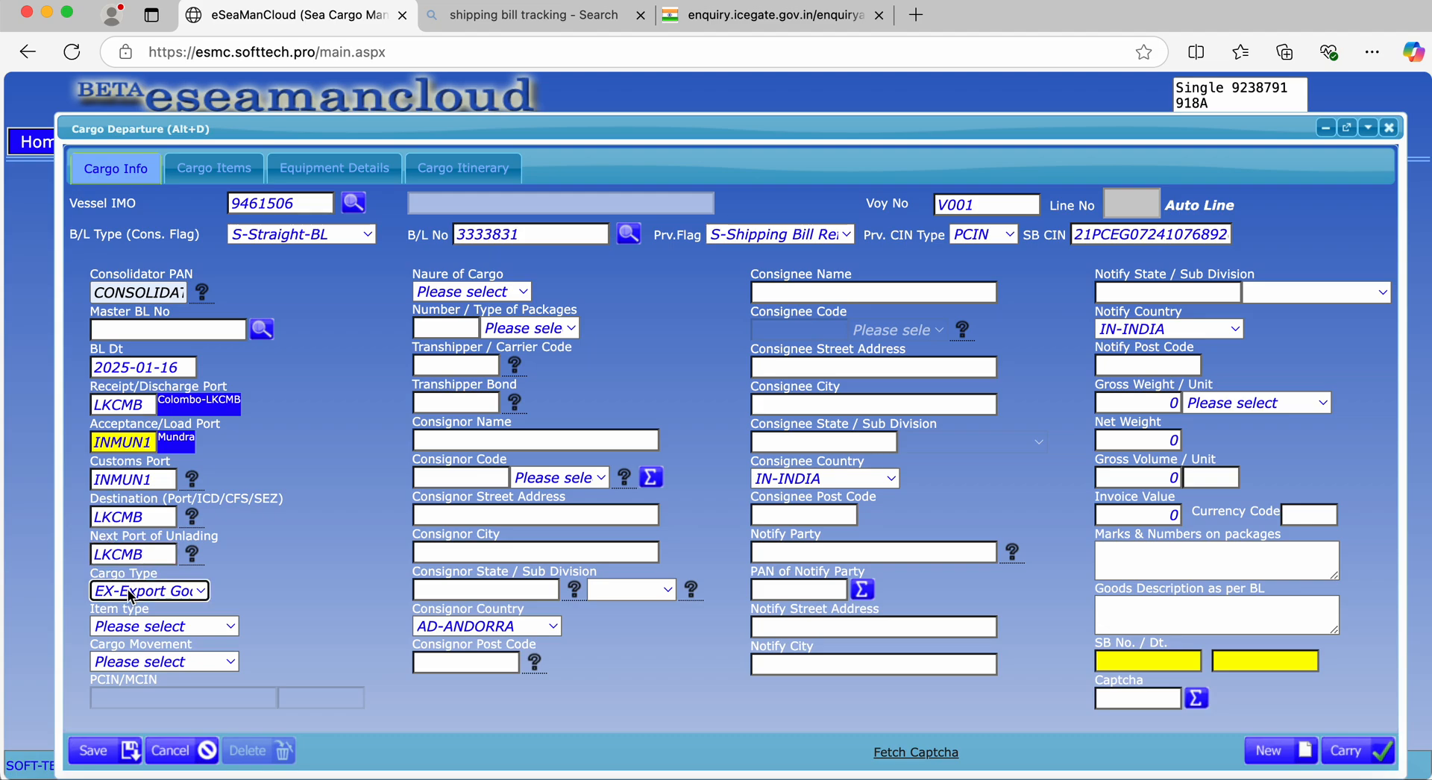
click(164, 626)
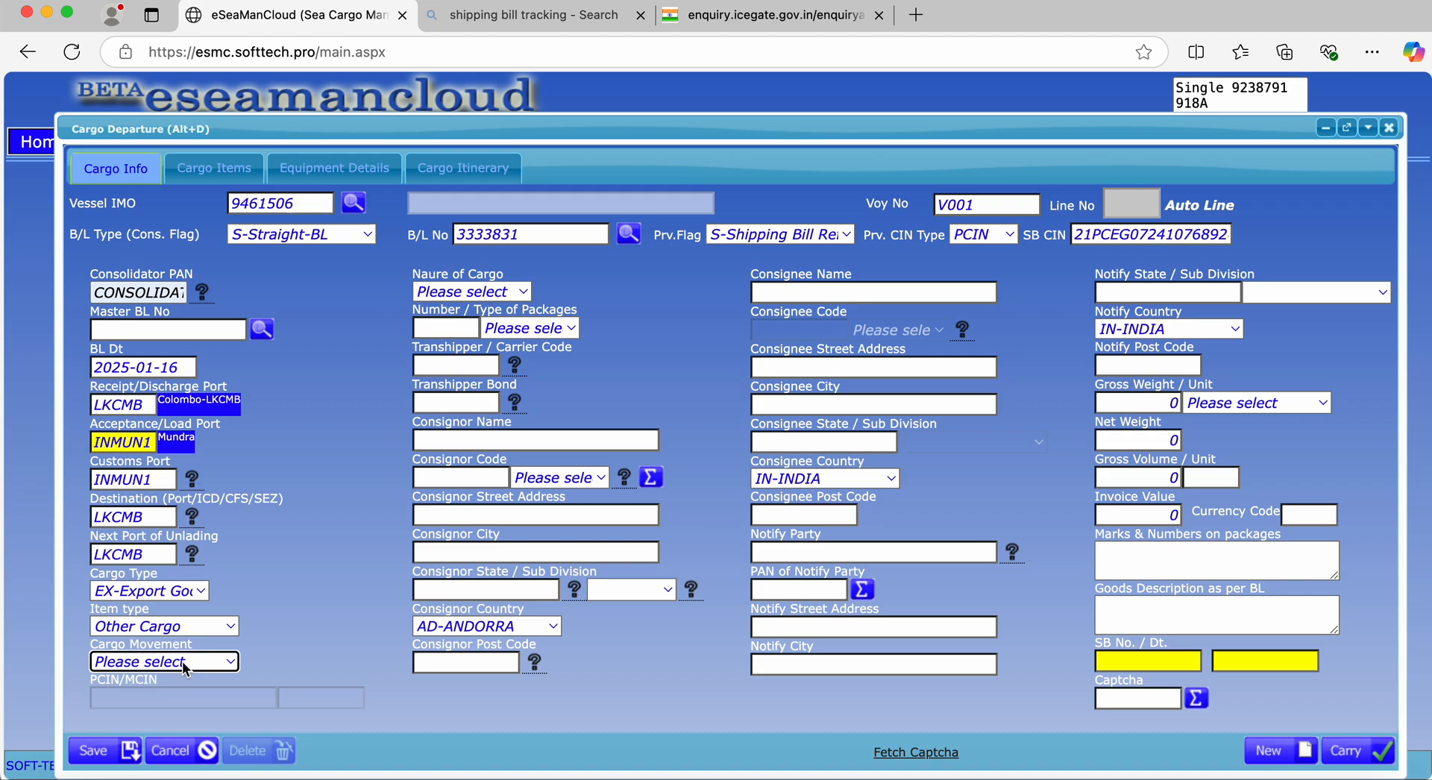
click(164, 660)
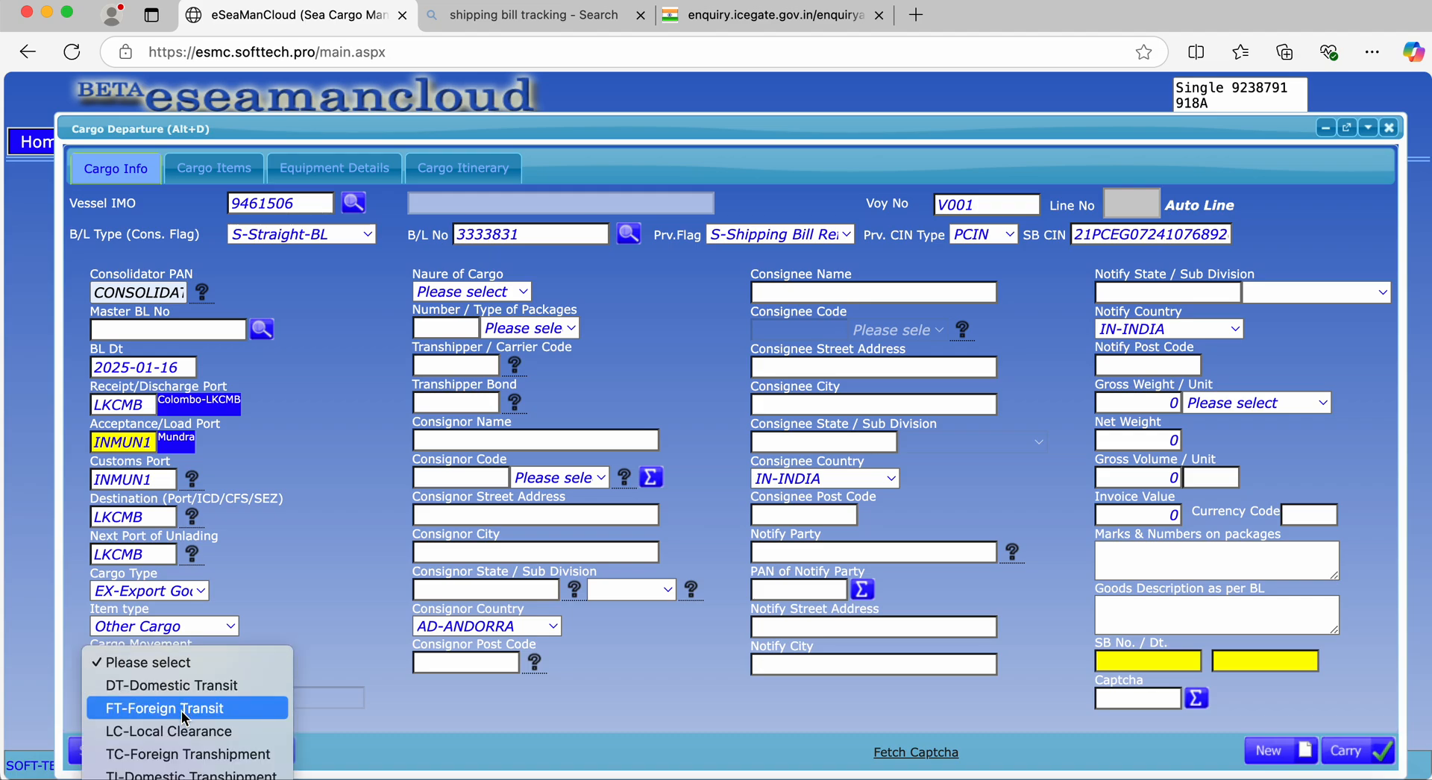
click(163, 708)
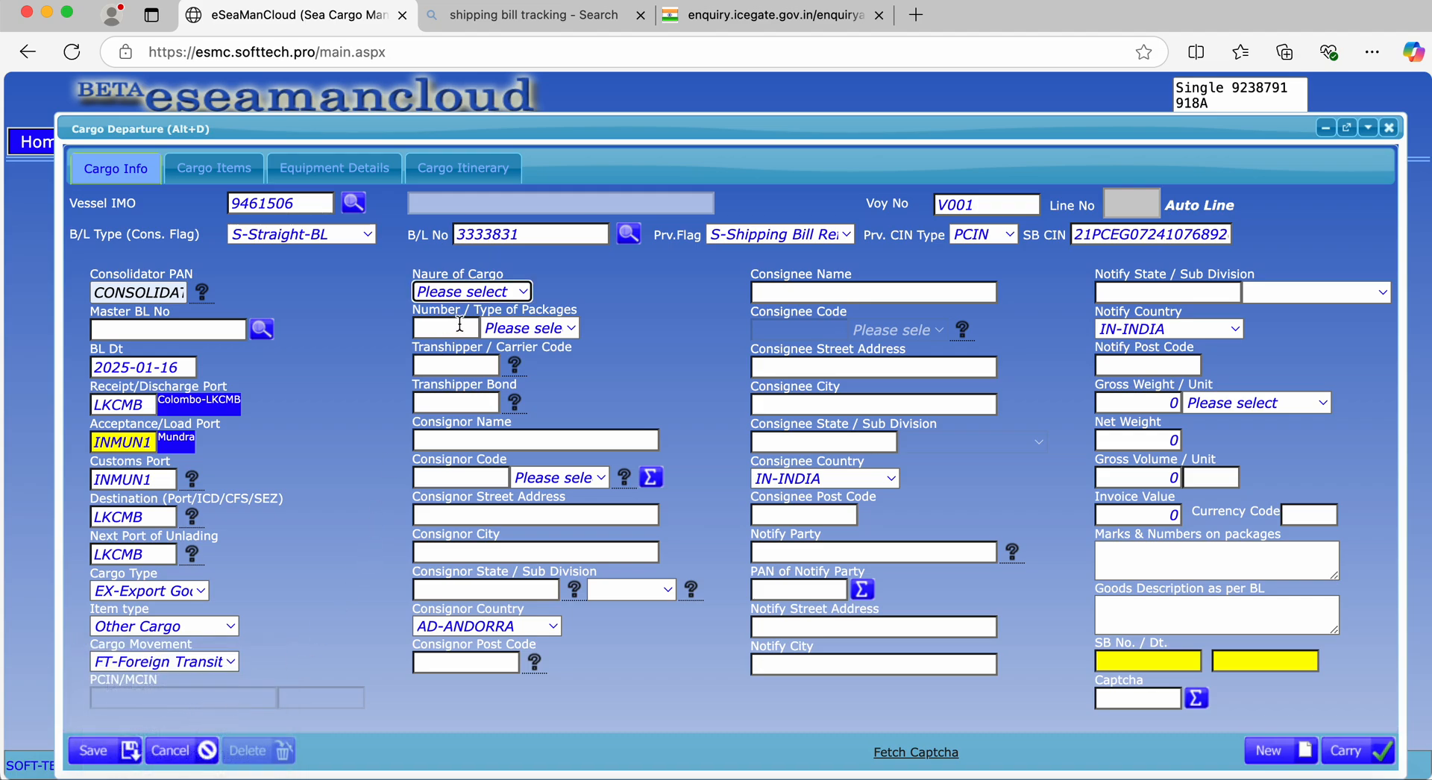
click(471, 291)
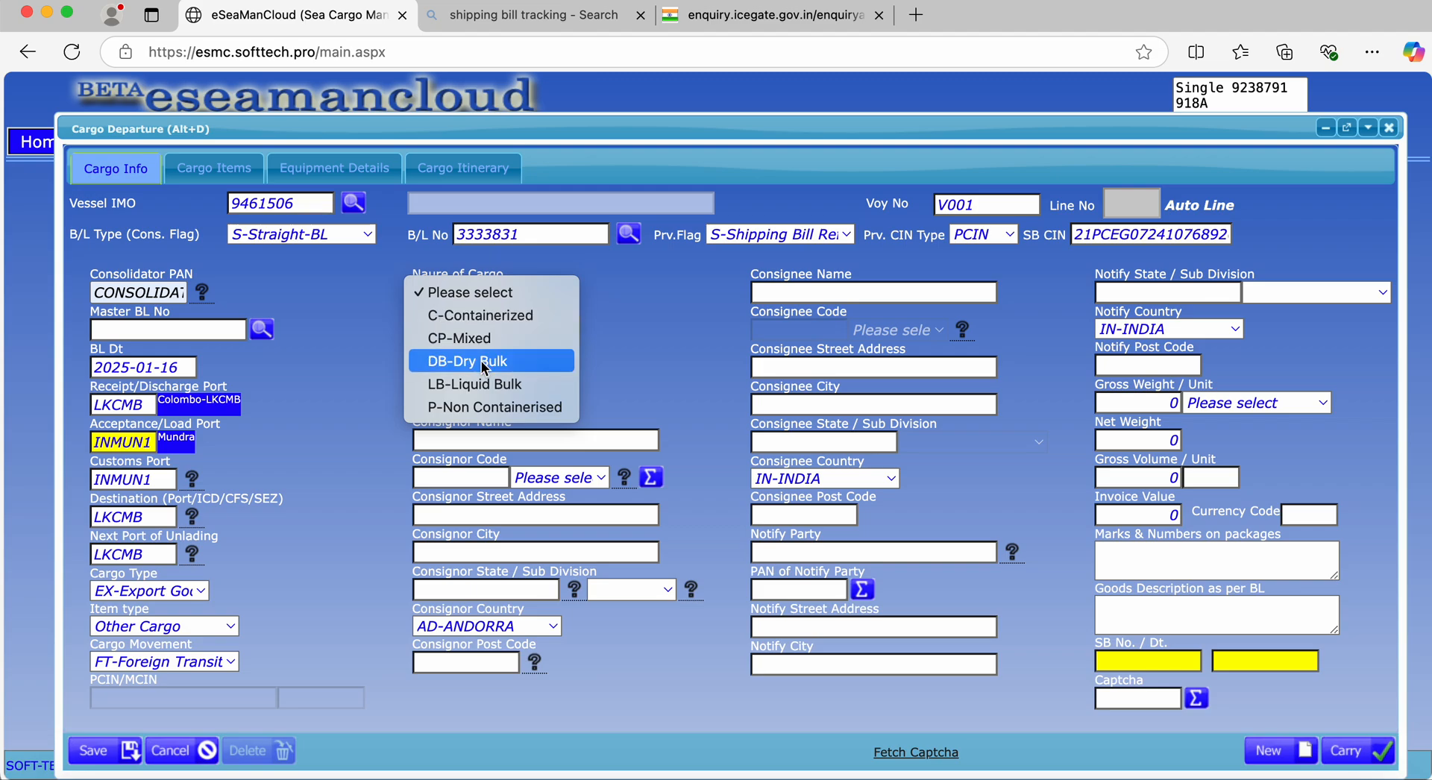
click(465, 361)
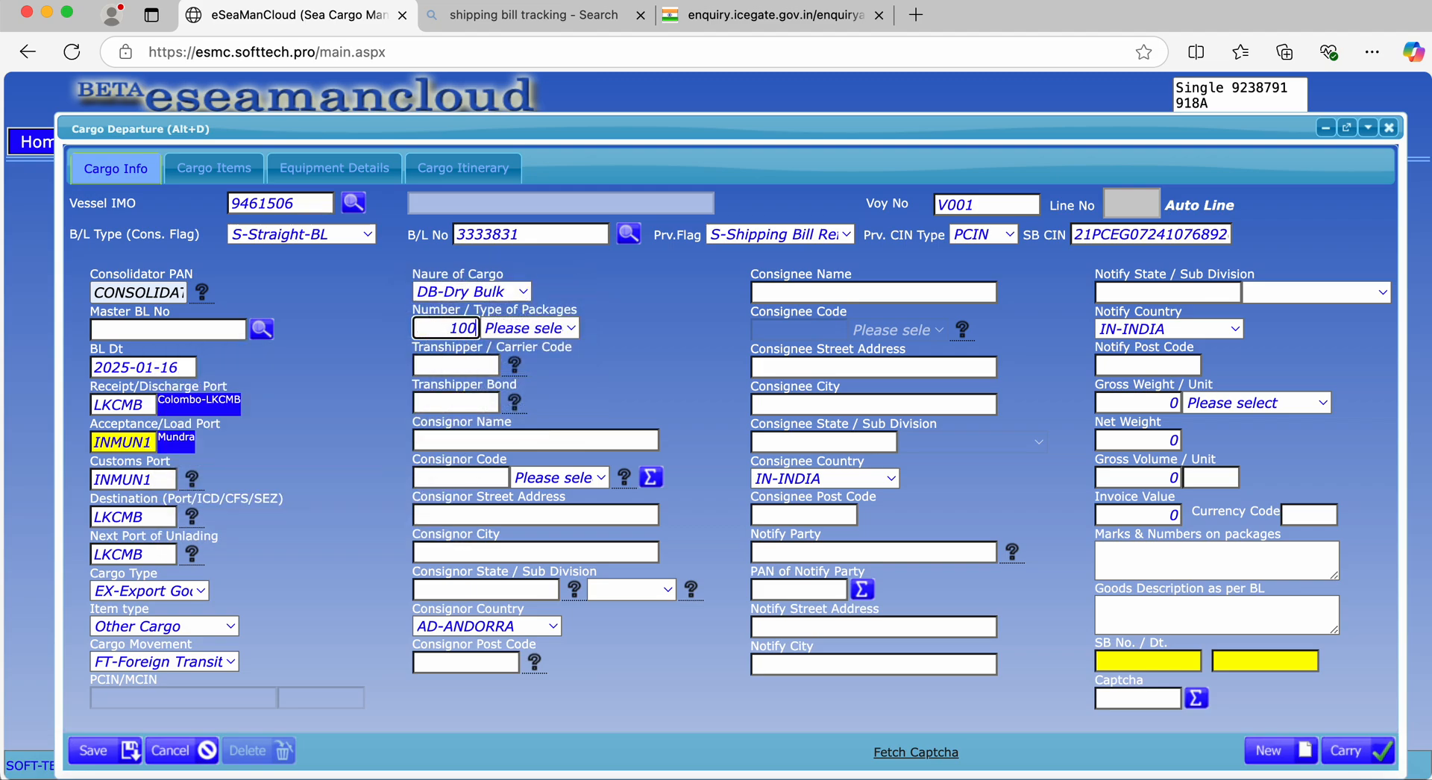
click(526, 327)
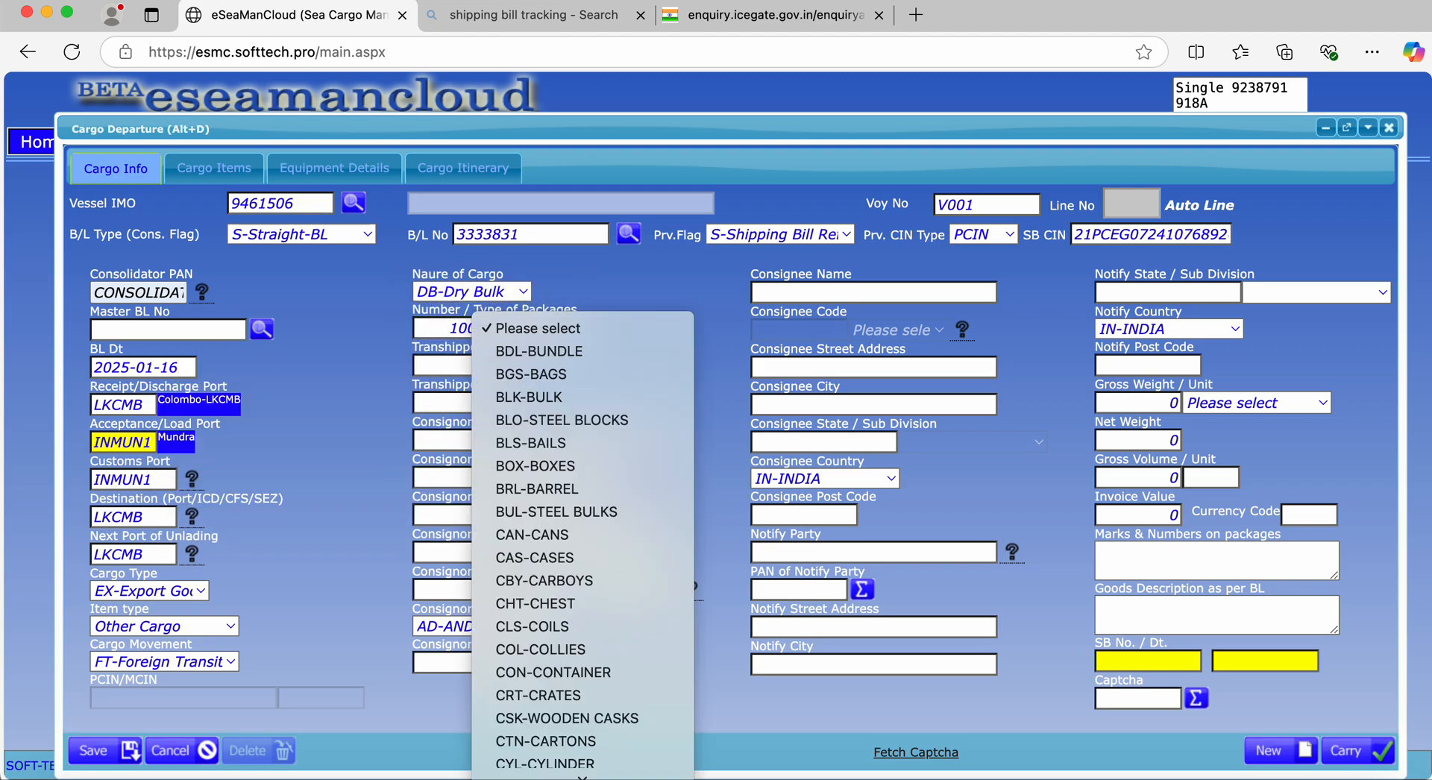
click(530, 373)
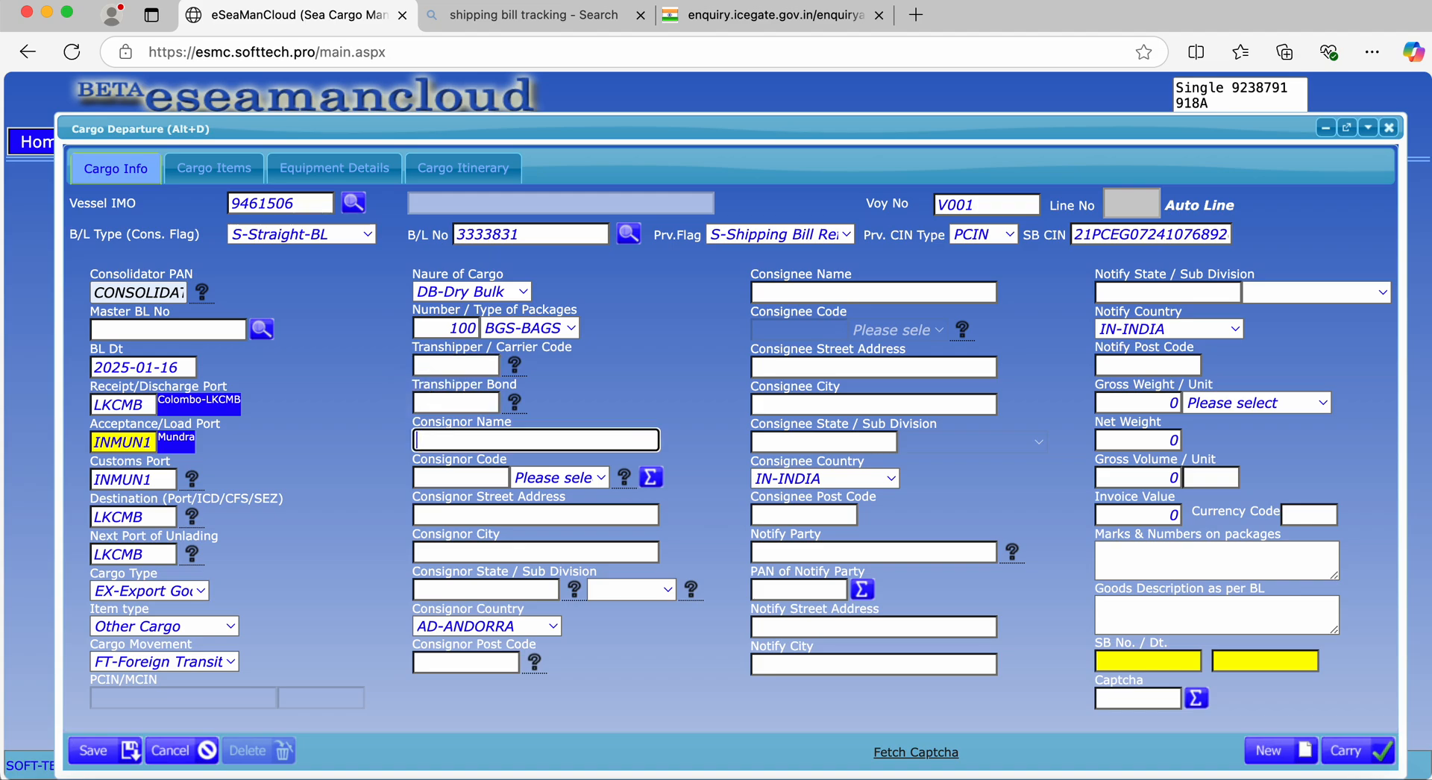
Step: Enter consignor name, street address and city
text(CONSIGNOR NAME)
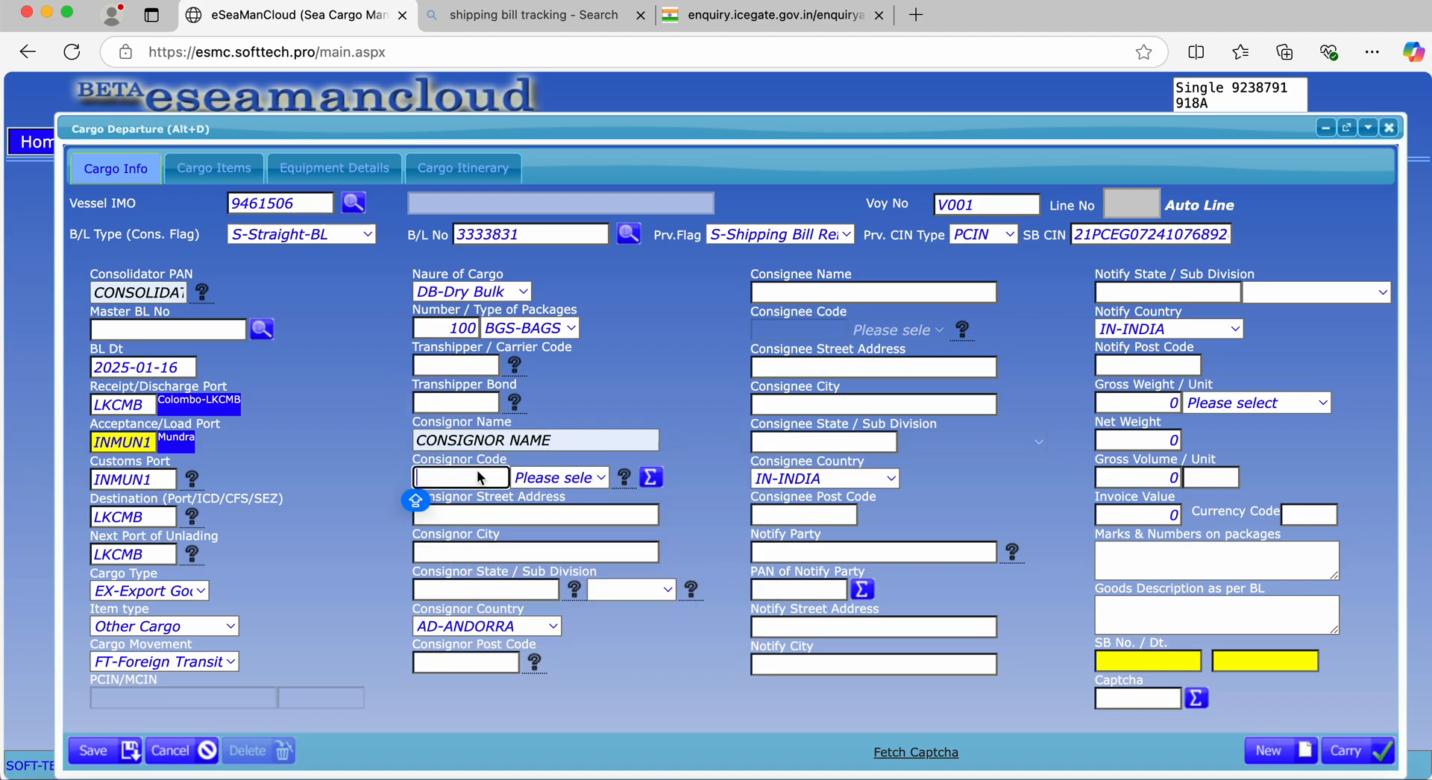
mouse_move(540, 489)
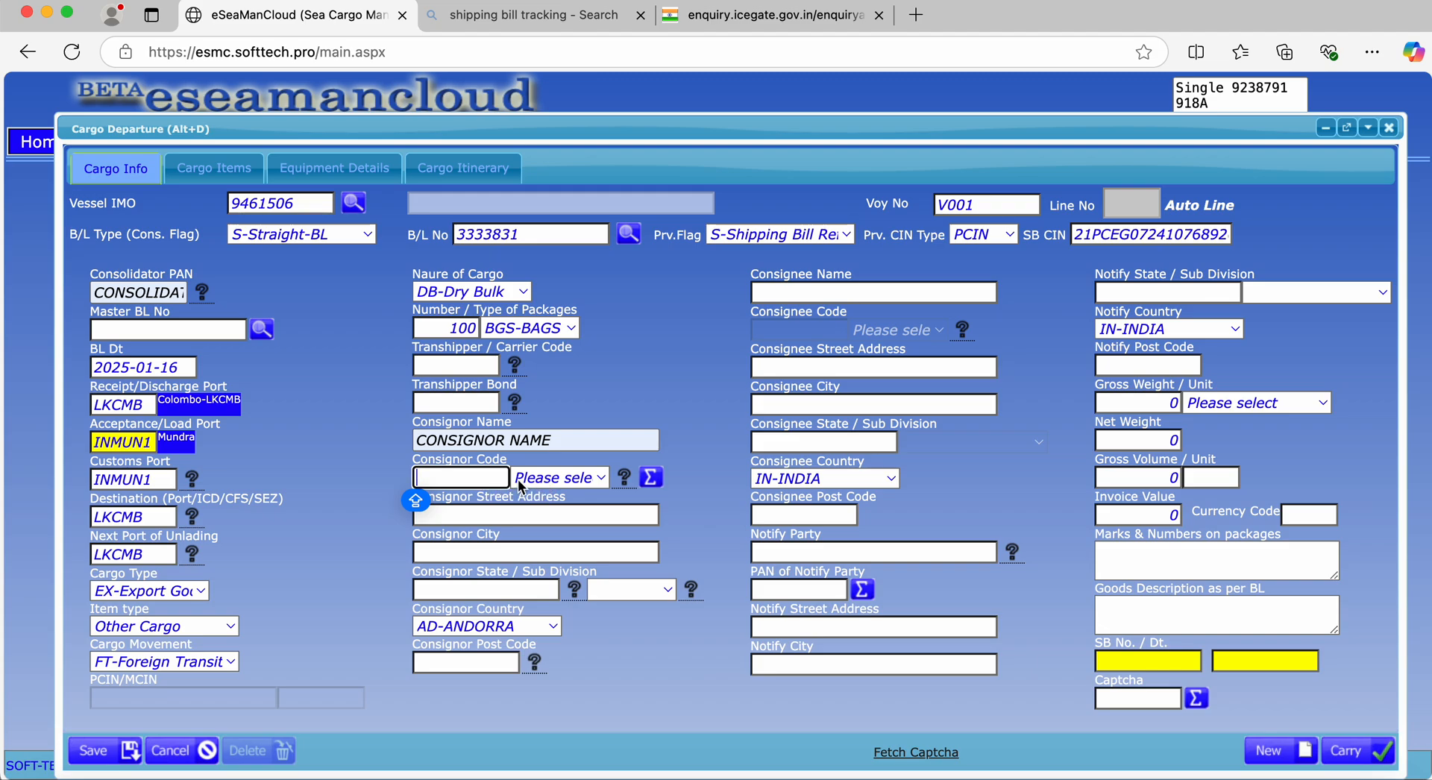
text(CONSIGNOR STREET ADDRESS)
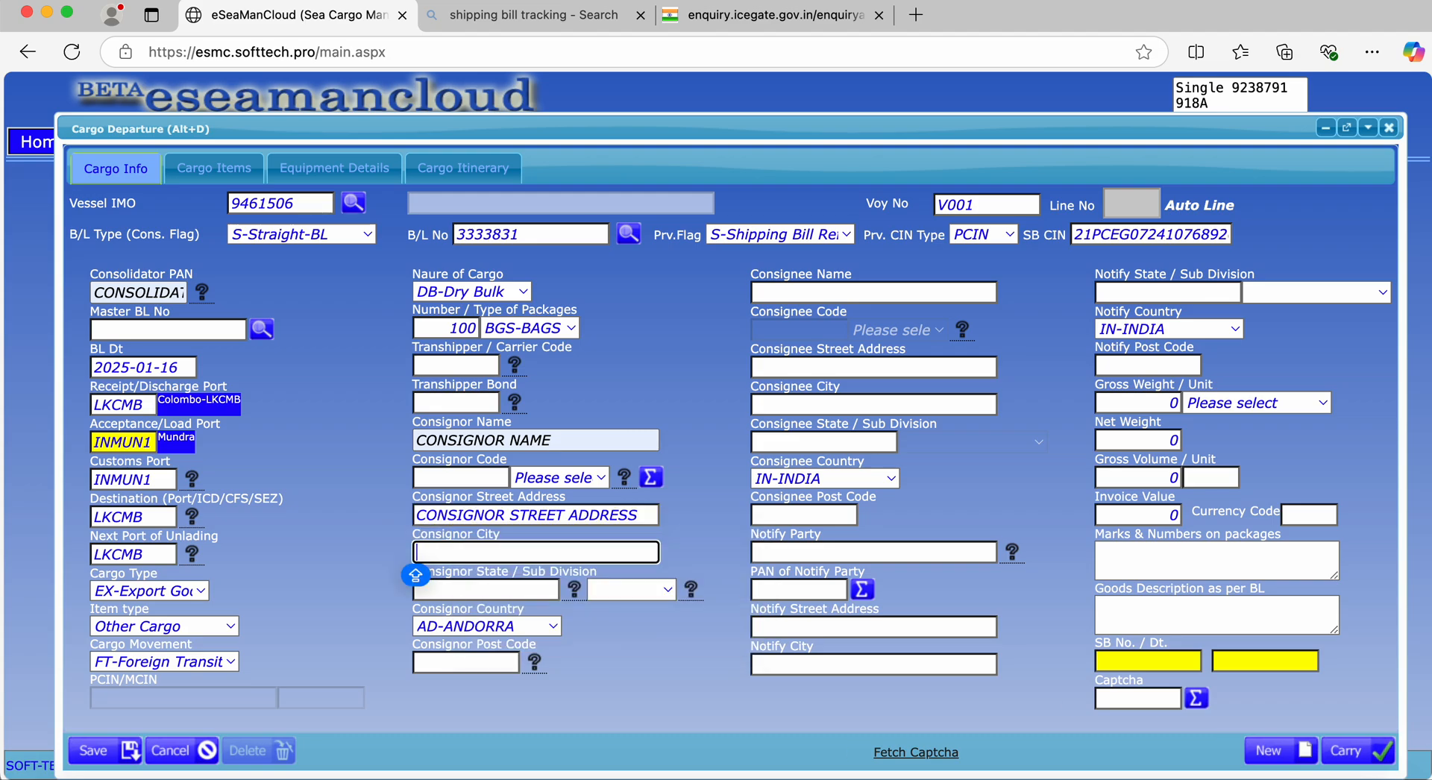
text(CITY)
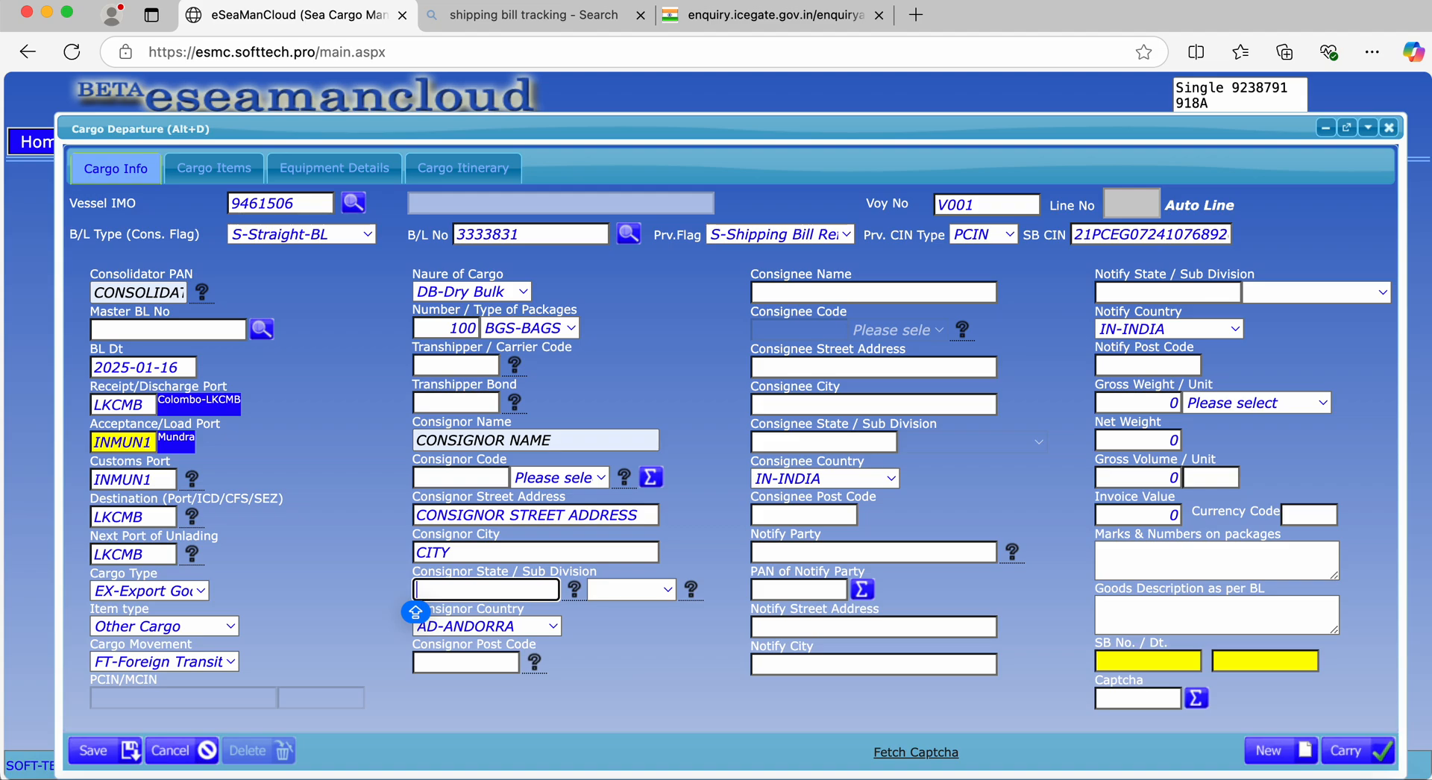
Step: Choose IEC-Importer Exporter Code with the IEC code and pick the consignor state 24-Gujarat
click(558, 477)
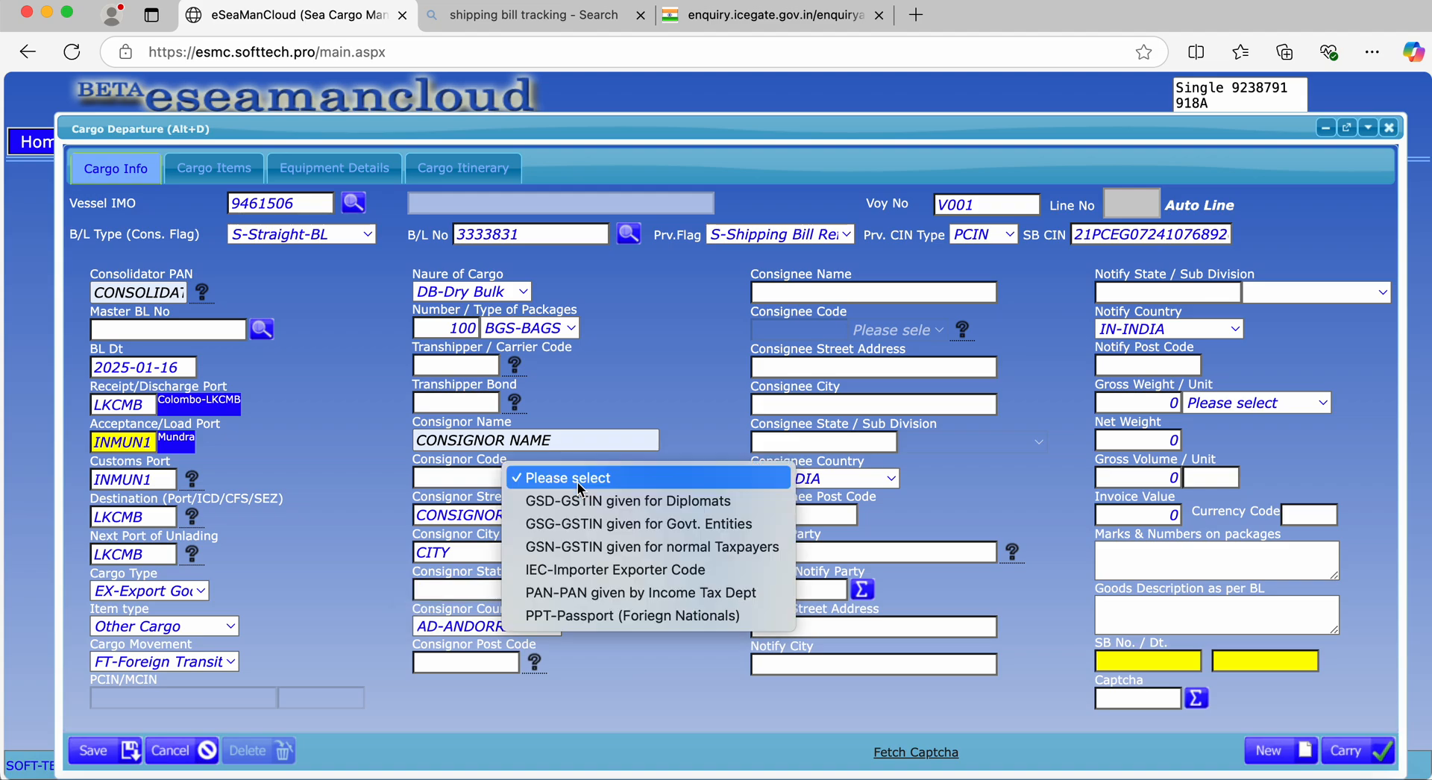
click(613, 570)
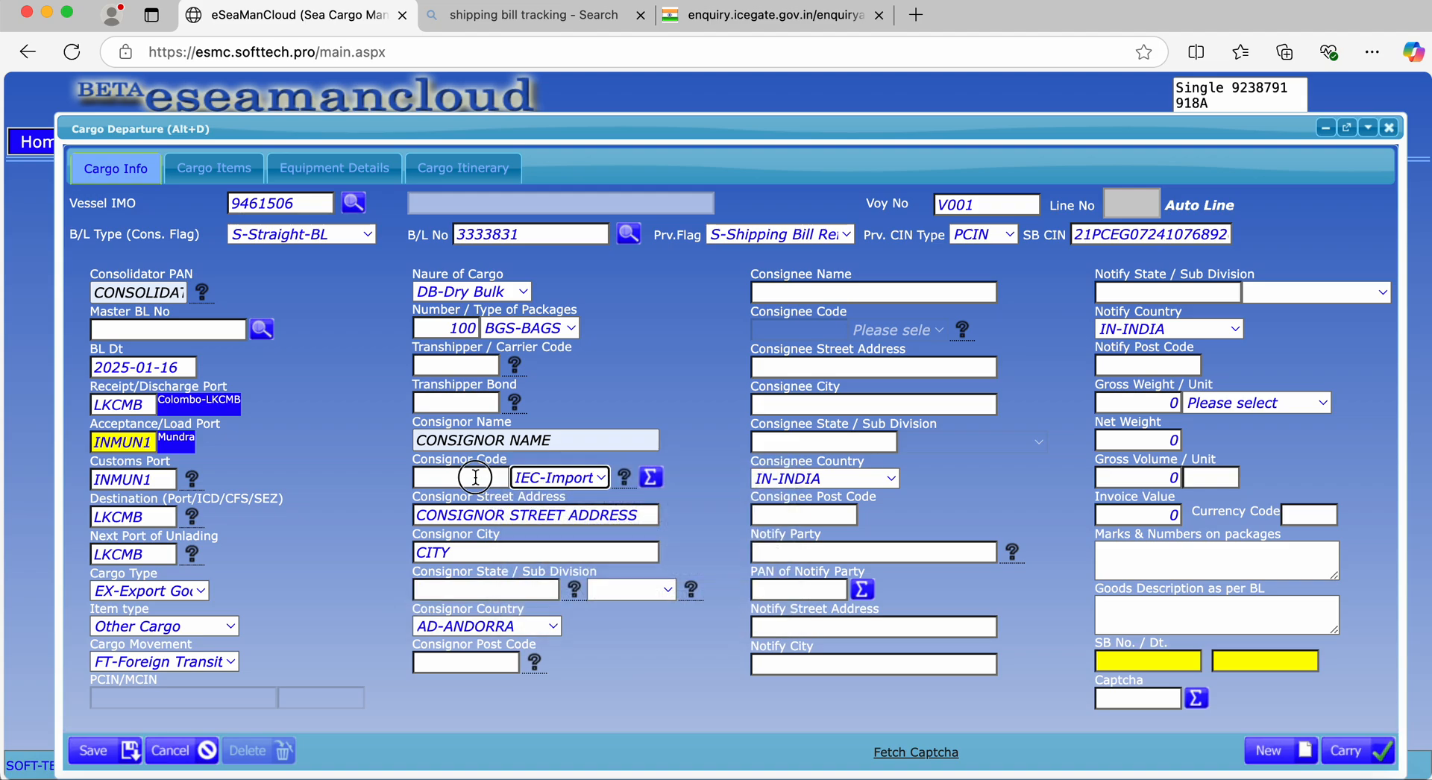
text(IECCODEOF)
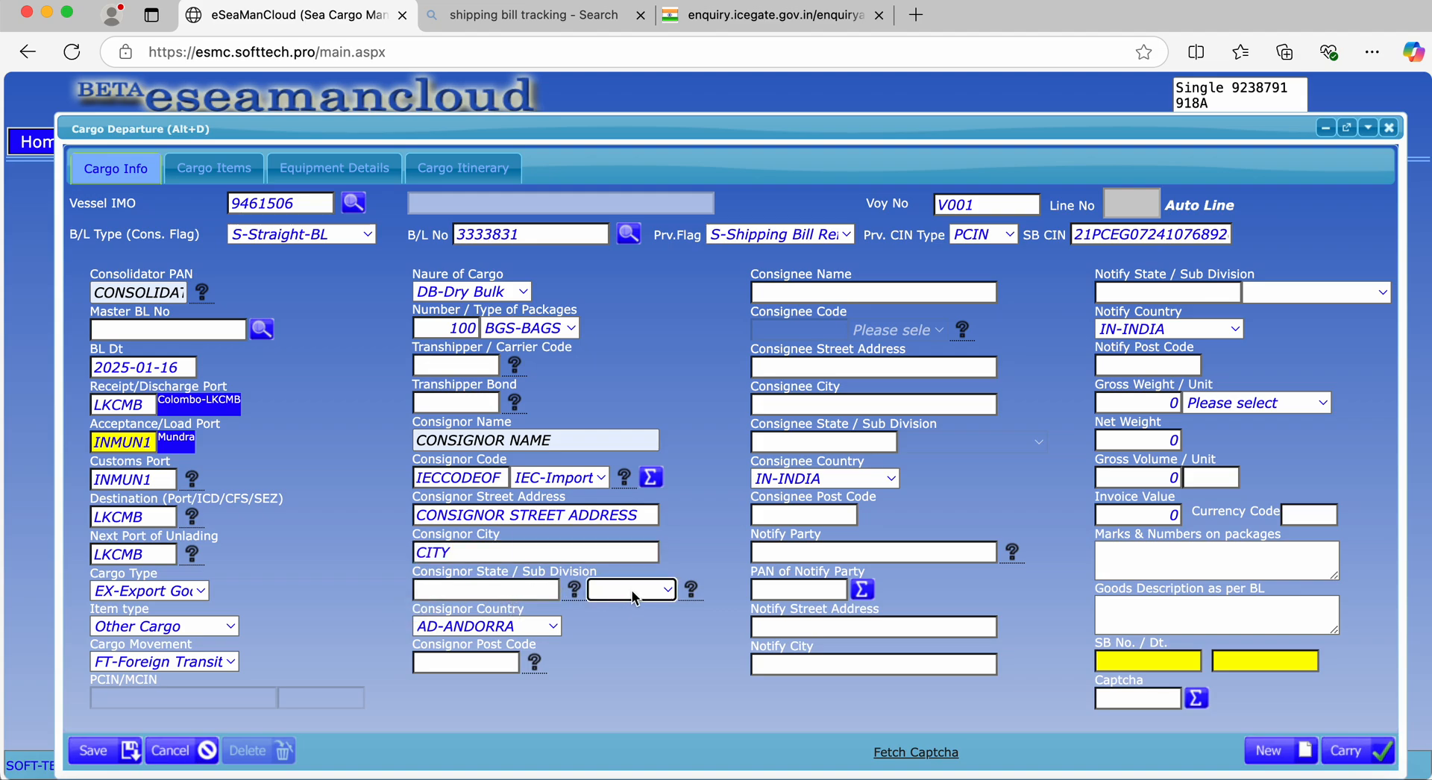
click(629, 588)
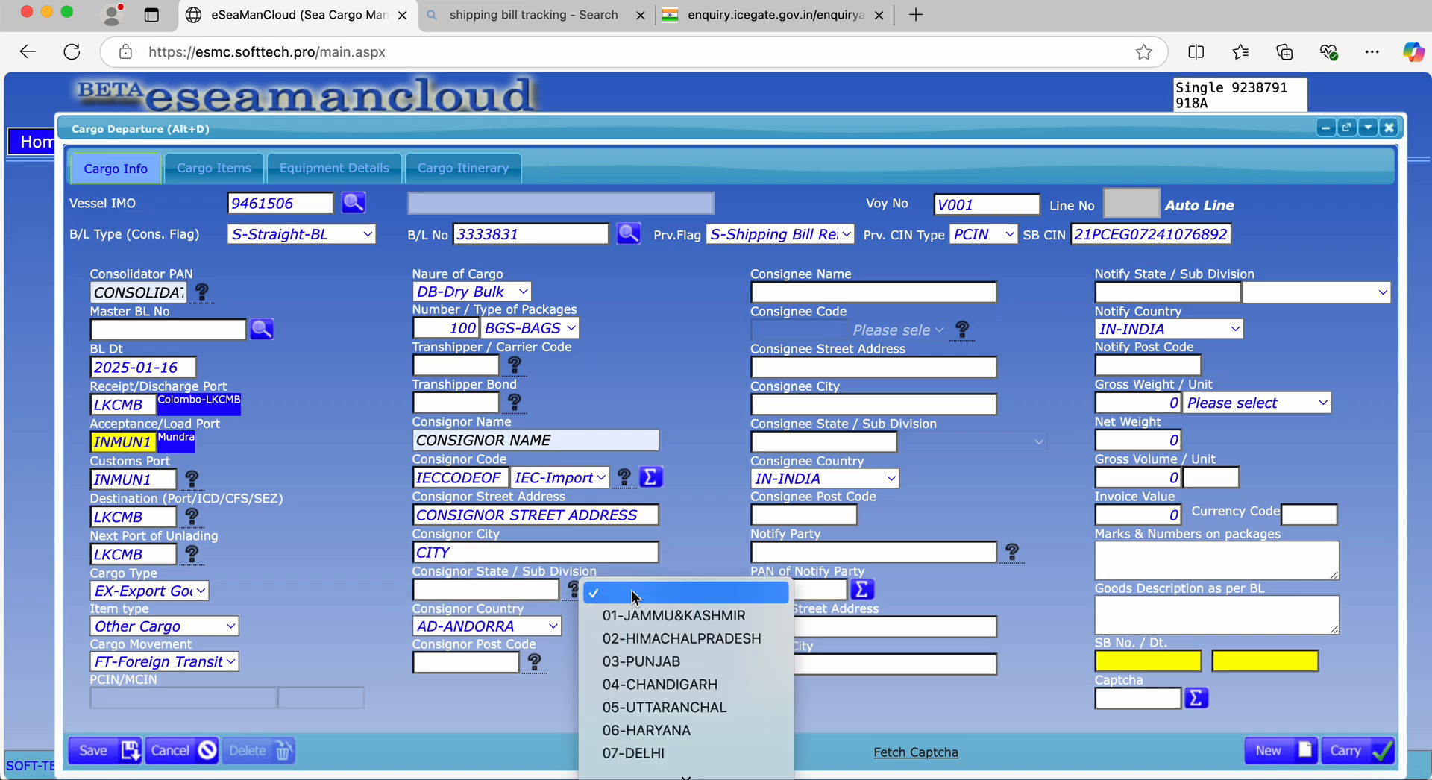
click(630, 590)
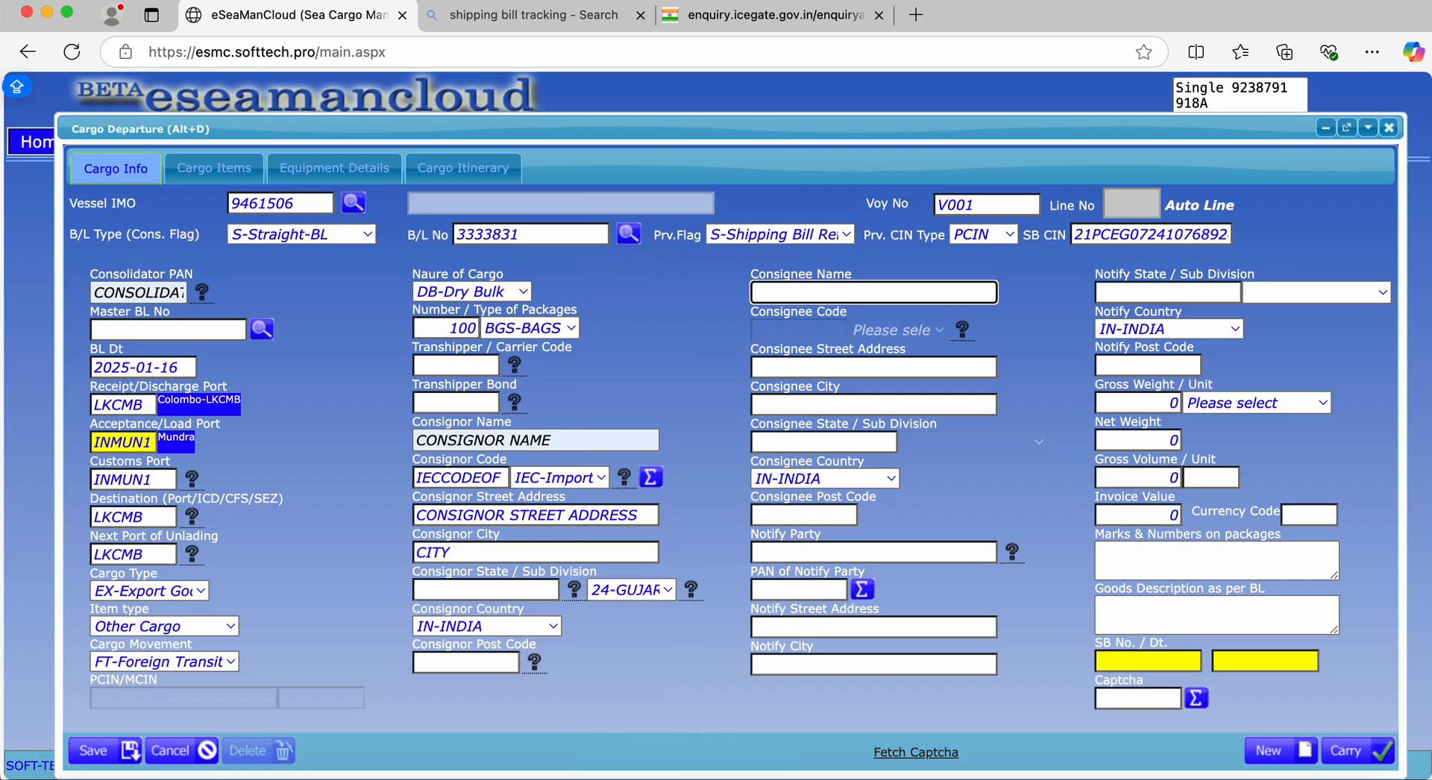
Step: Enter NAME OF CONSIGNEE and its street address of Colombo
text(NAME O)
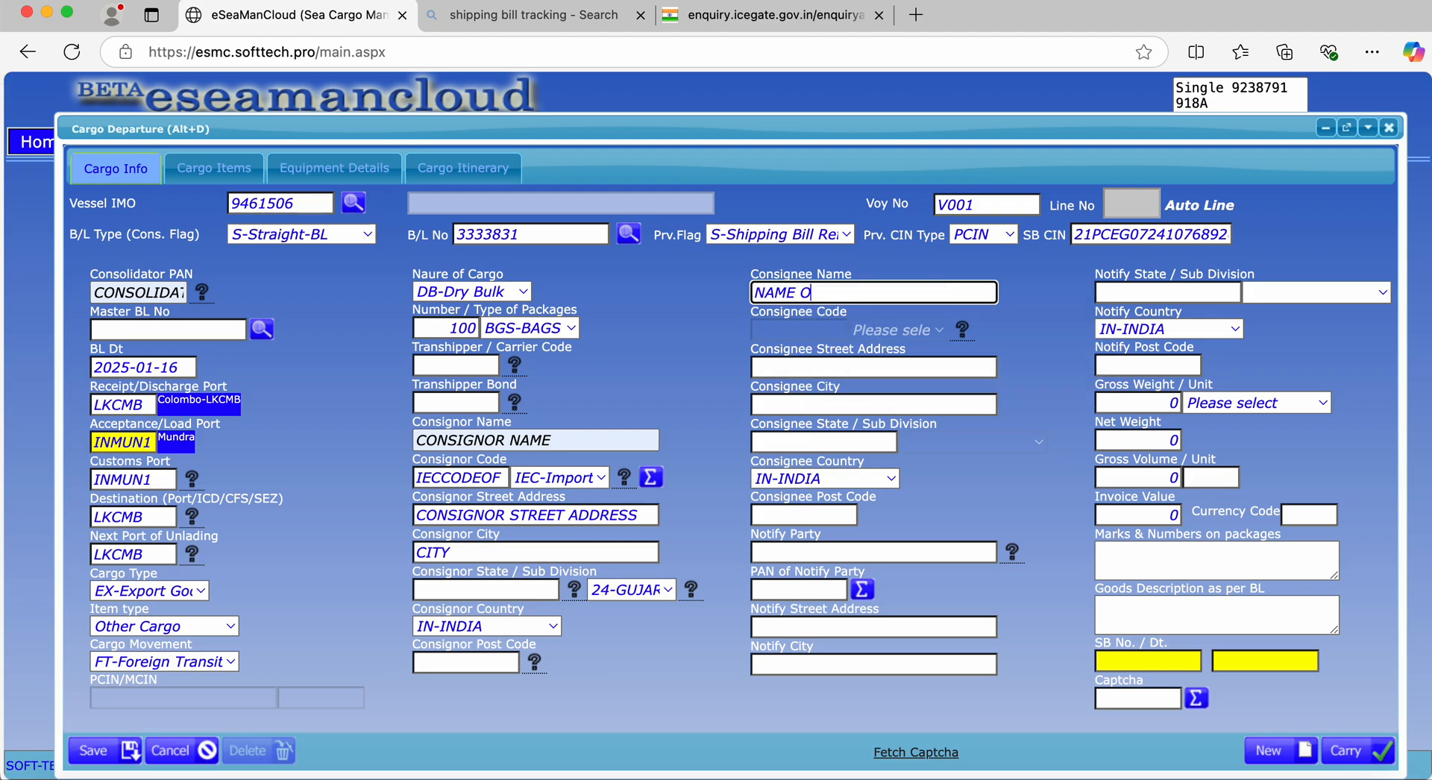
text(F CONSIGNEE)
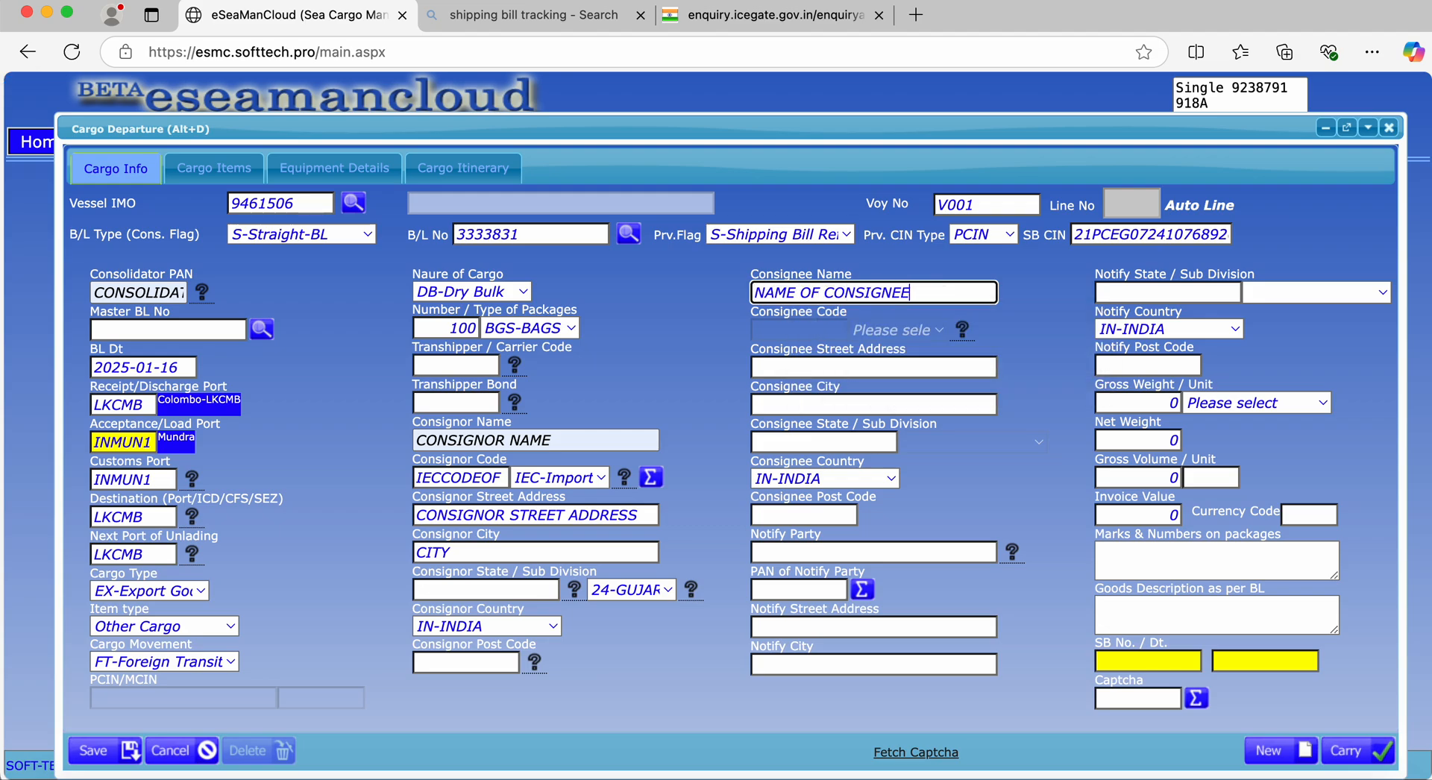
text(STRE)
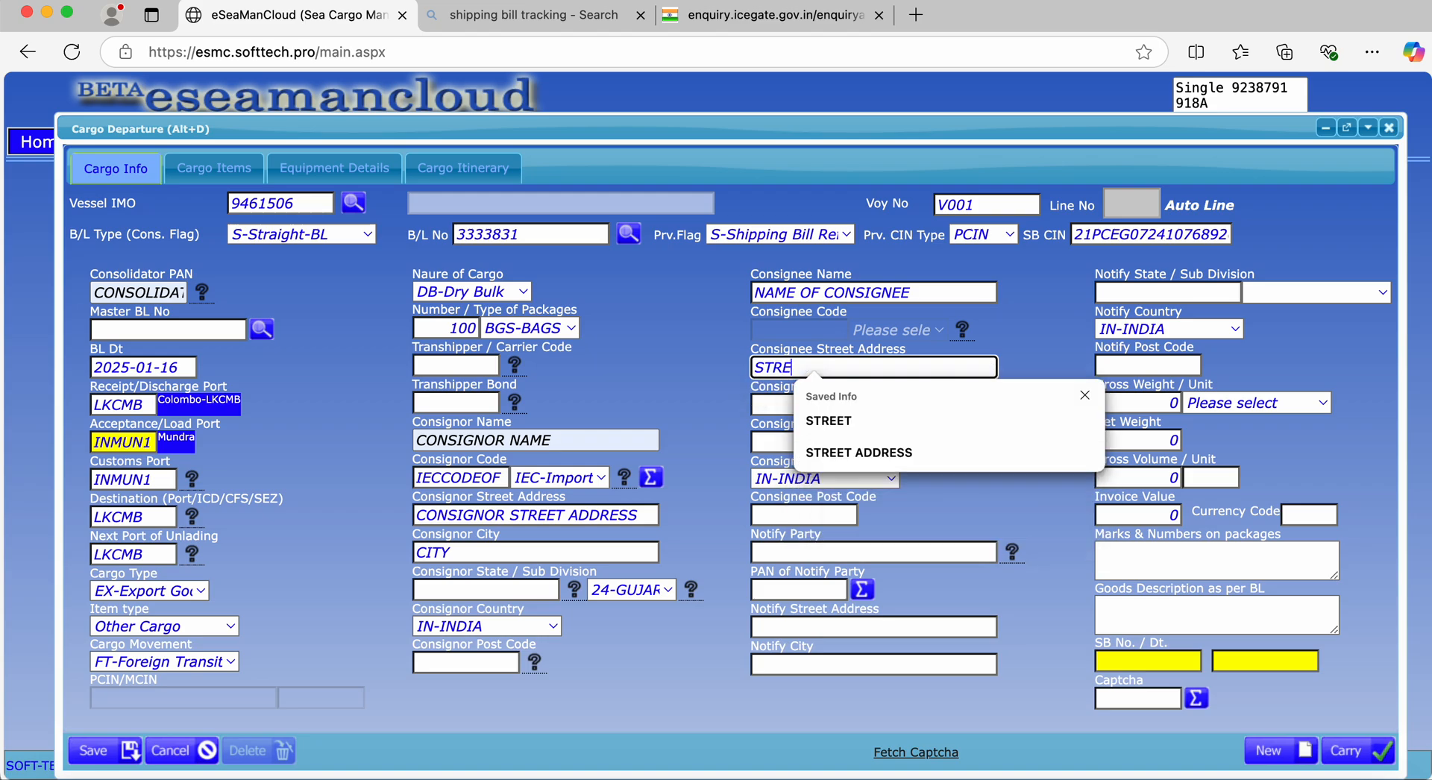
click(856, 452)
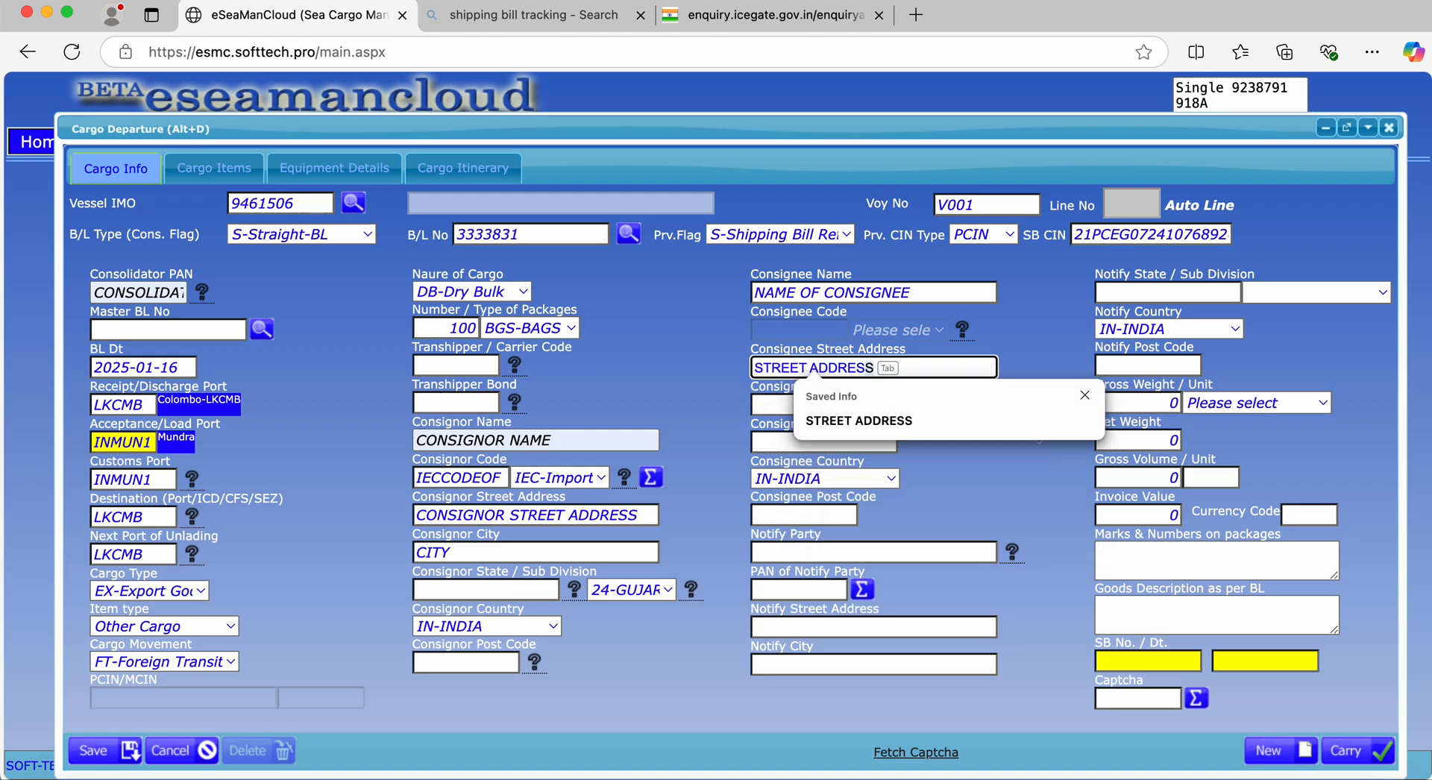
text(OF)
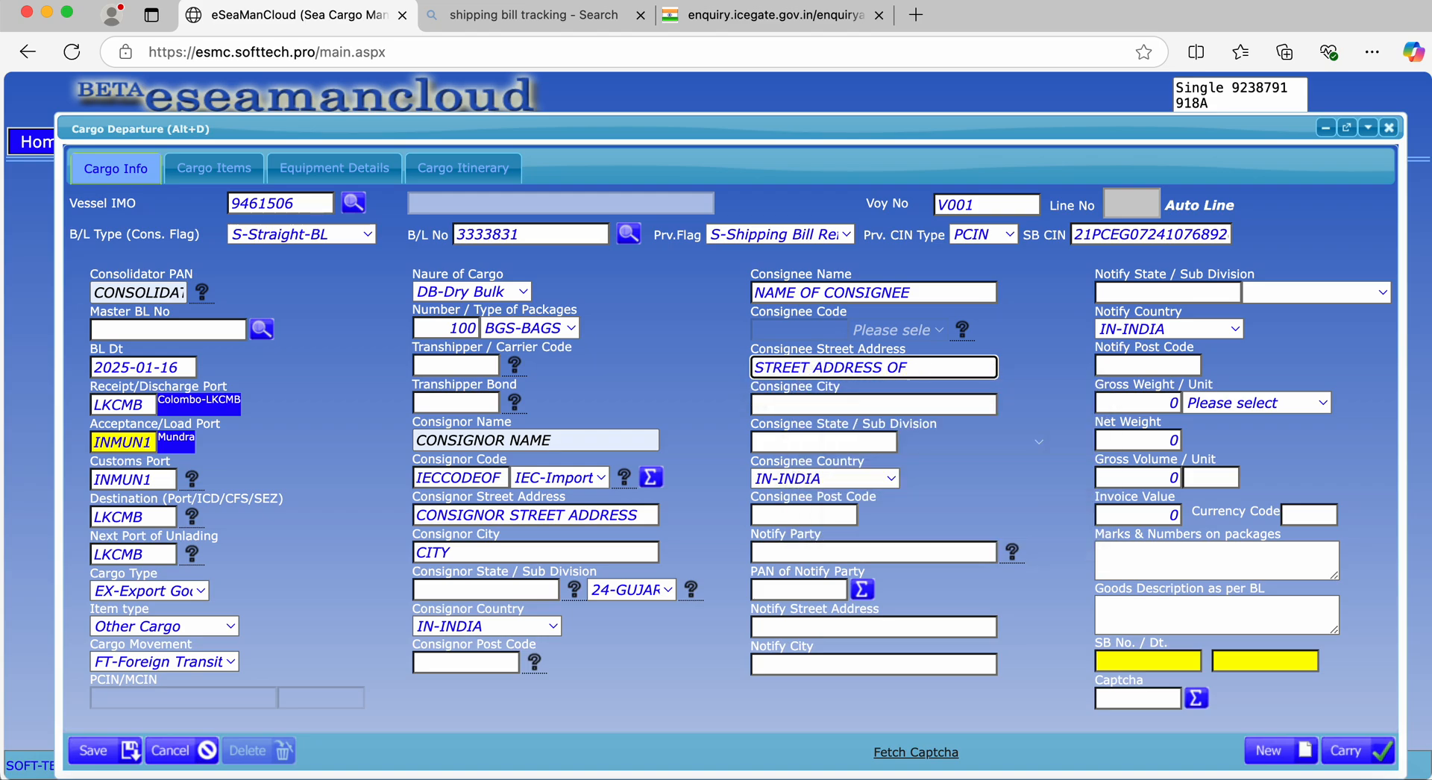
Step: Enter Colombo as consignee city and state with Sri Lanka as country
text(COLOMBO)
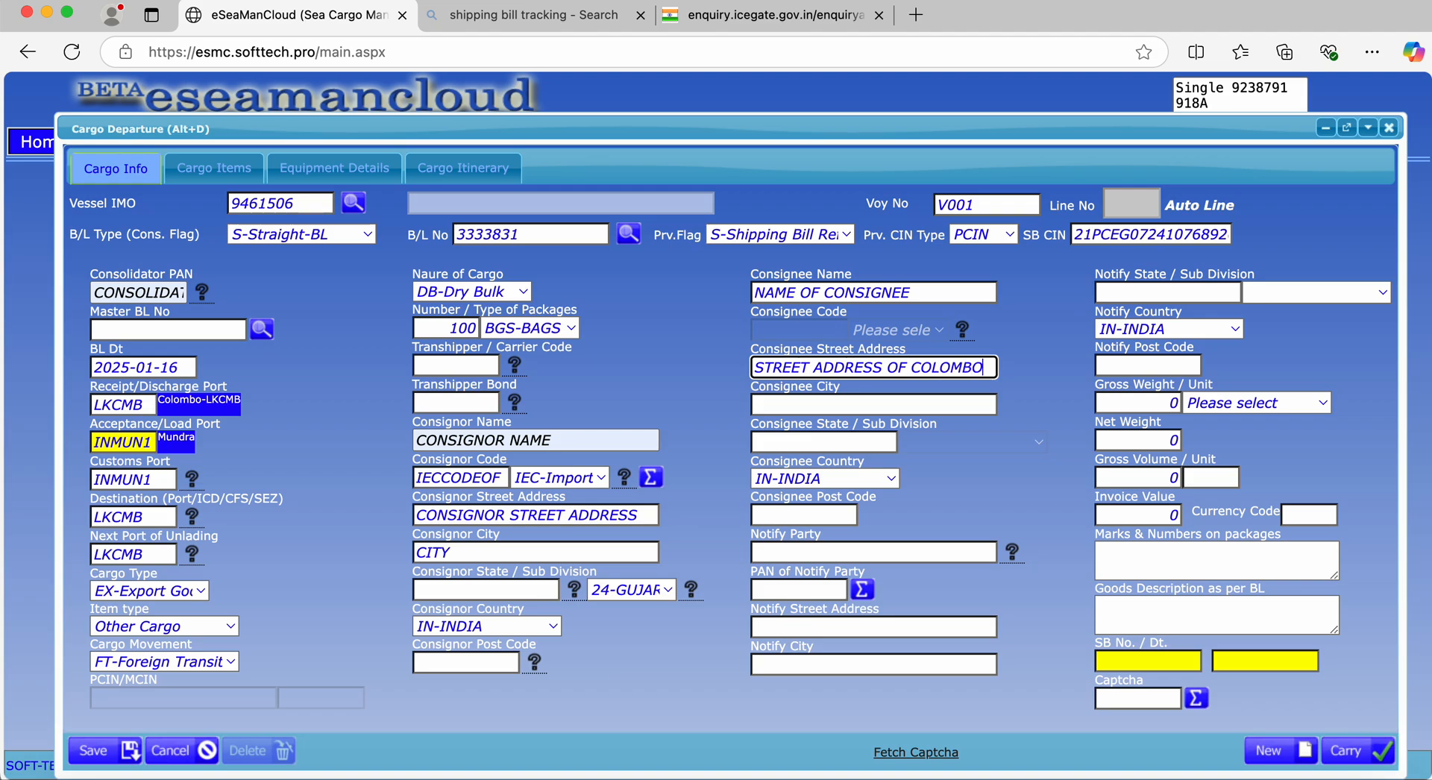
text(COLOMBO)
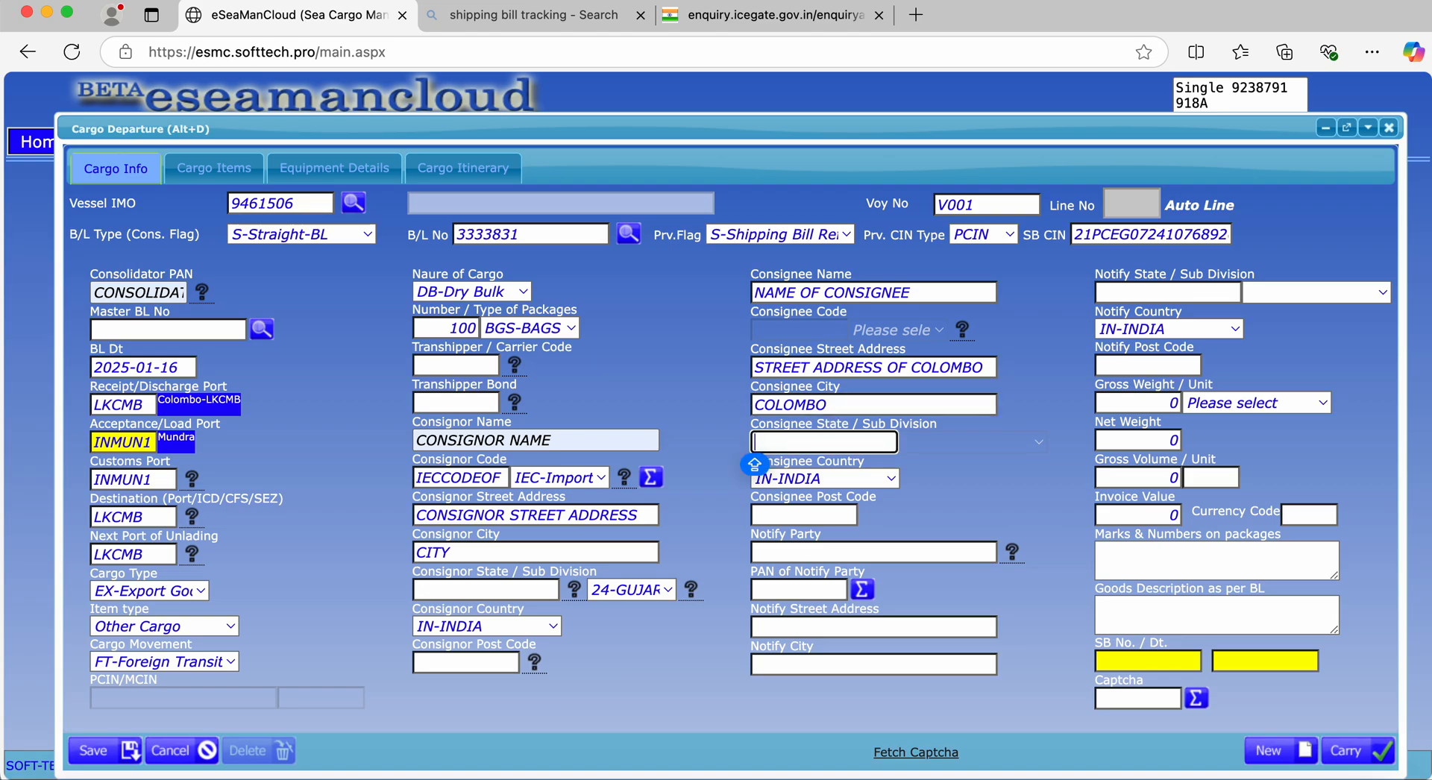
text(COLOM)
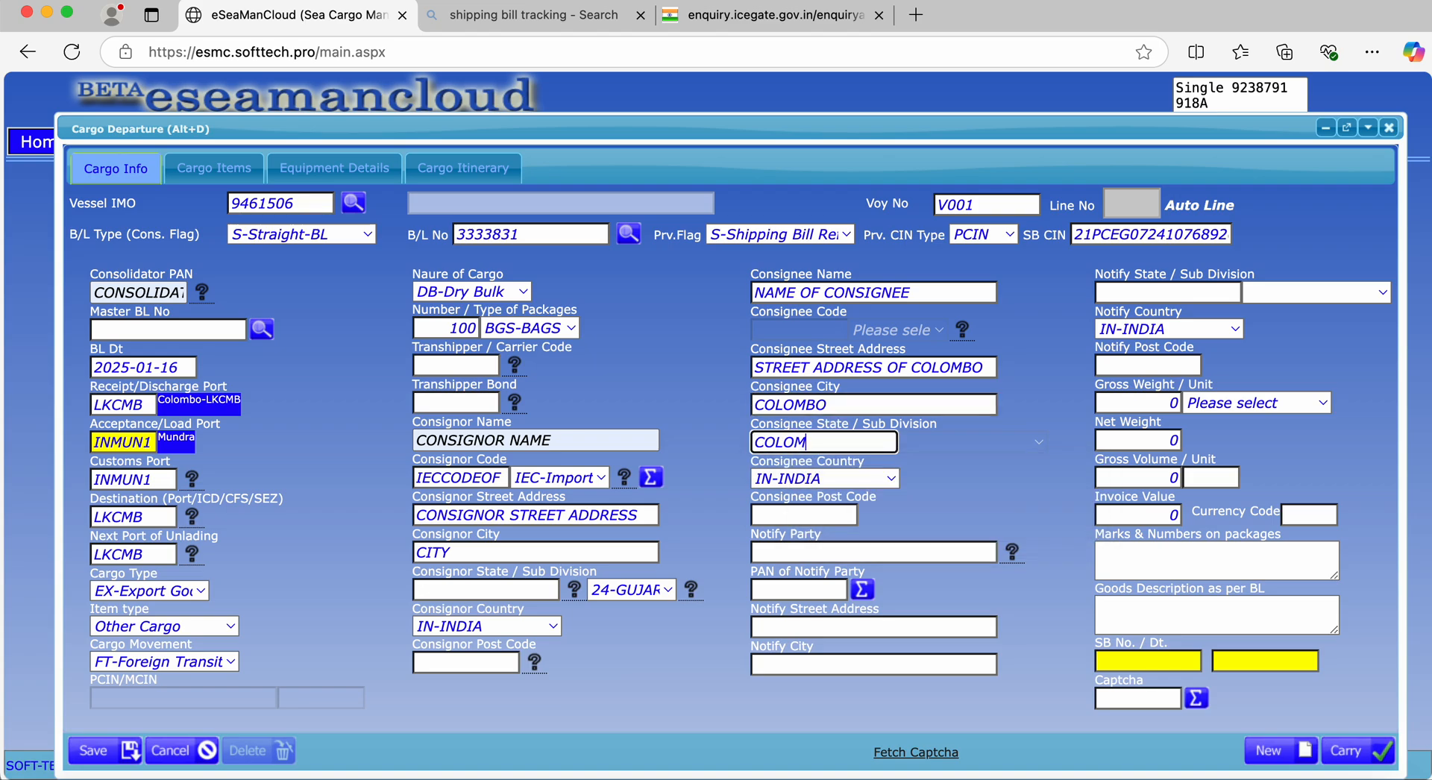
click(822, 477)
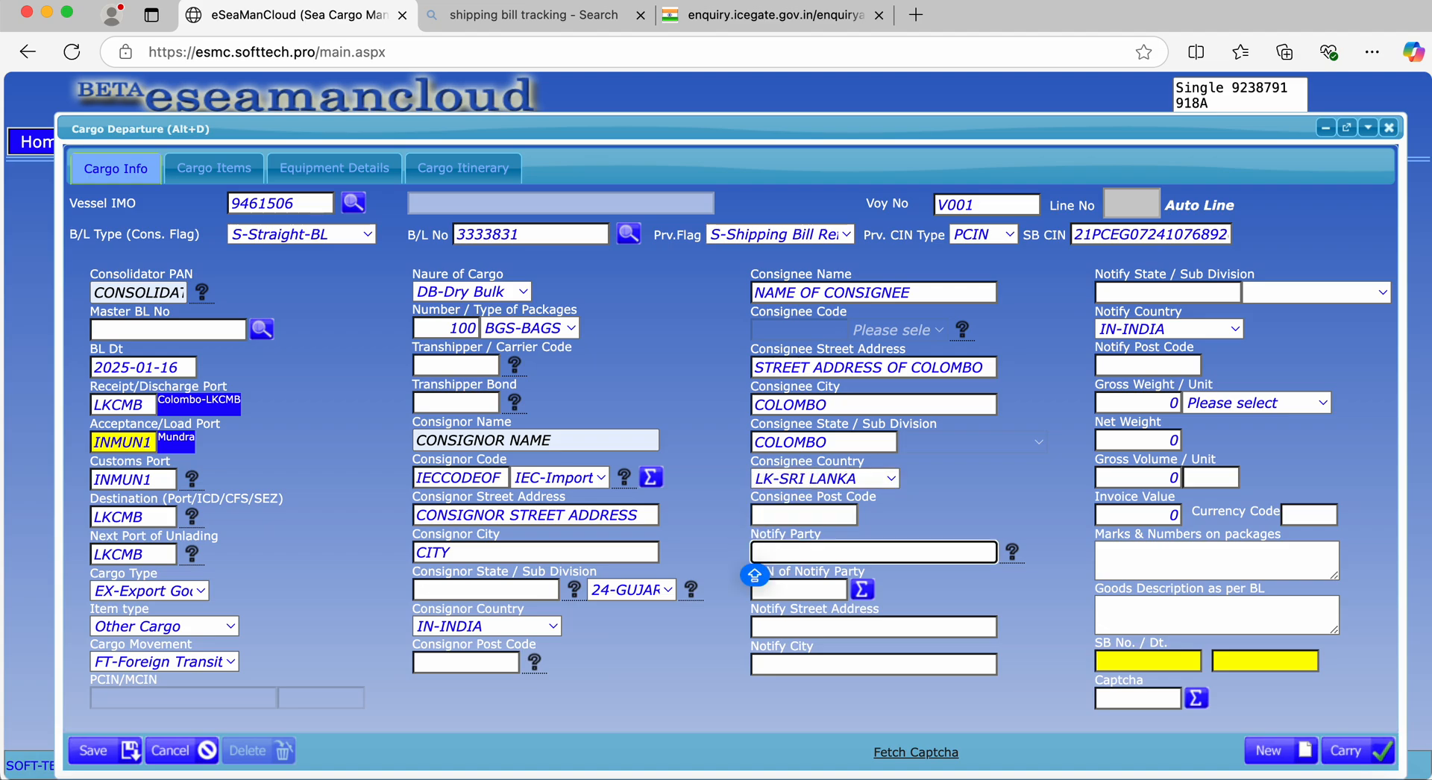
Step: Fill the notify party name, street, city and country LK-SRI LANKA
text(NOT)
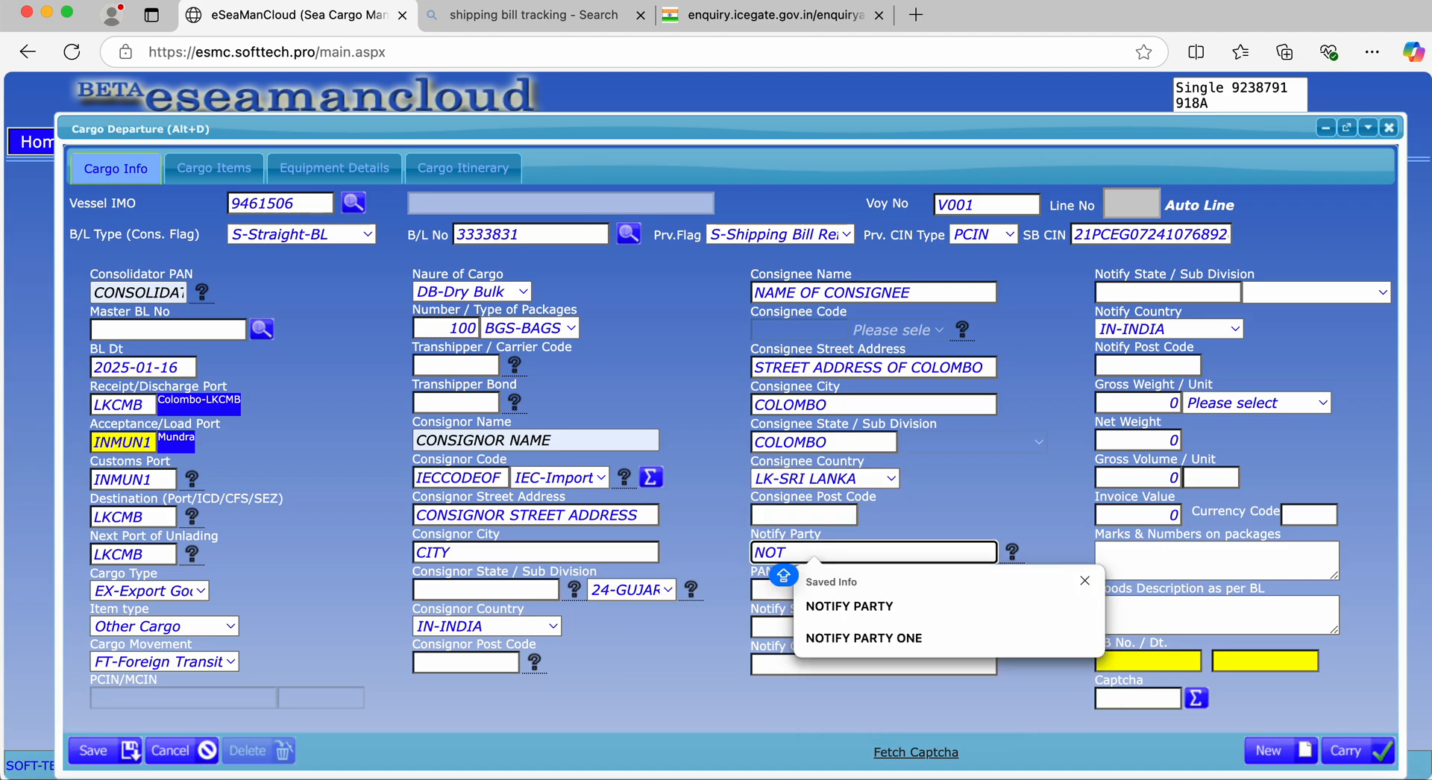
click(849, 607)
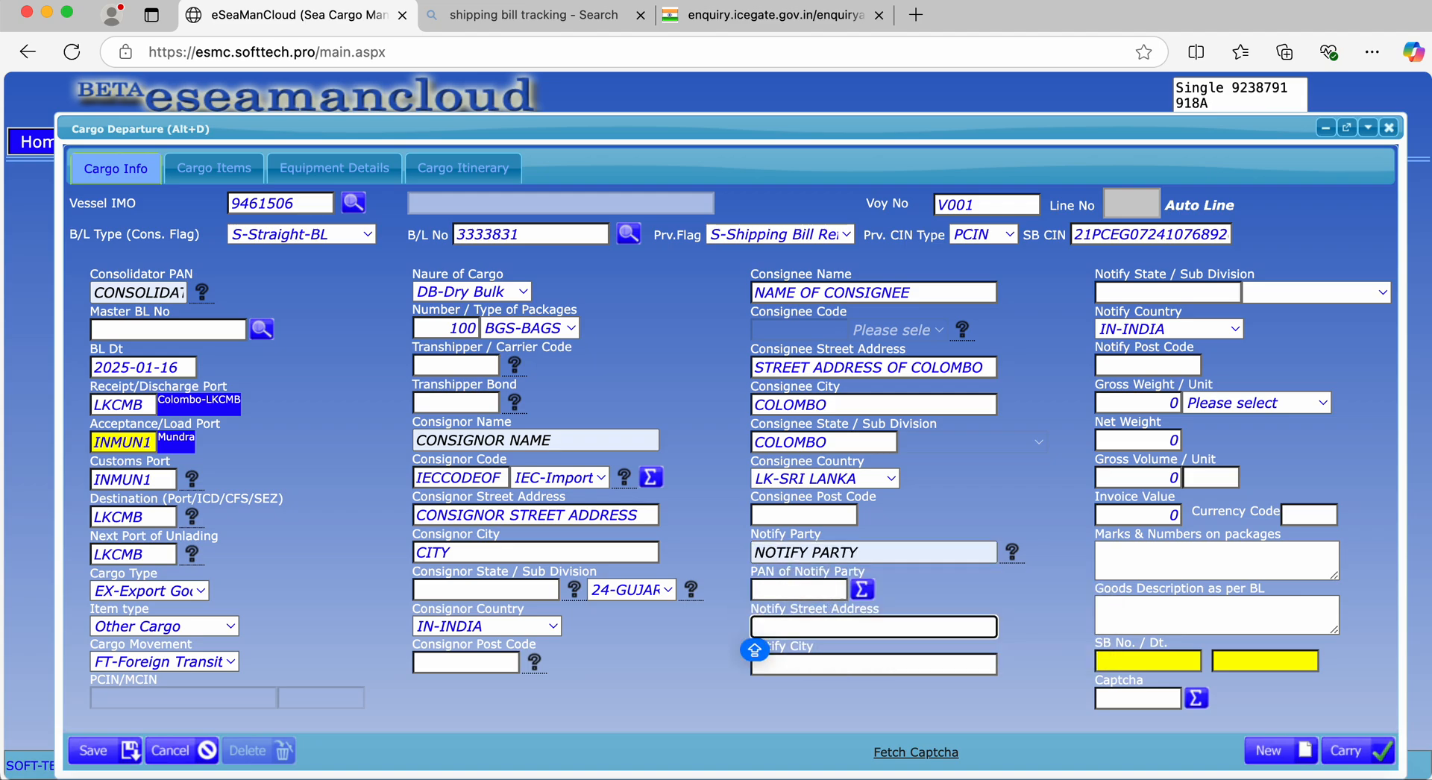
text(STREET)
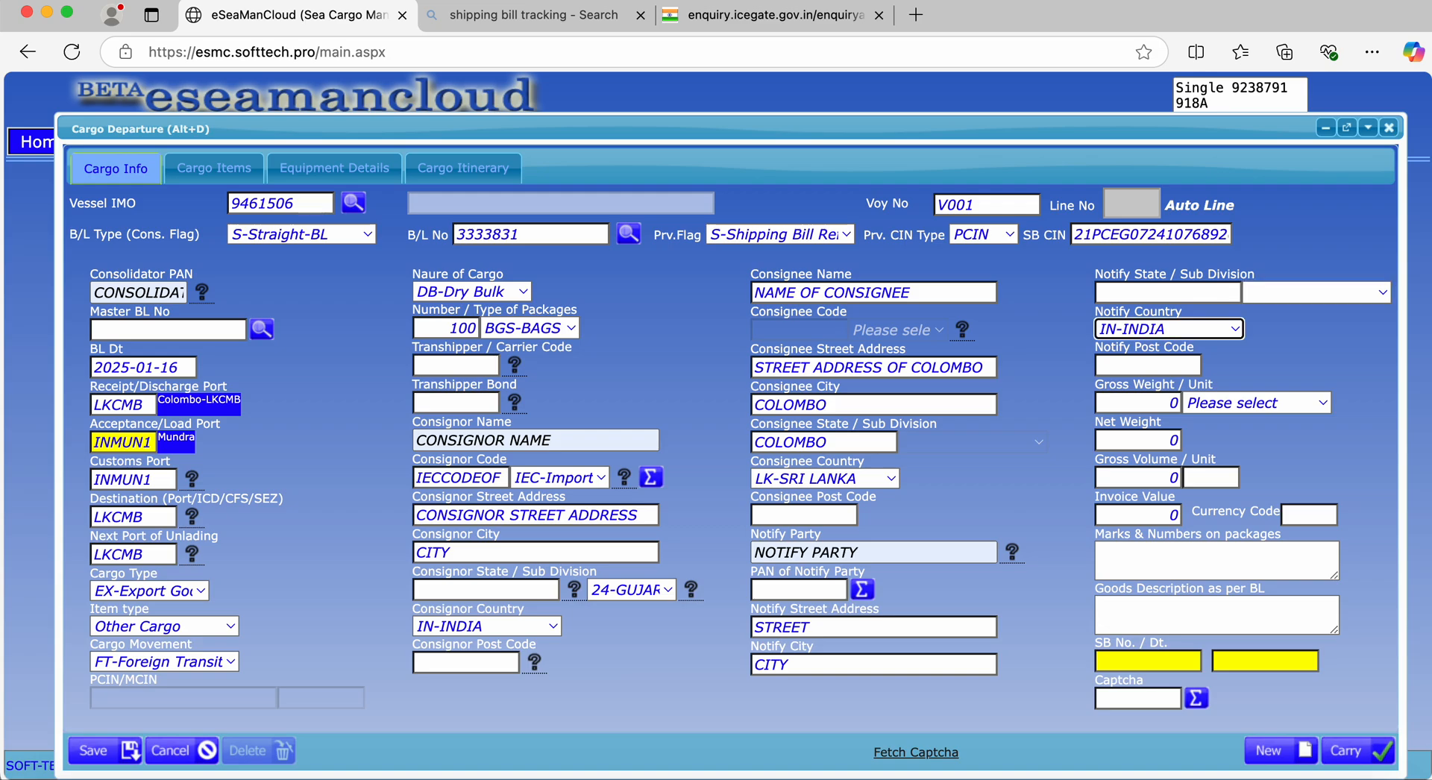
click(1166, 328)
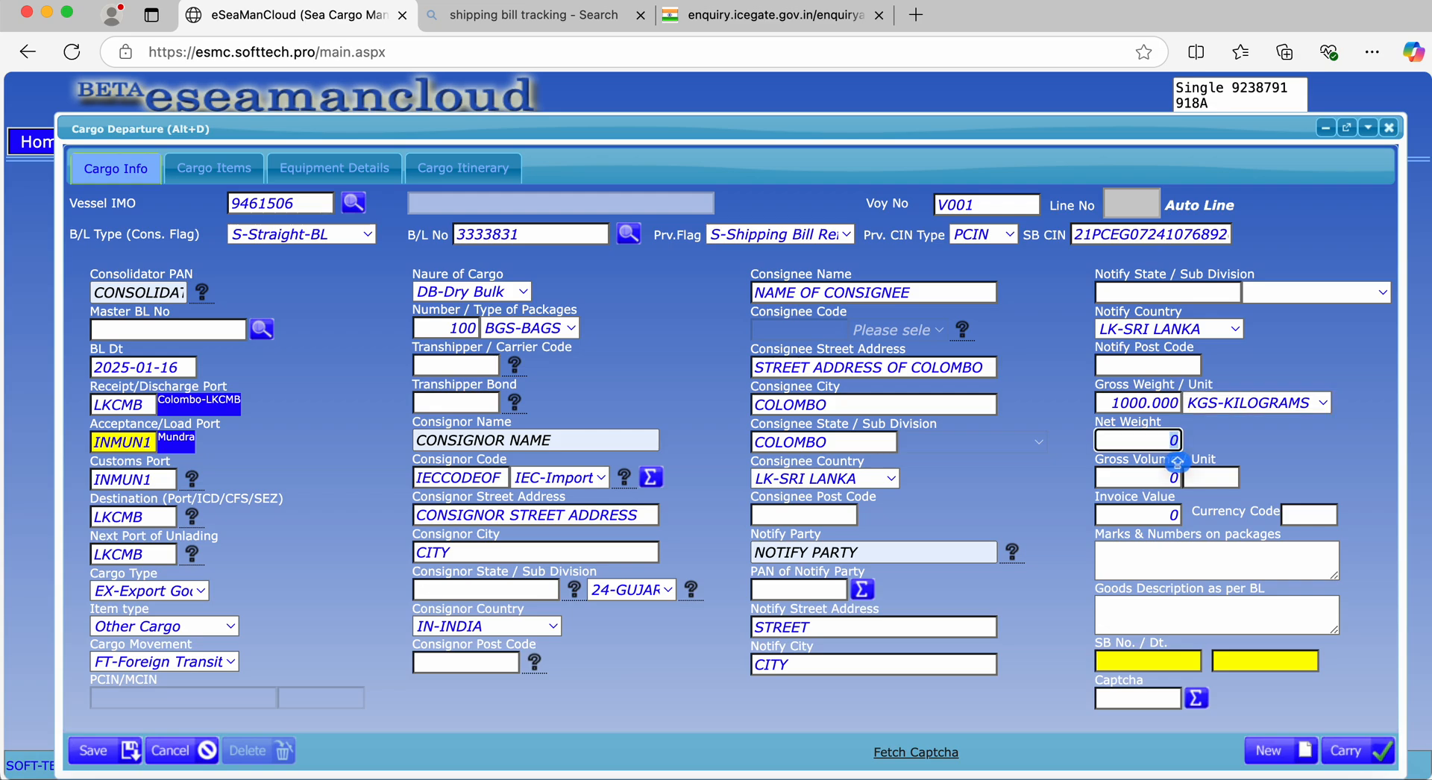
Step: Enter MARKS AND NUMBER and the goods description
text(M)
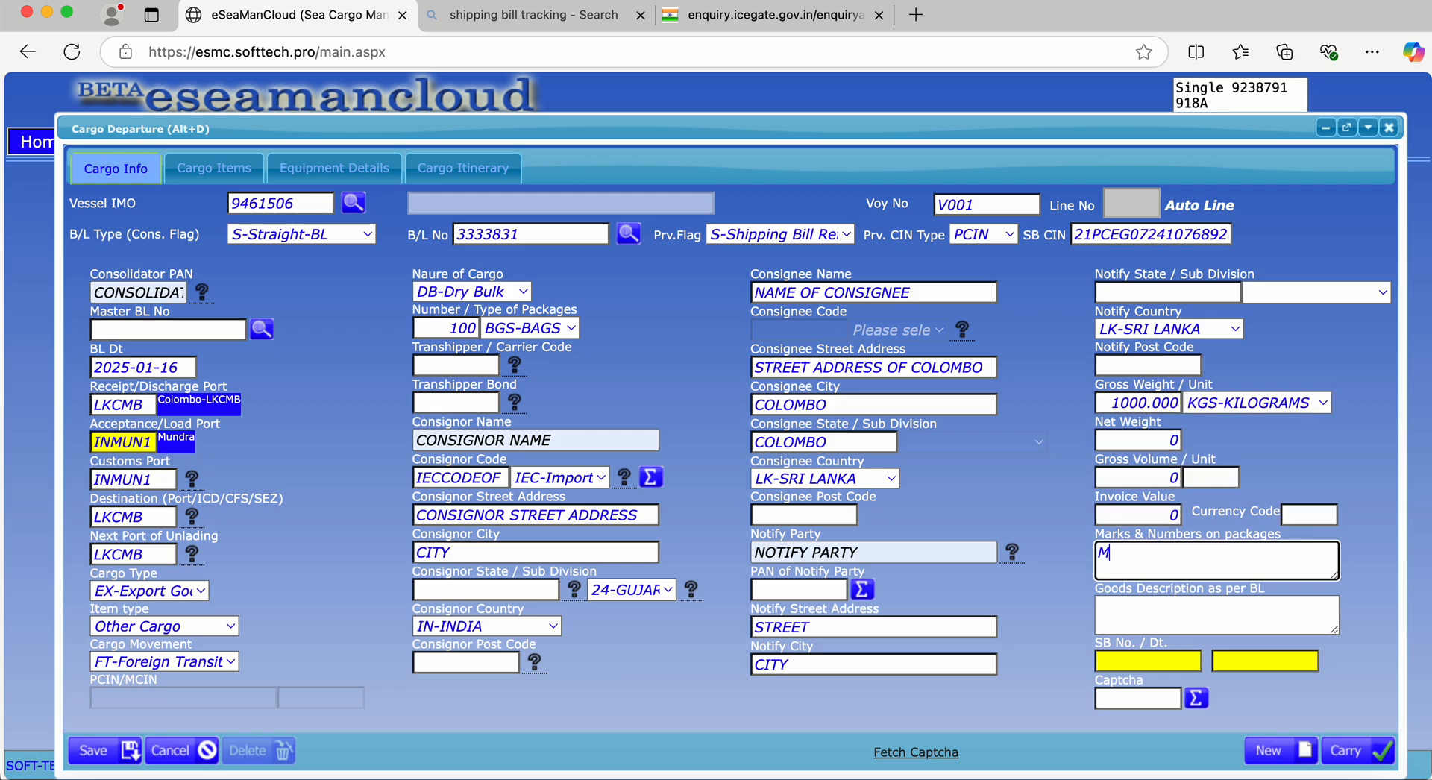
text(ARKS AND)
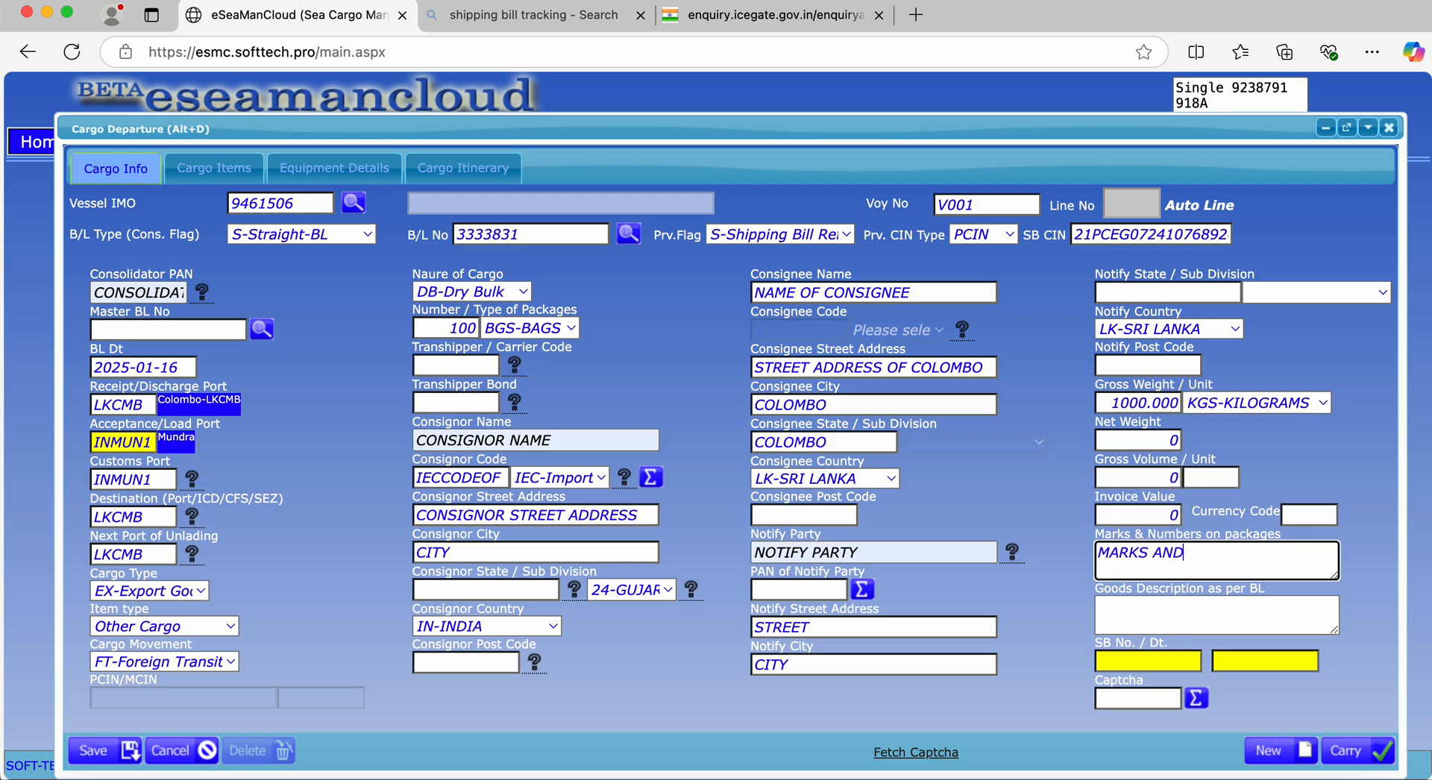
text(NUMBER)
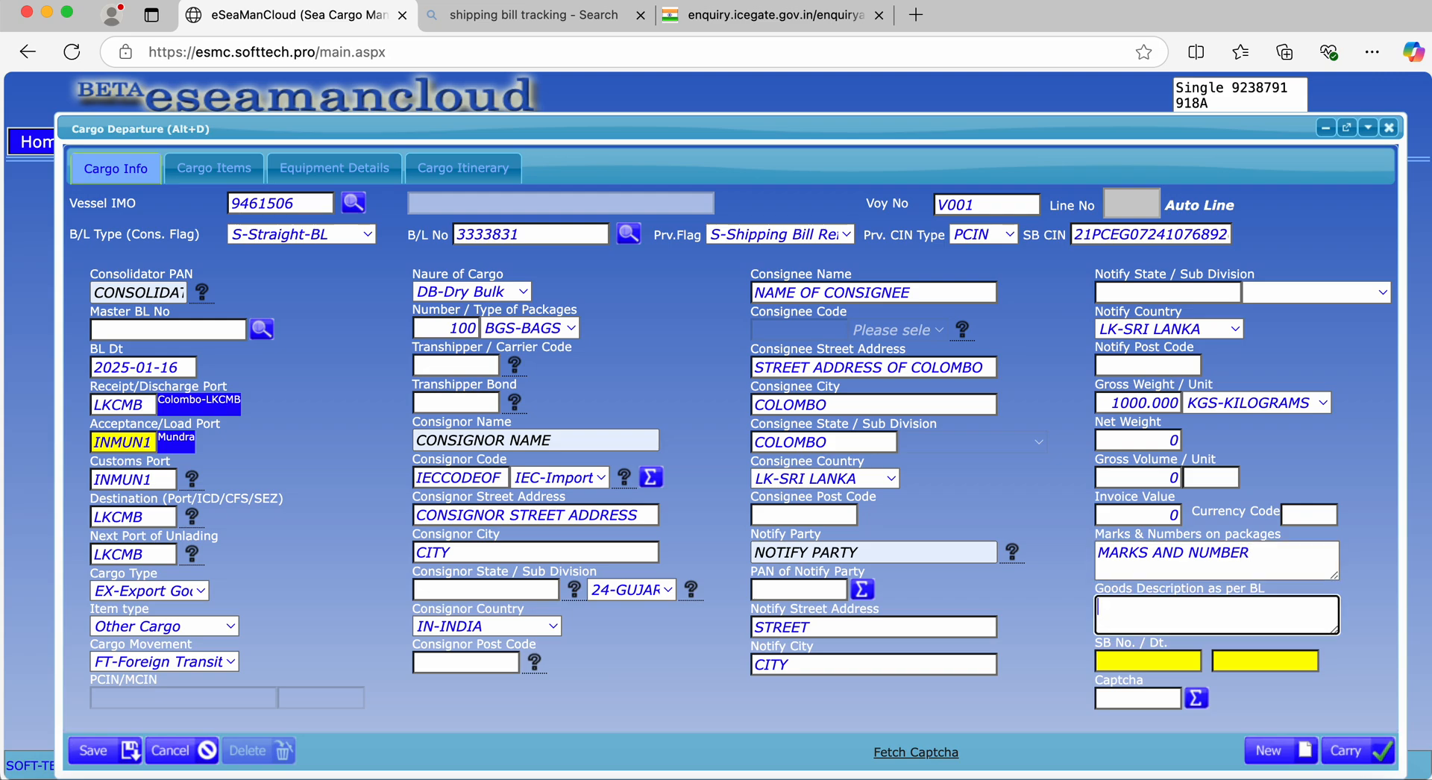
text(DESCIPTION)
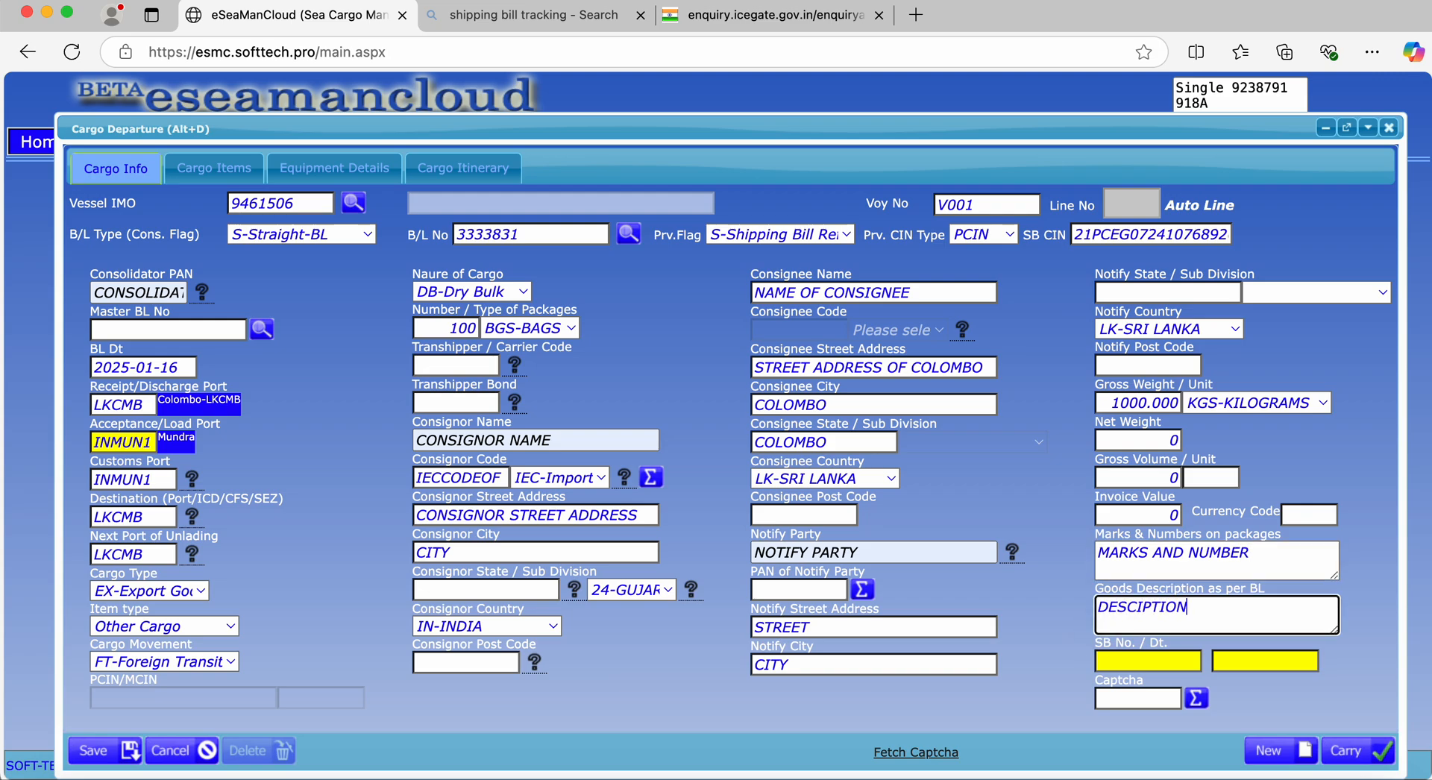
Step: Copy B/L 3333831 as the shipping bill number dated 2021-07-21
click(530, 234)
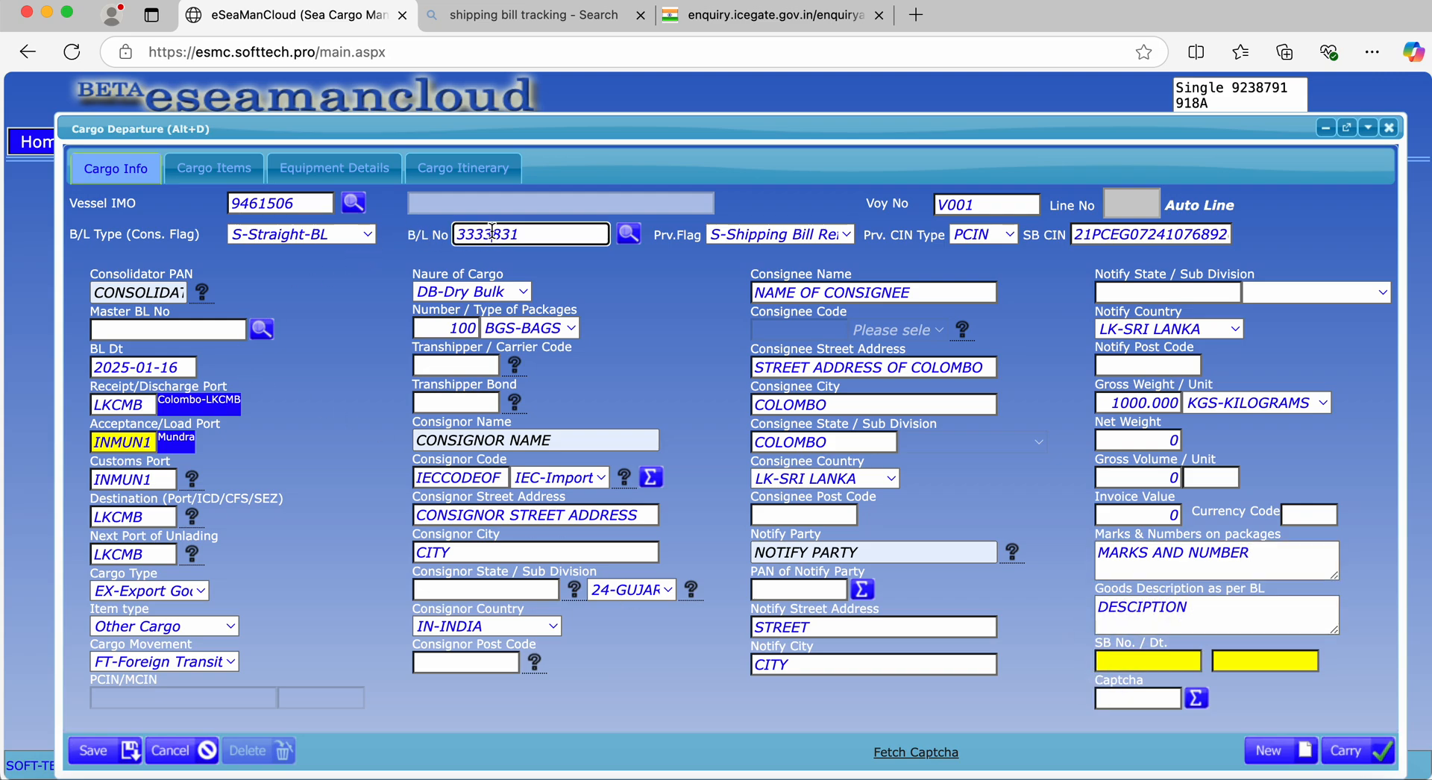
click(1147, 660)
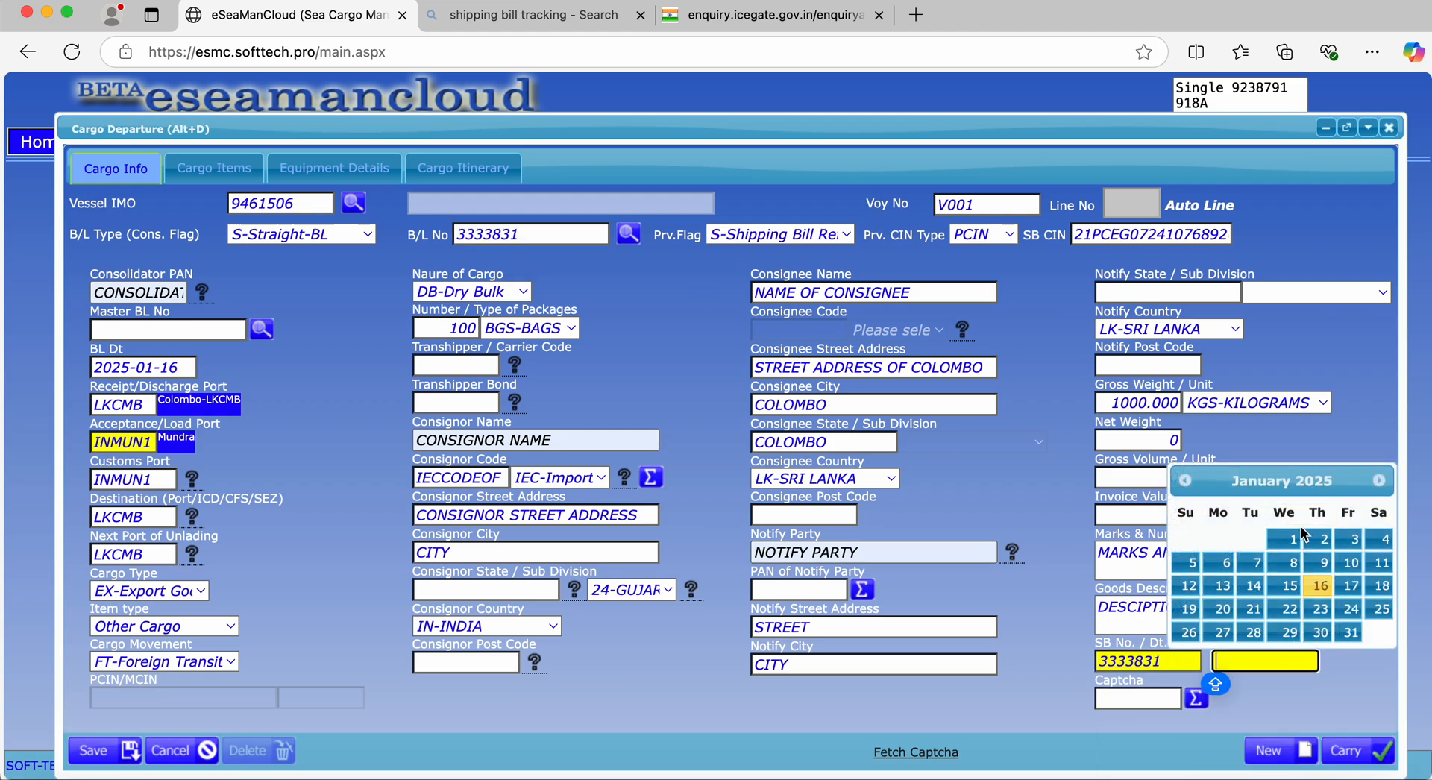
text(201)
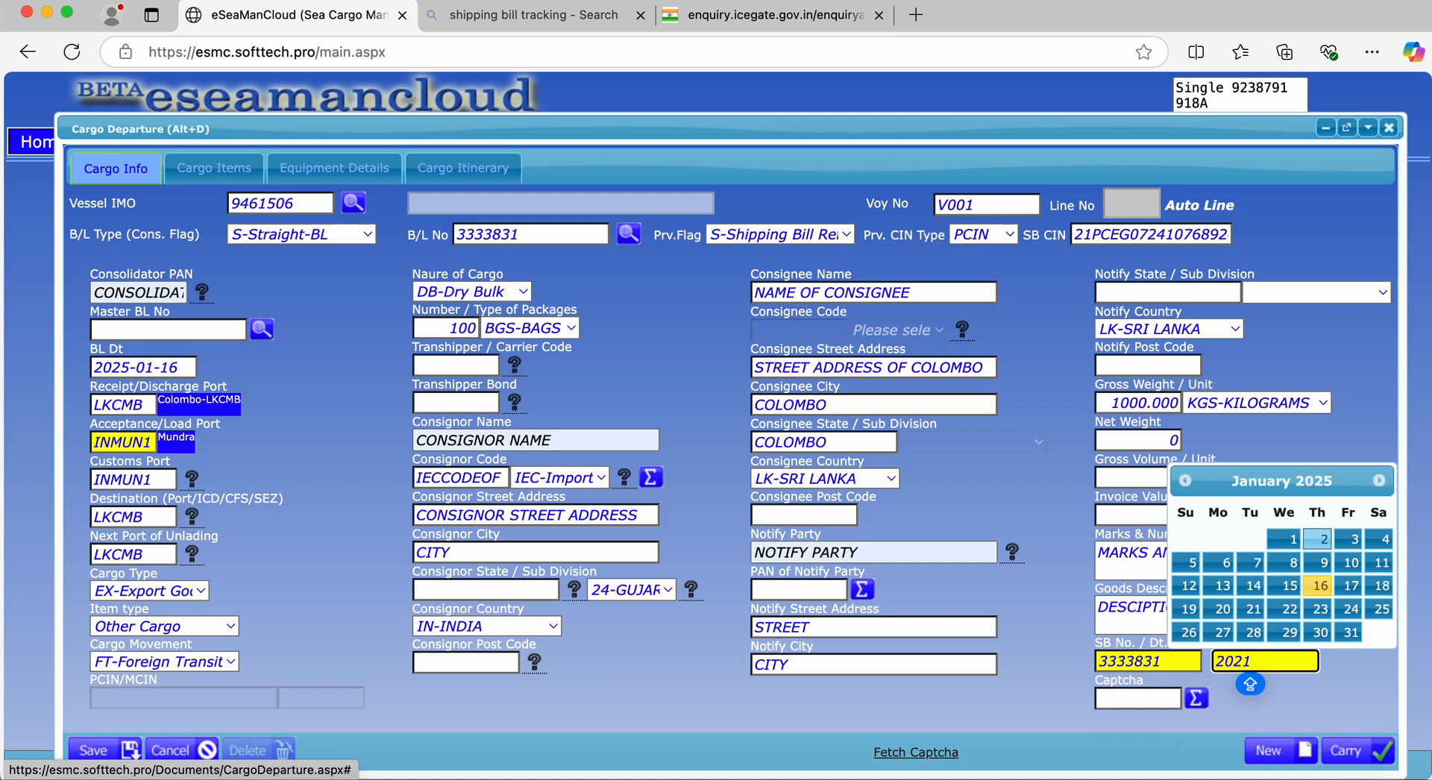
text(-07-21)
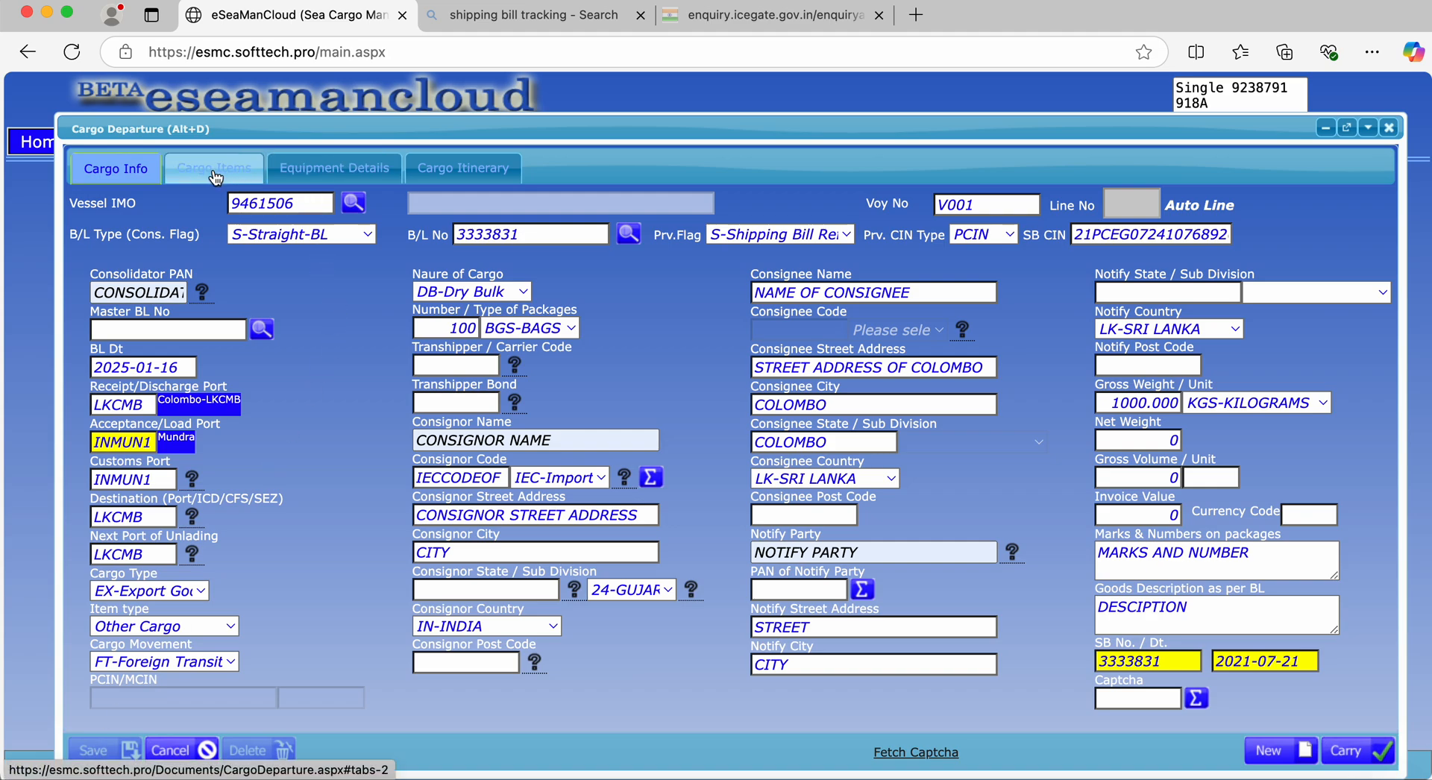
Step: Add the cargo item line with HS code 10063010 via auto-fill after the blank HS warning
click(214, 168)
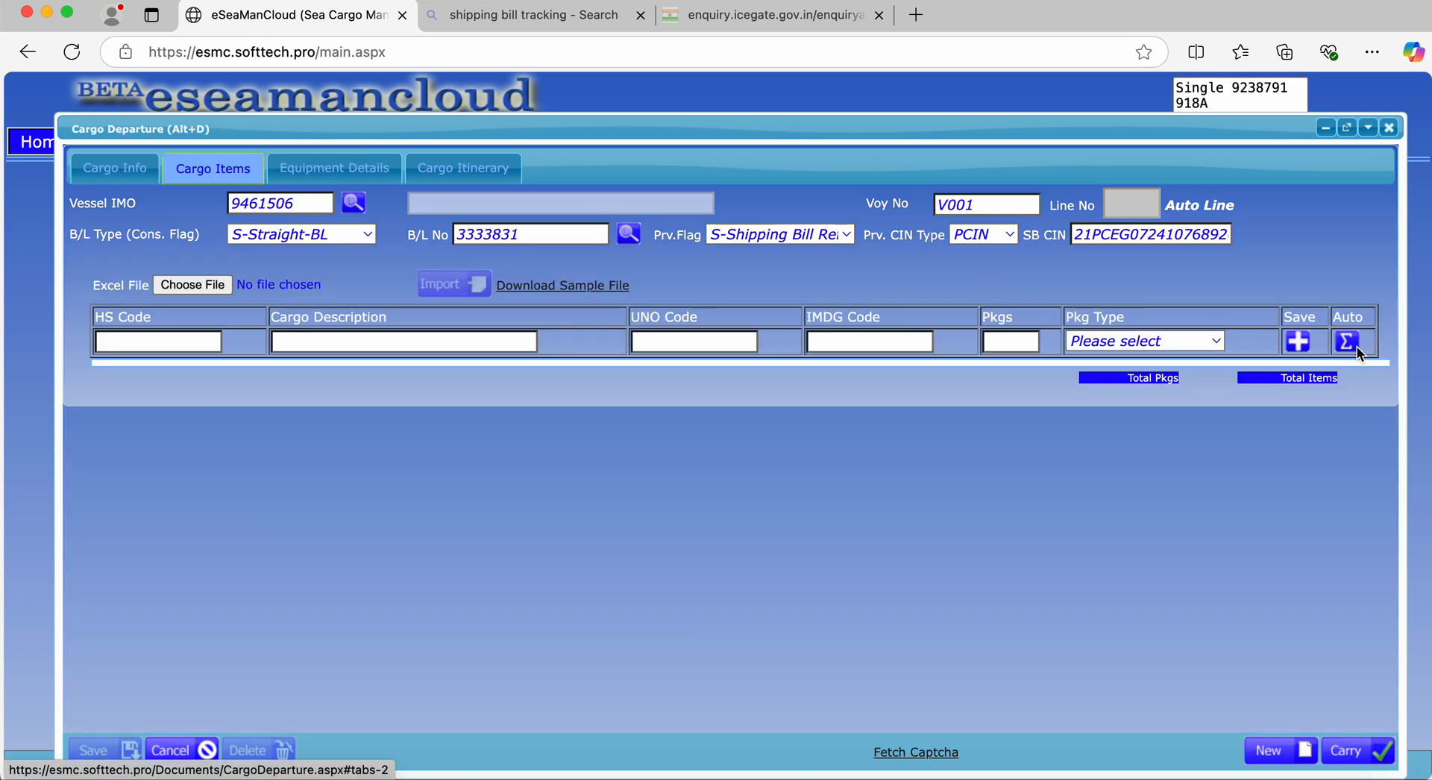
click(1345, 340)
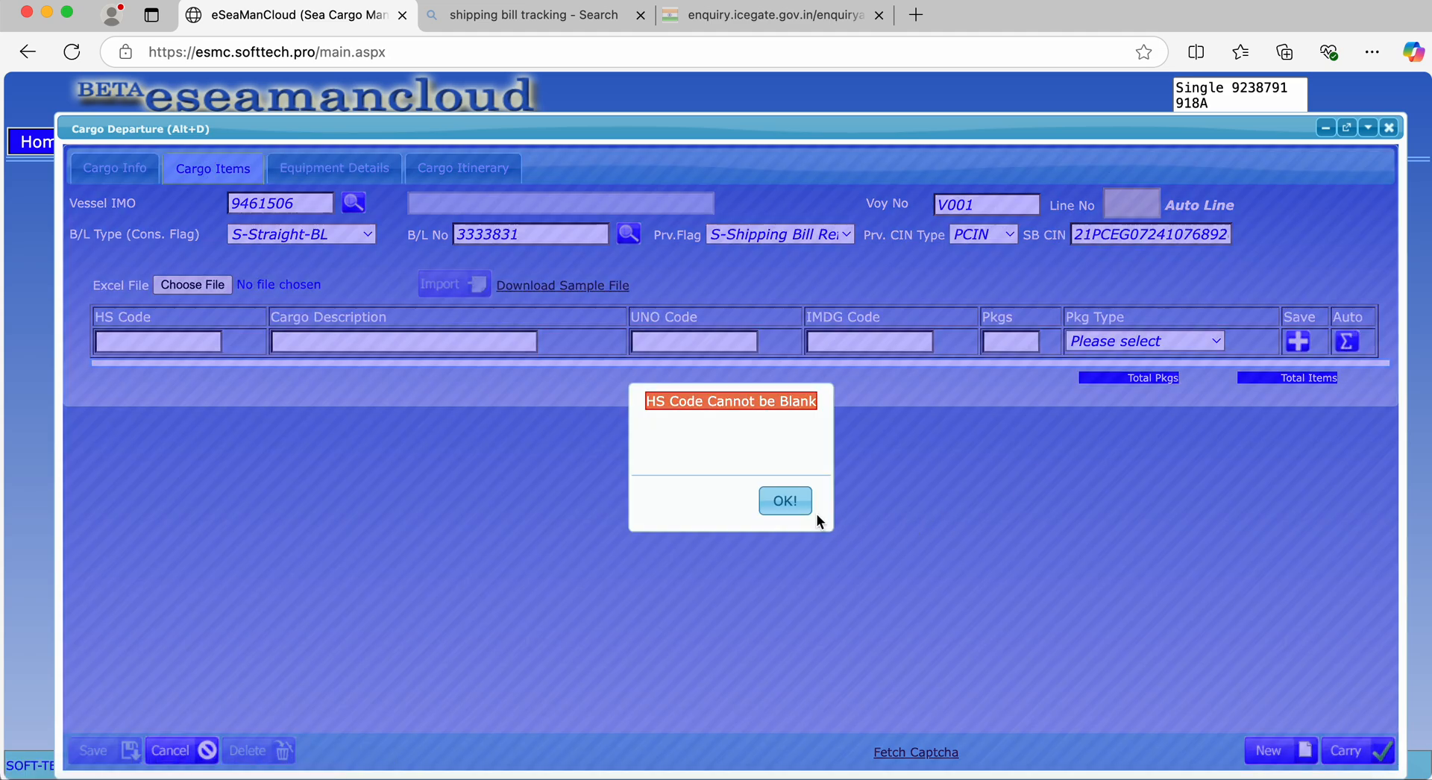
click(783, 501)
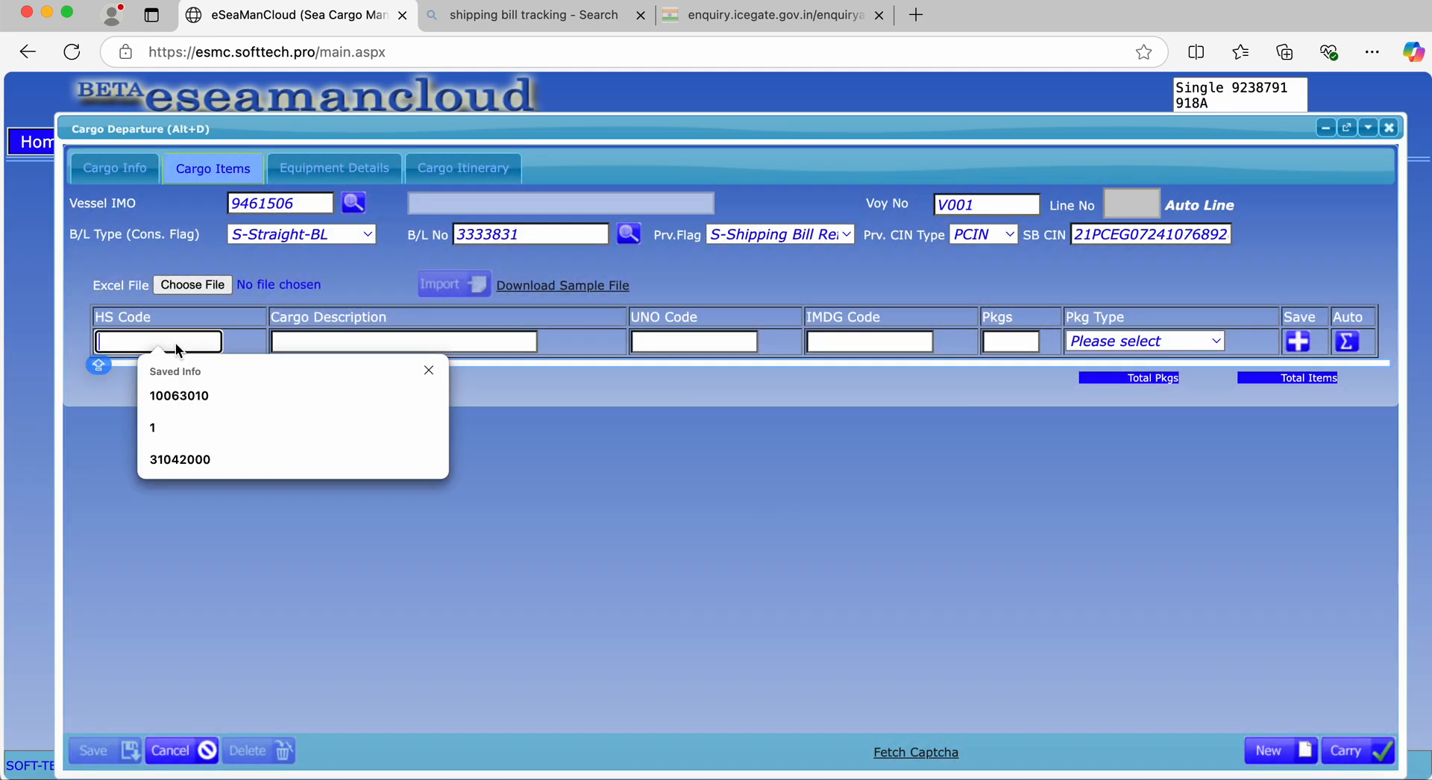
click(178, 395)
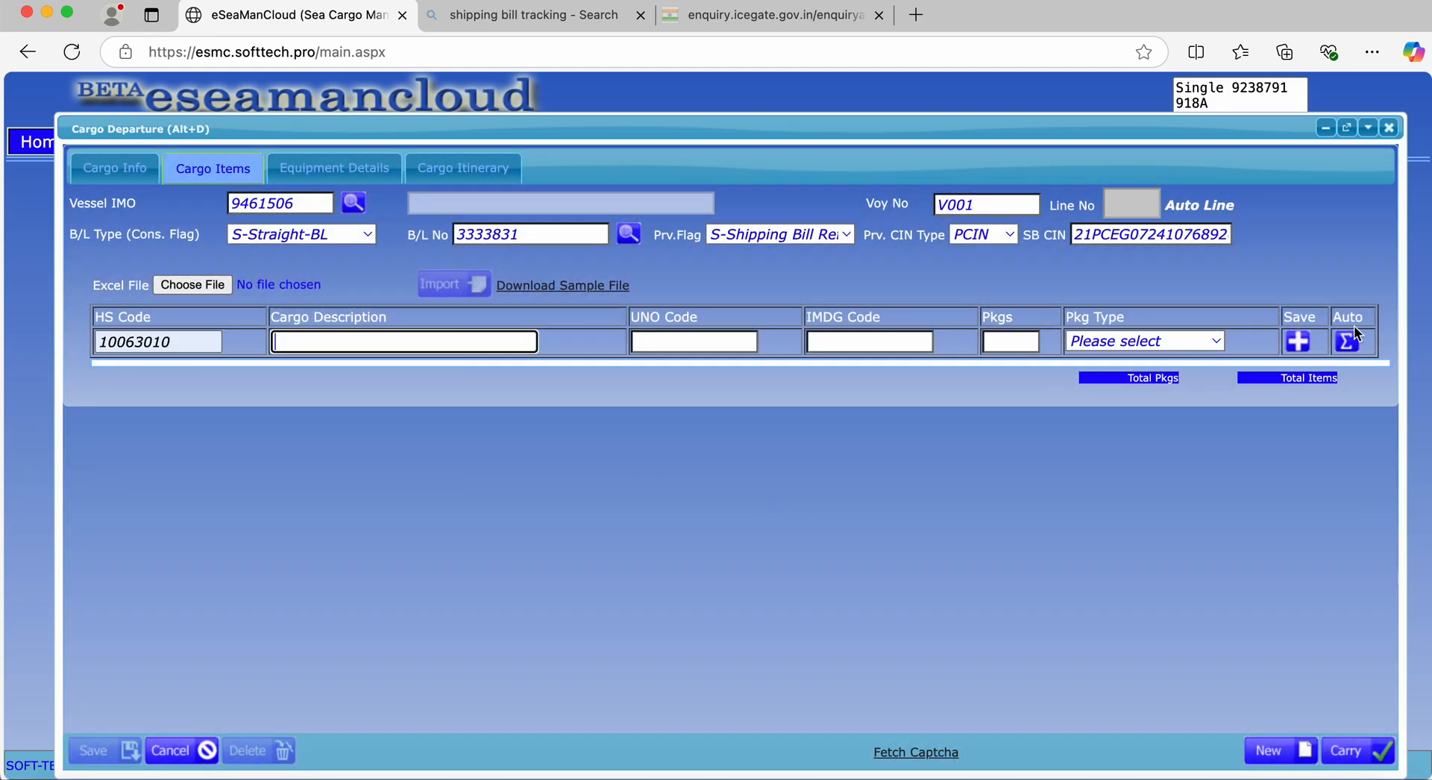
click(1348, 340)
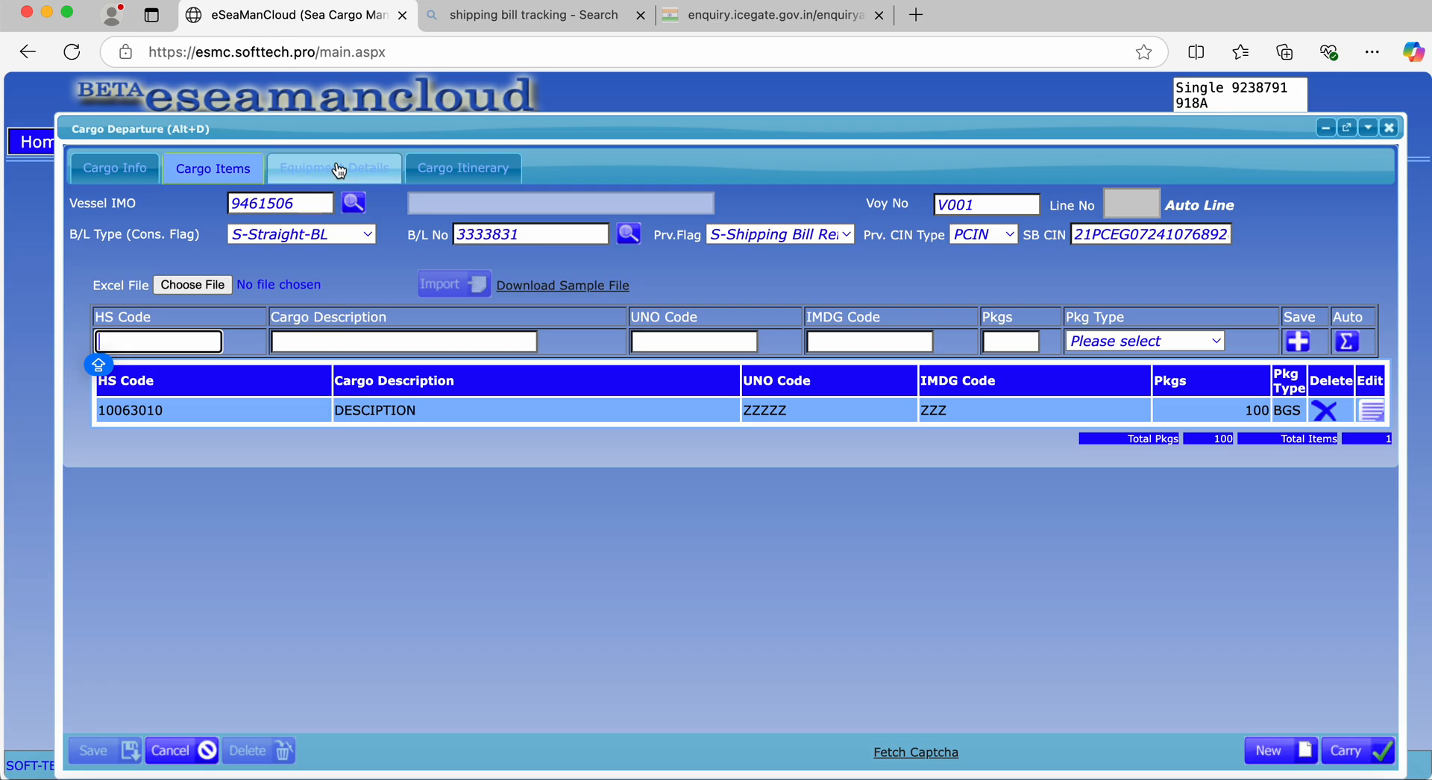
Step: Auto-fill the equipment details row and the itinerary ICD/CFS mode for INMUN1 to LKCMB
click(333, 168)
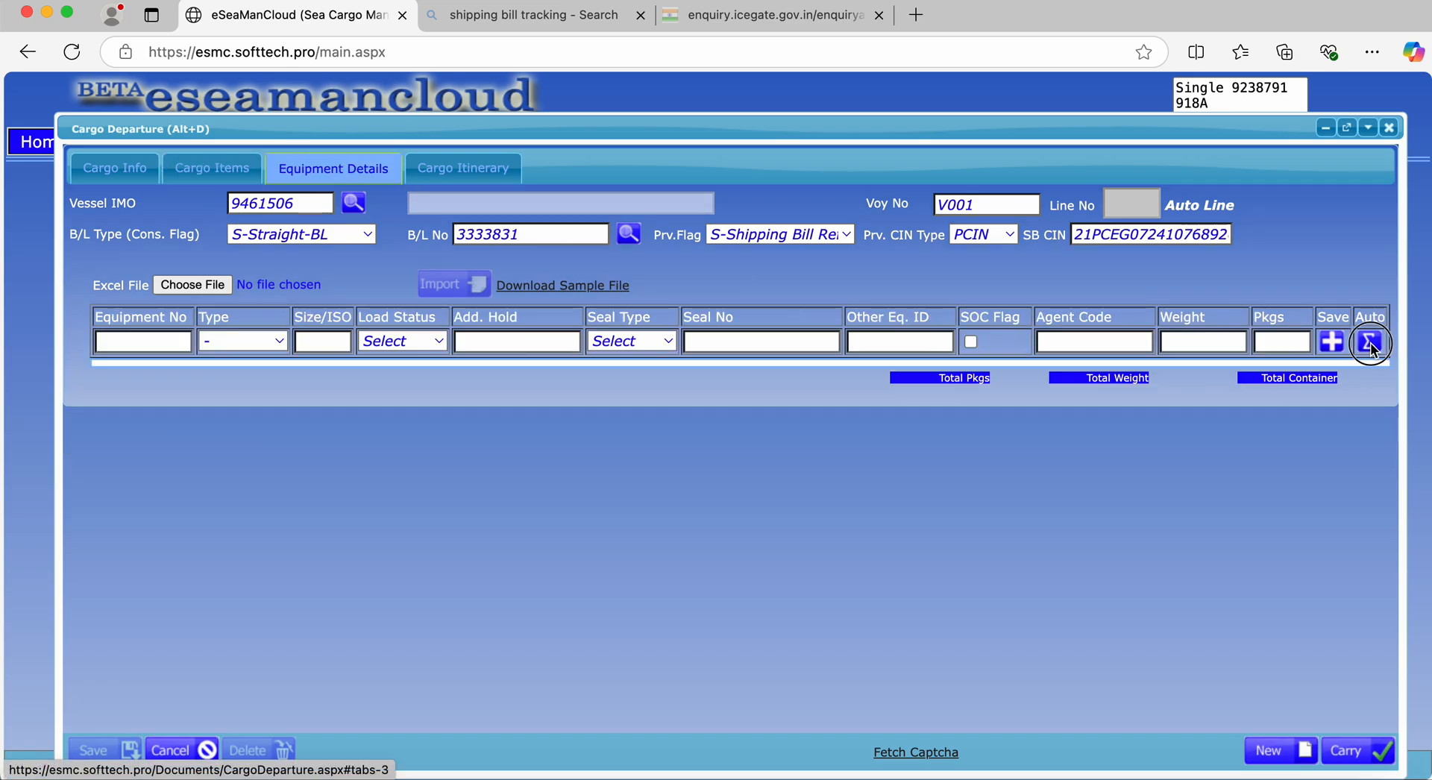
click(463, 169)
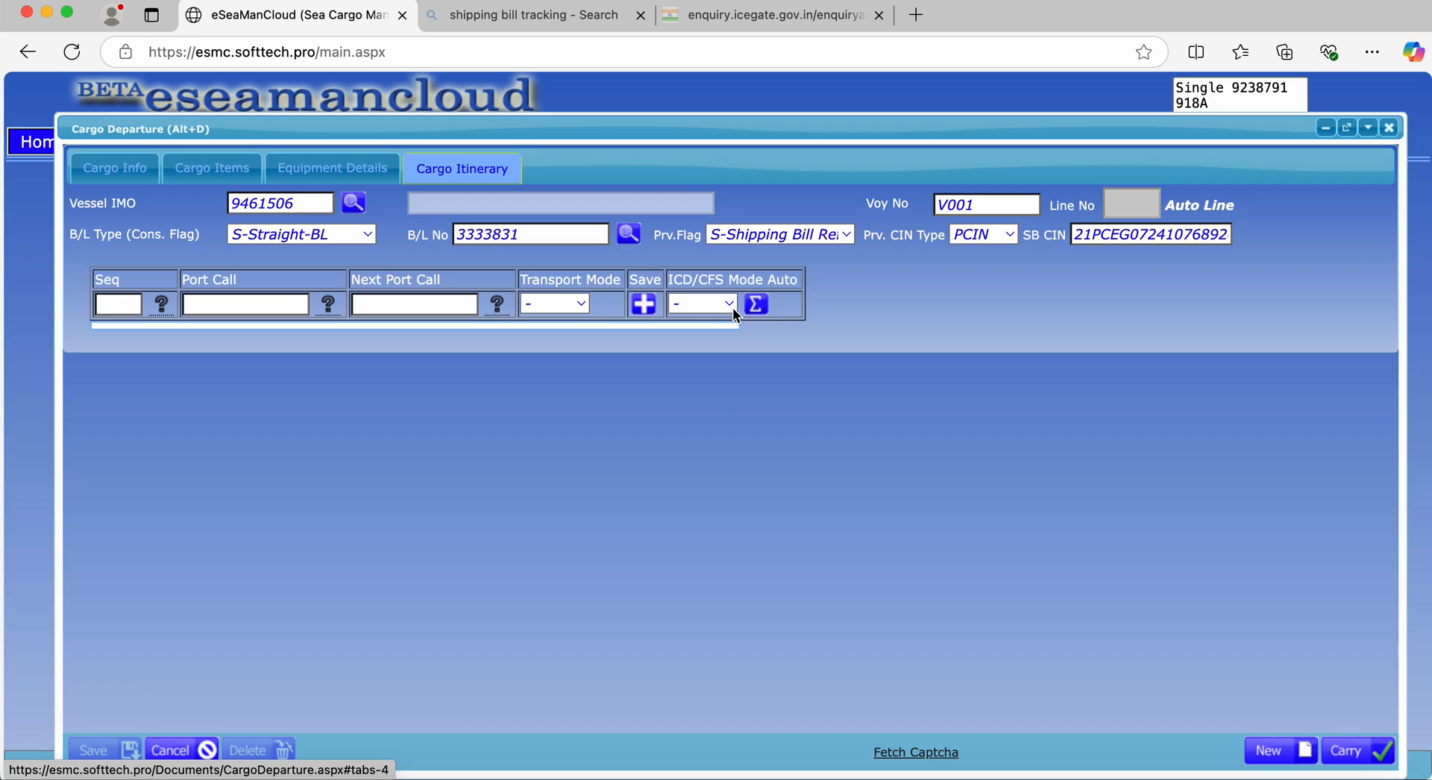
click(755, 302)
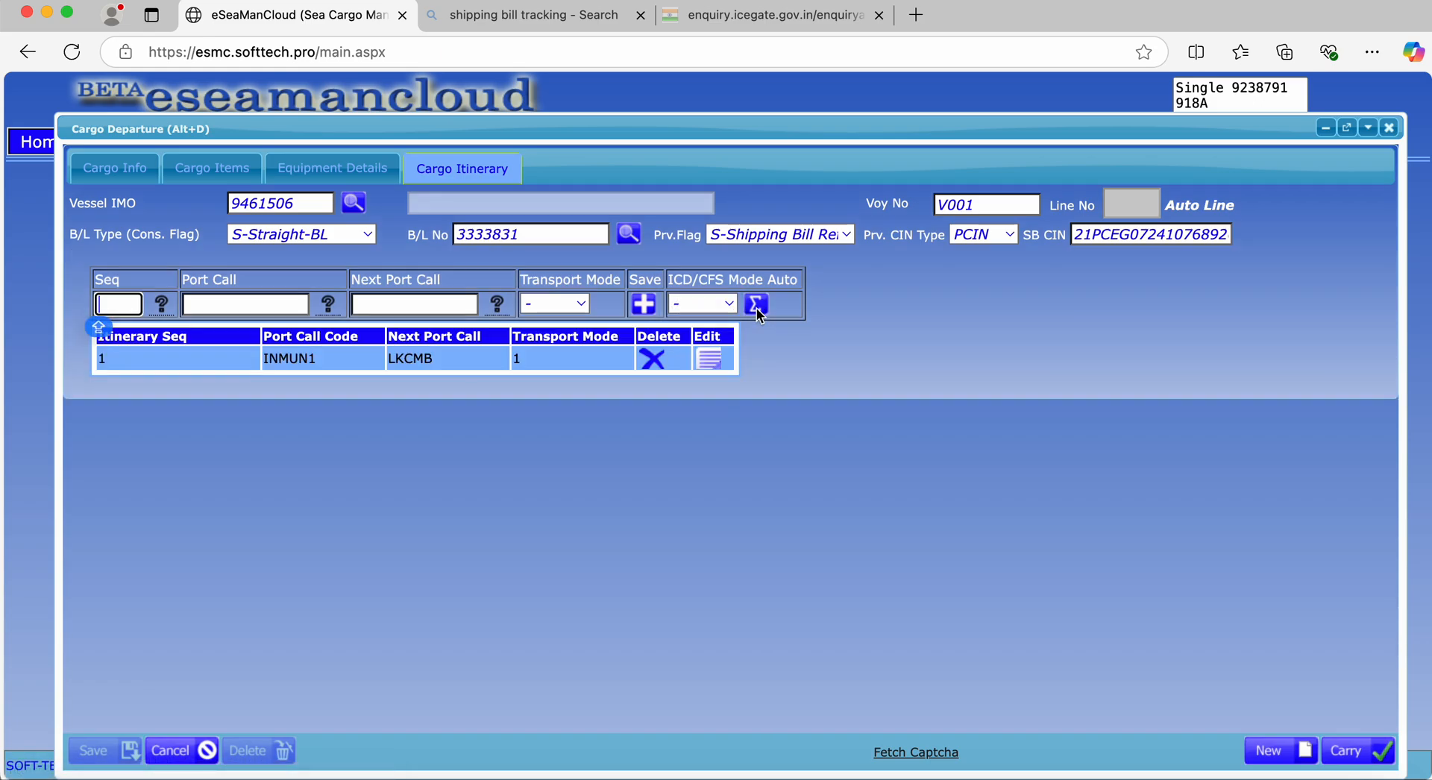
mouse_move(115, 169)
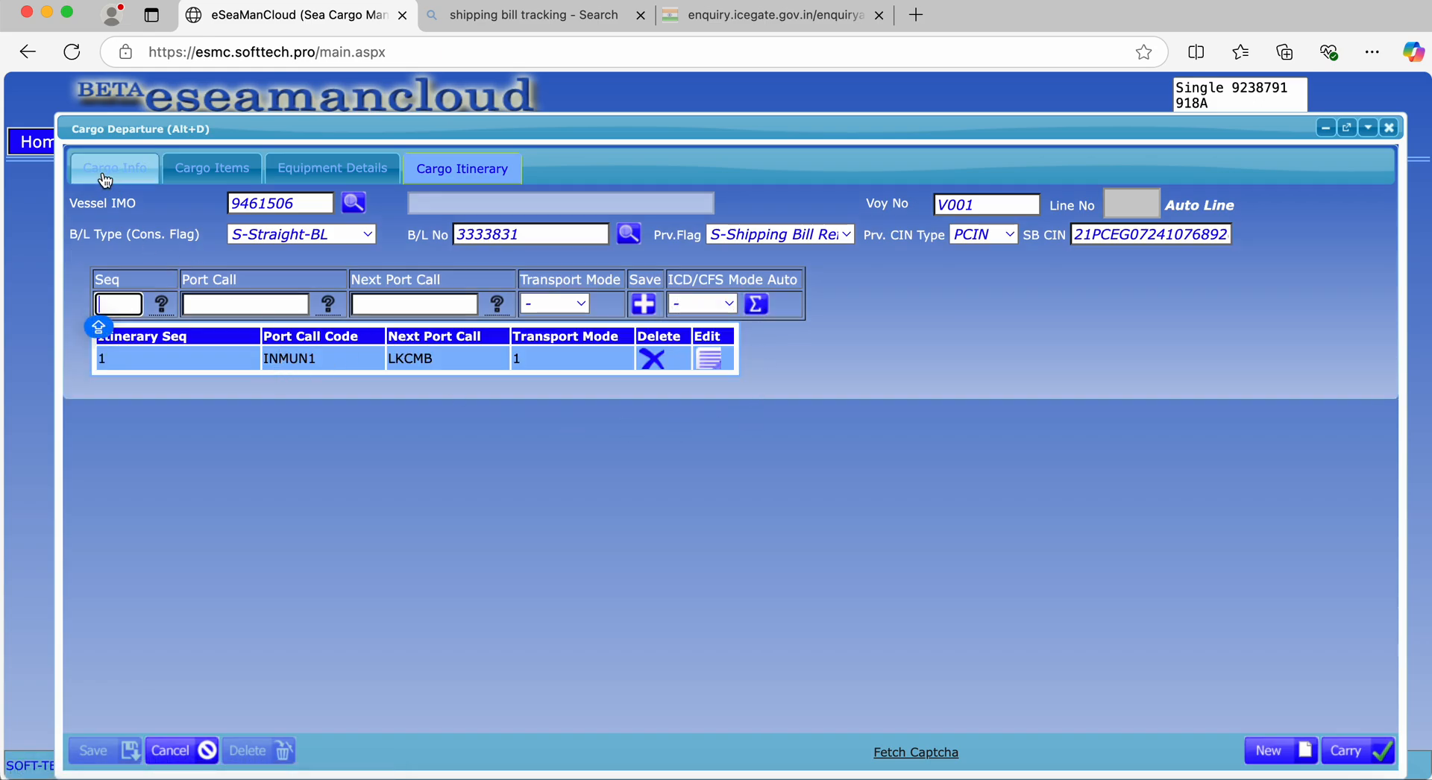
Step: Review the Cargo Info and close the Cargo Departure entry window
click(115, 168)
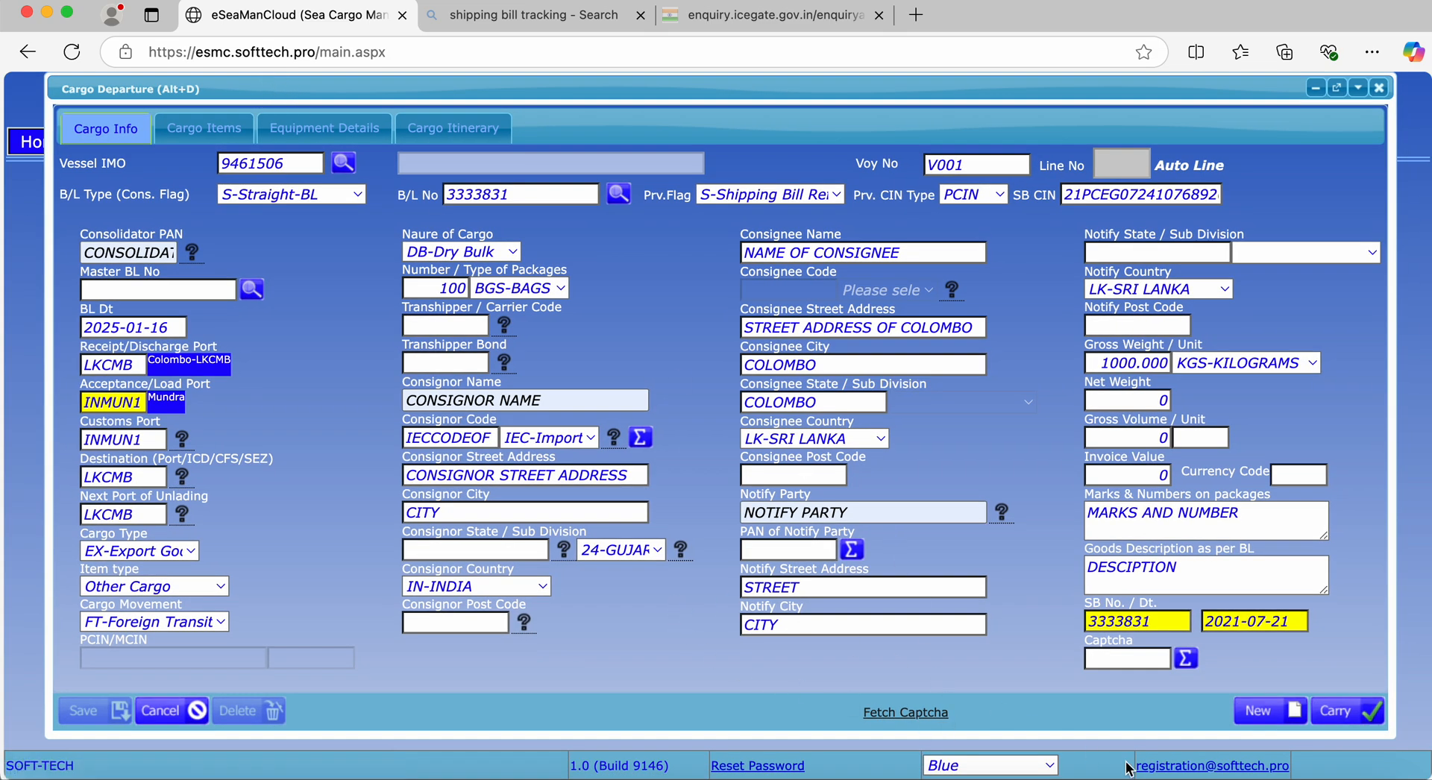
mouse_move(1277, 722)
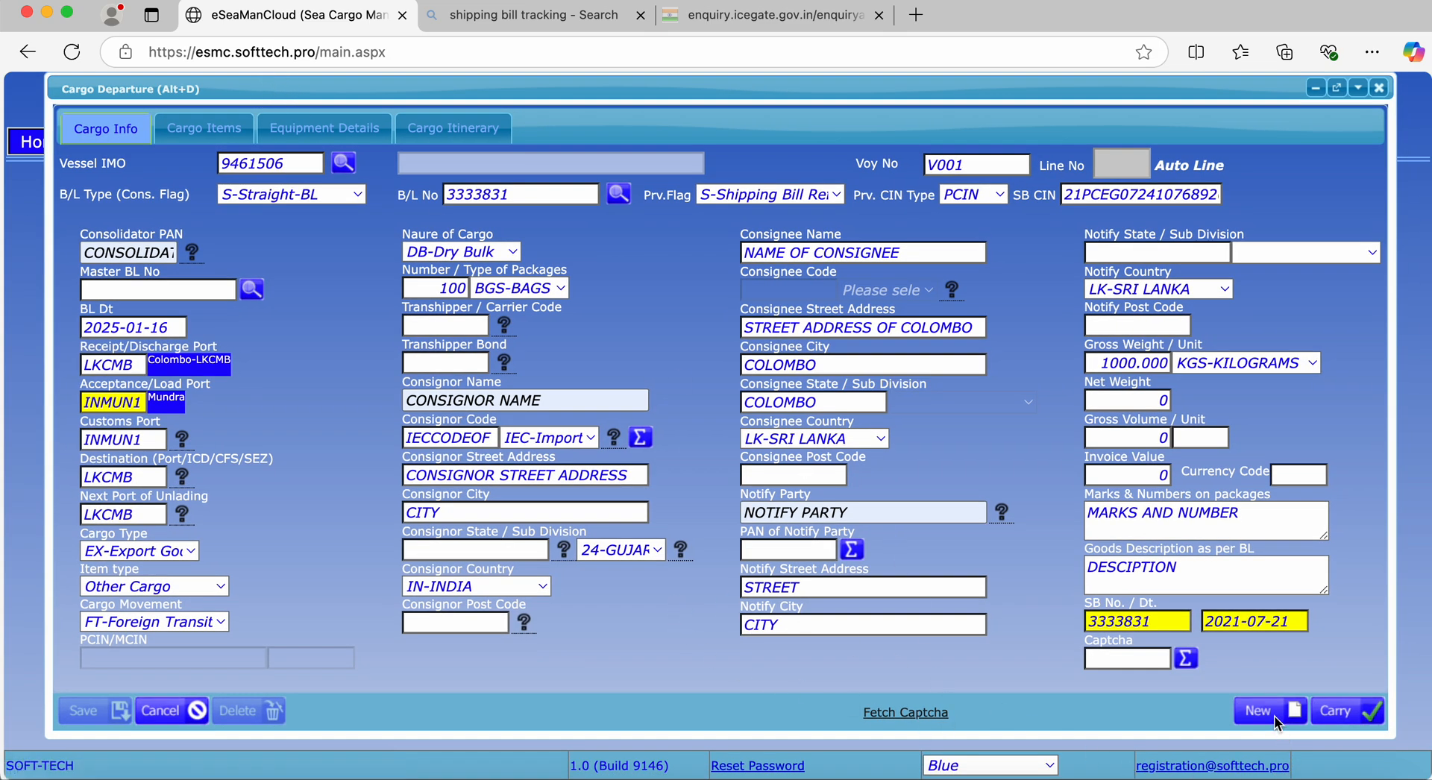
mouse_move(1287, 725)
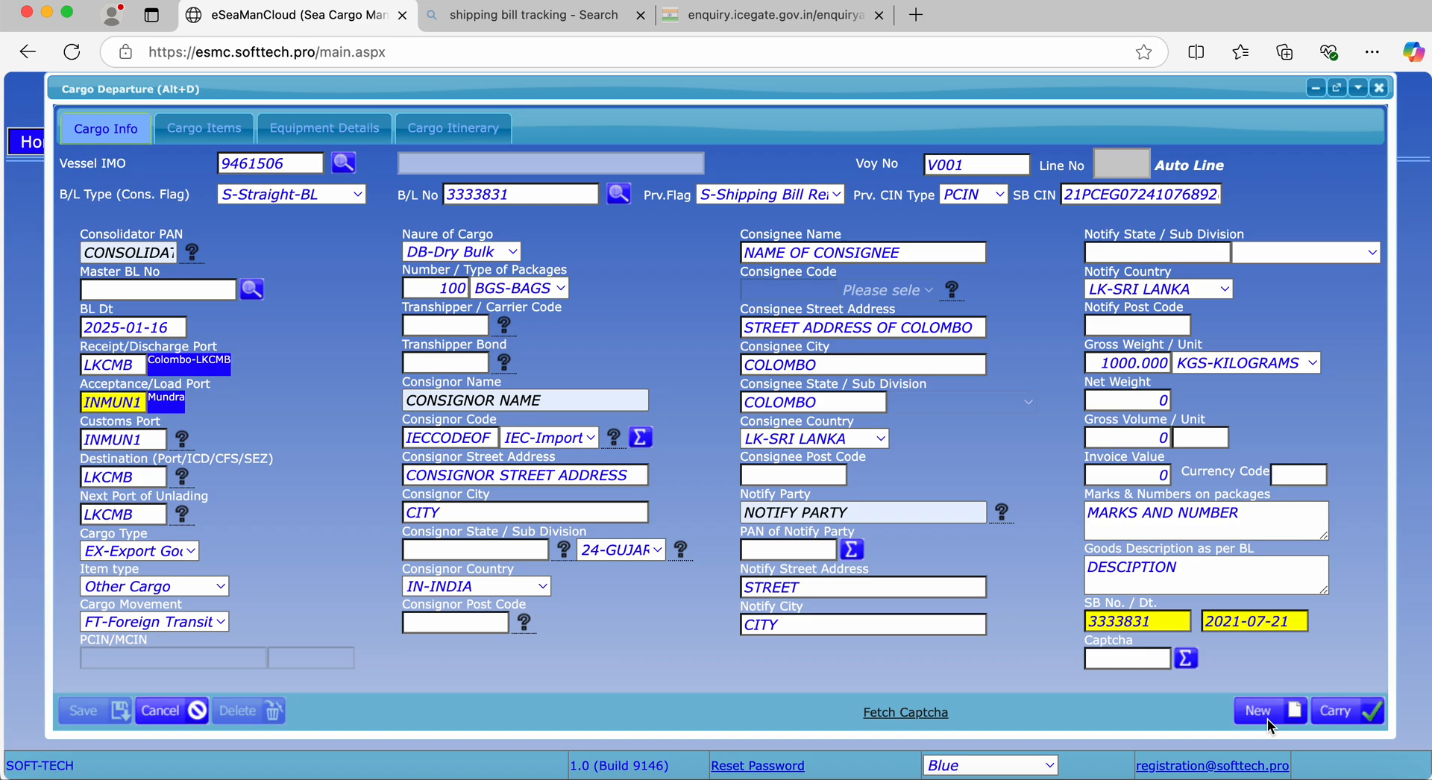
click(1380, 88)
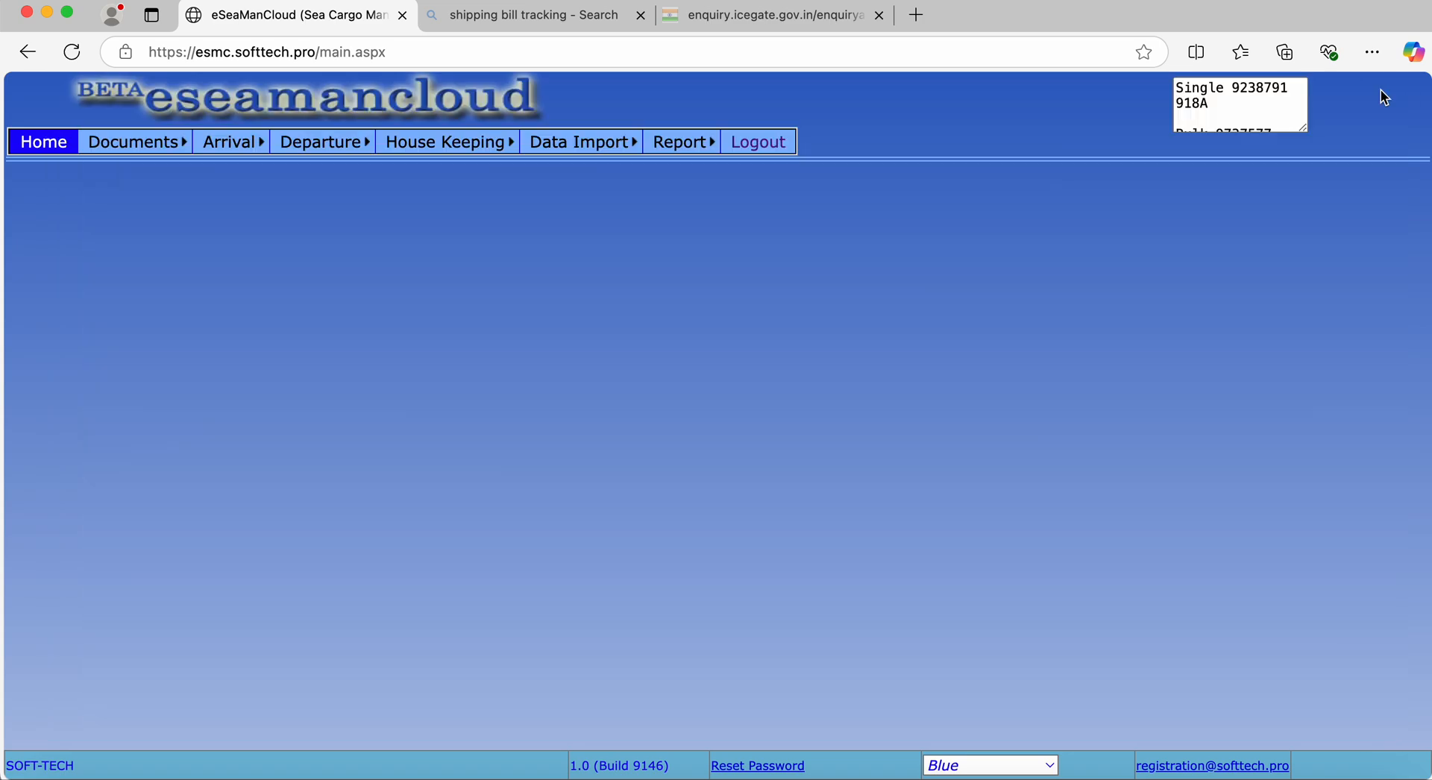
Step: Assign line numbers for S-Straight-BL export goods via Documents > Assign Line numbers
click(133, 142)
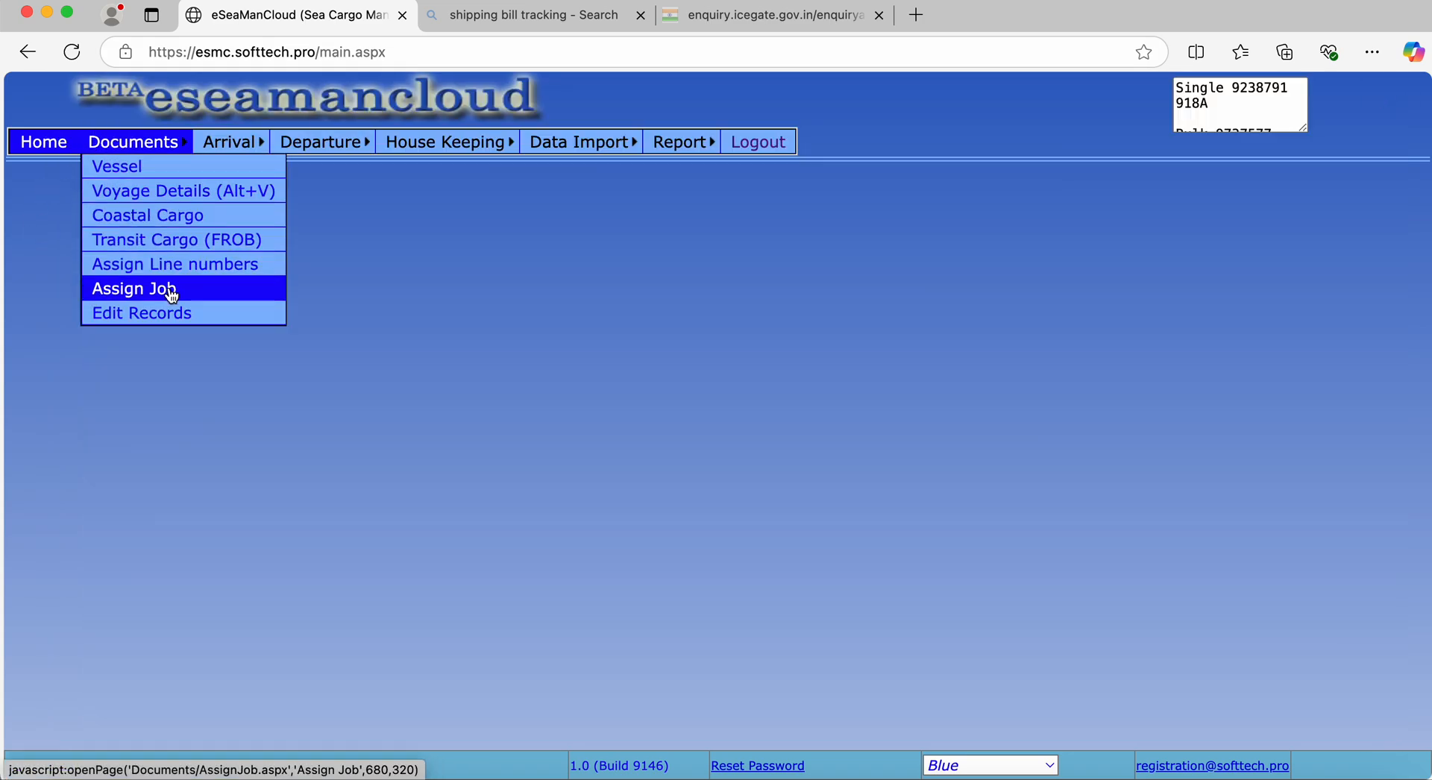
click(176, 264)
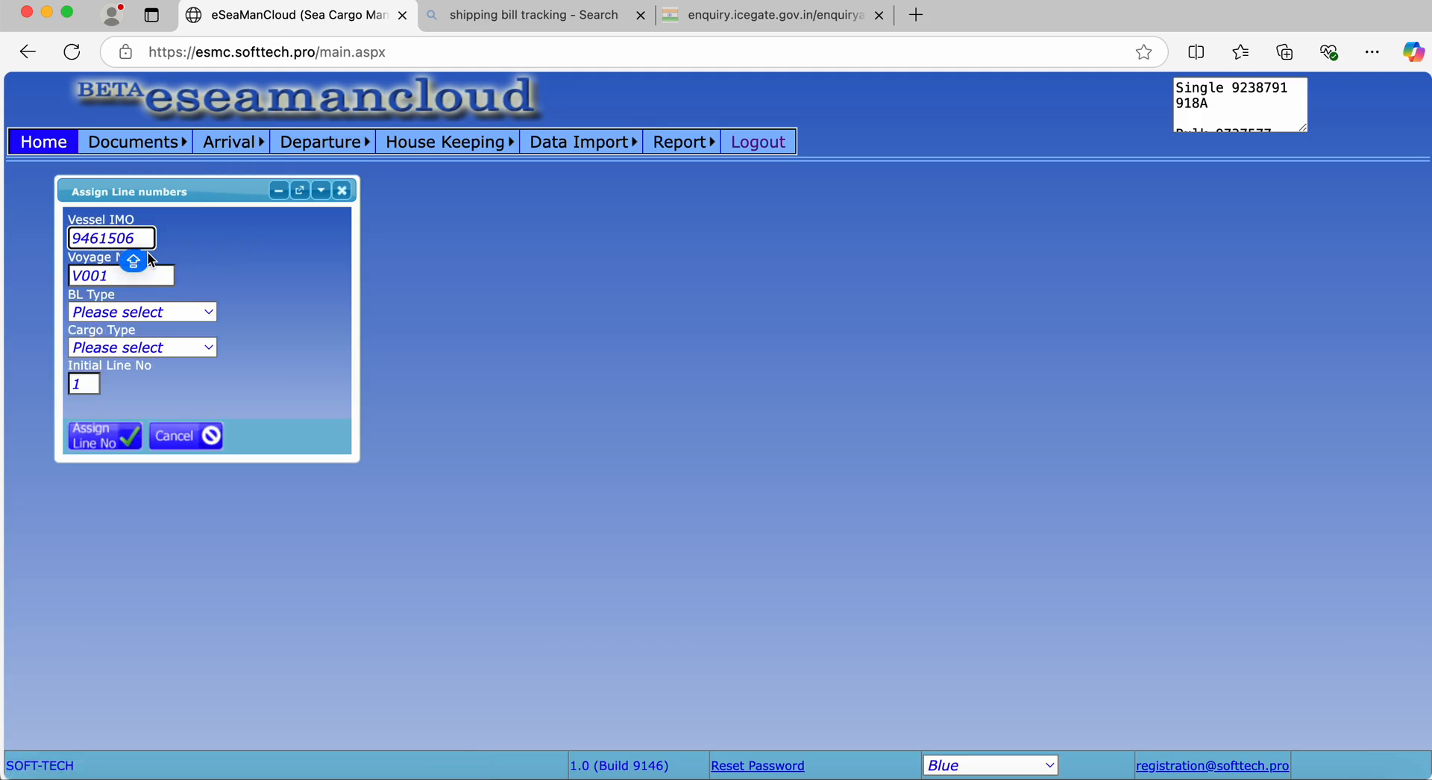
click(142, 312)
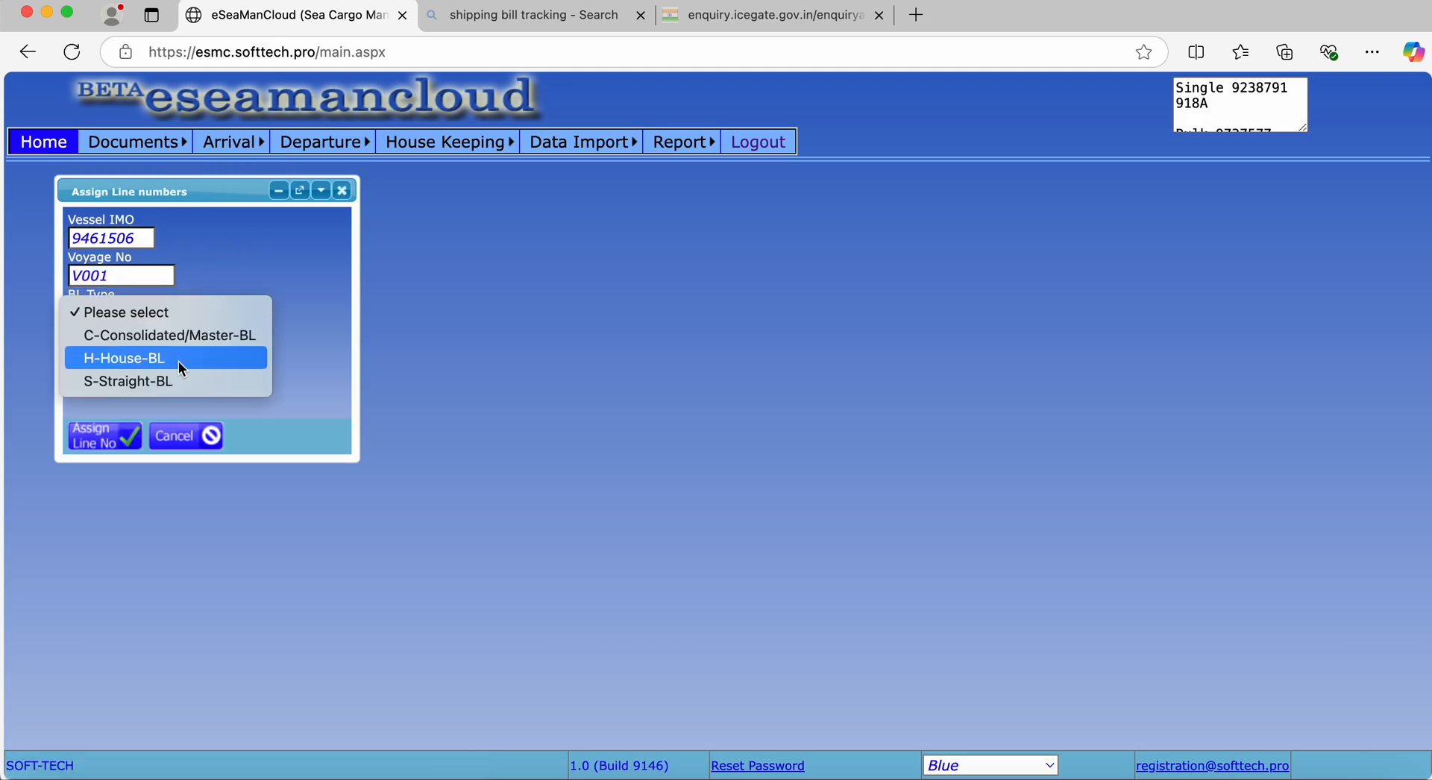
click(129, 380)
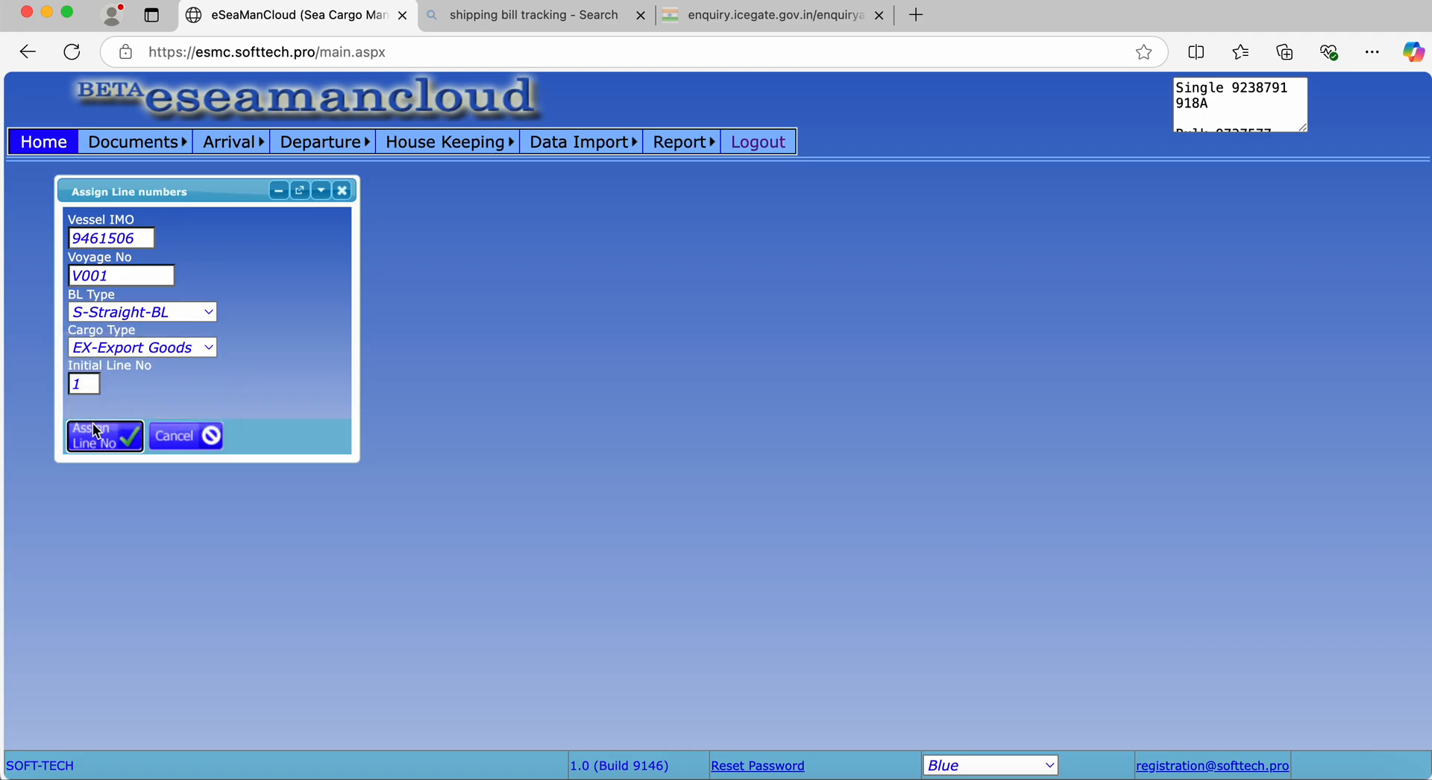
click(102, 435)
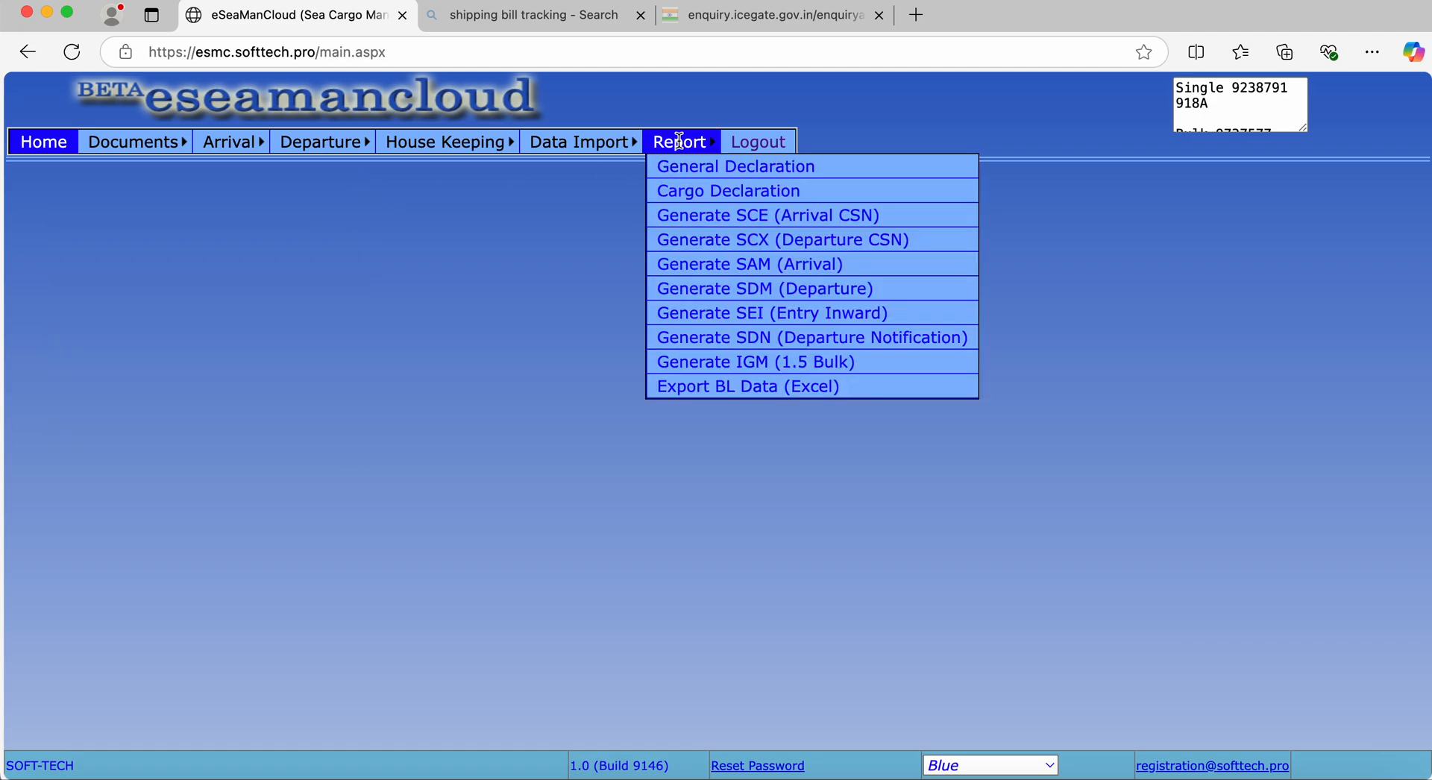
Step: Run Validate on the Generate SDM (Departure) form, revealing missing ship stores, crew effects and job date
click(762, 288)
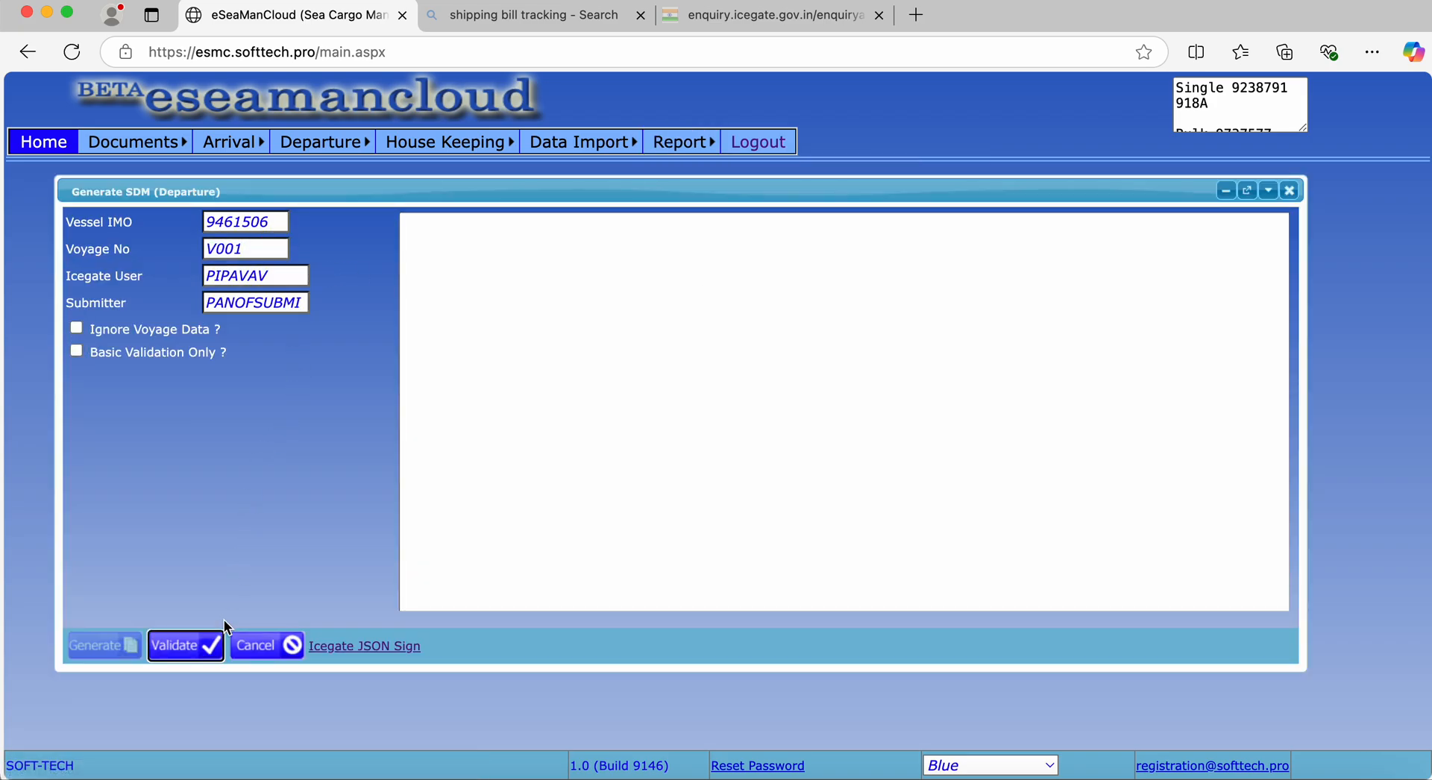
click(185, 644)
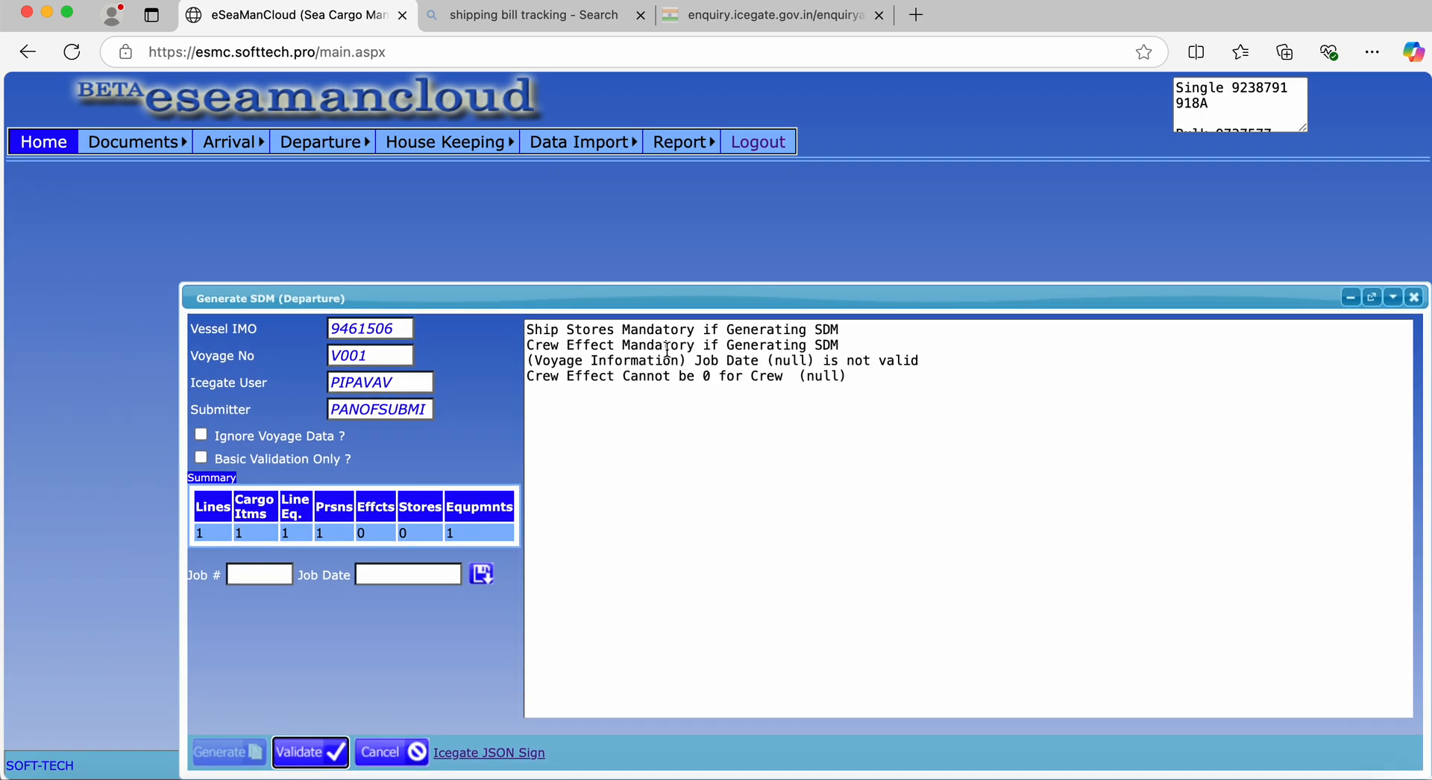
click(133, 142)
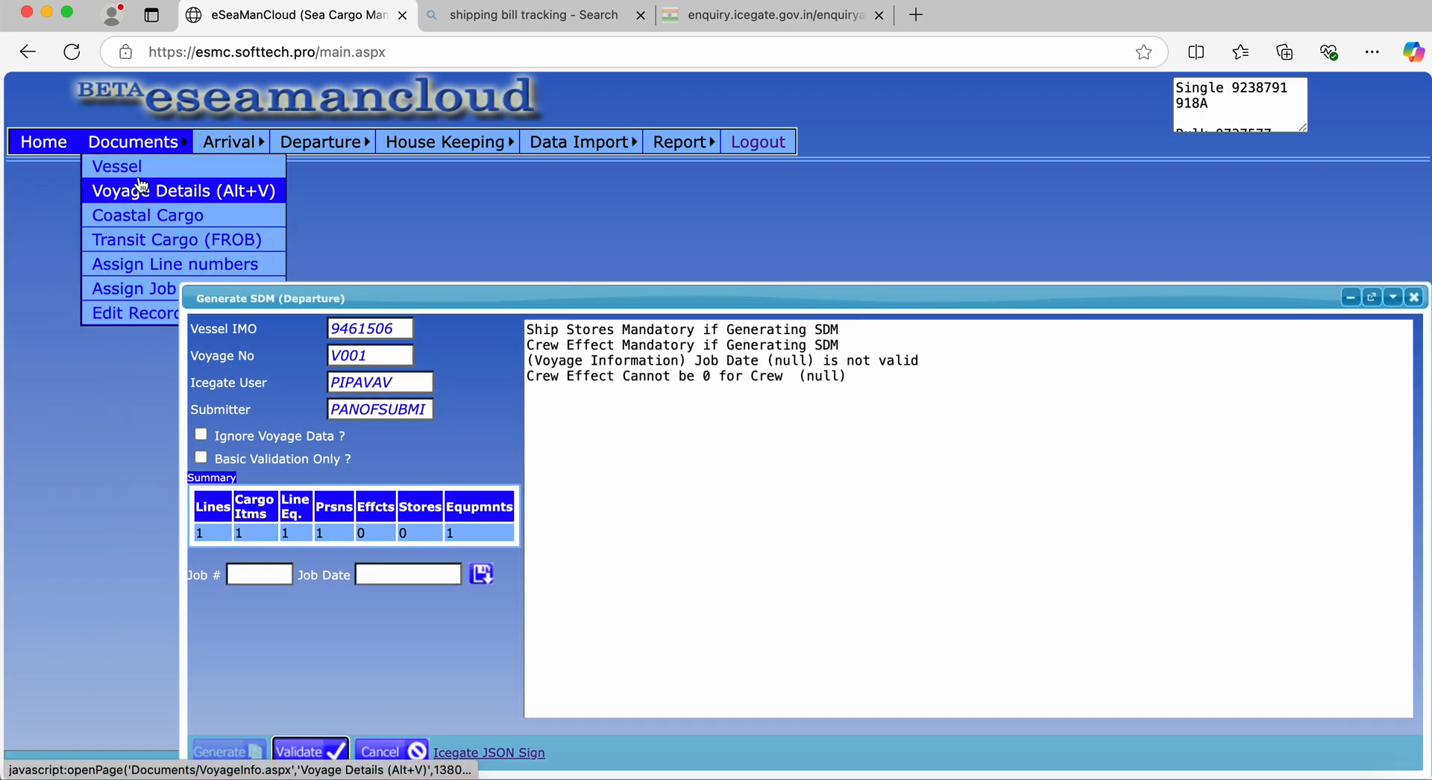
mouse_move(153, 197)
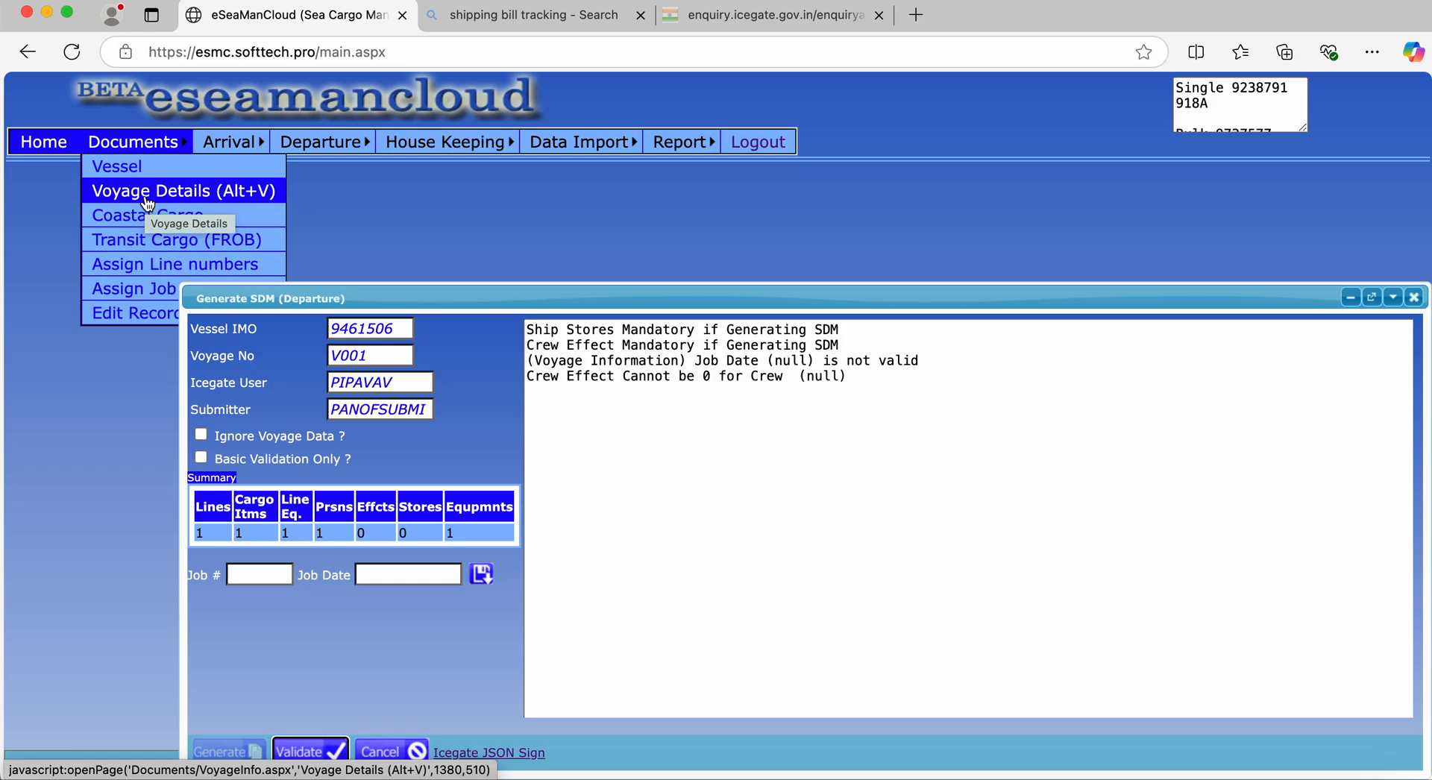
click(180, 191)
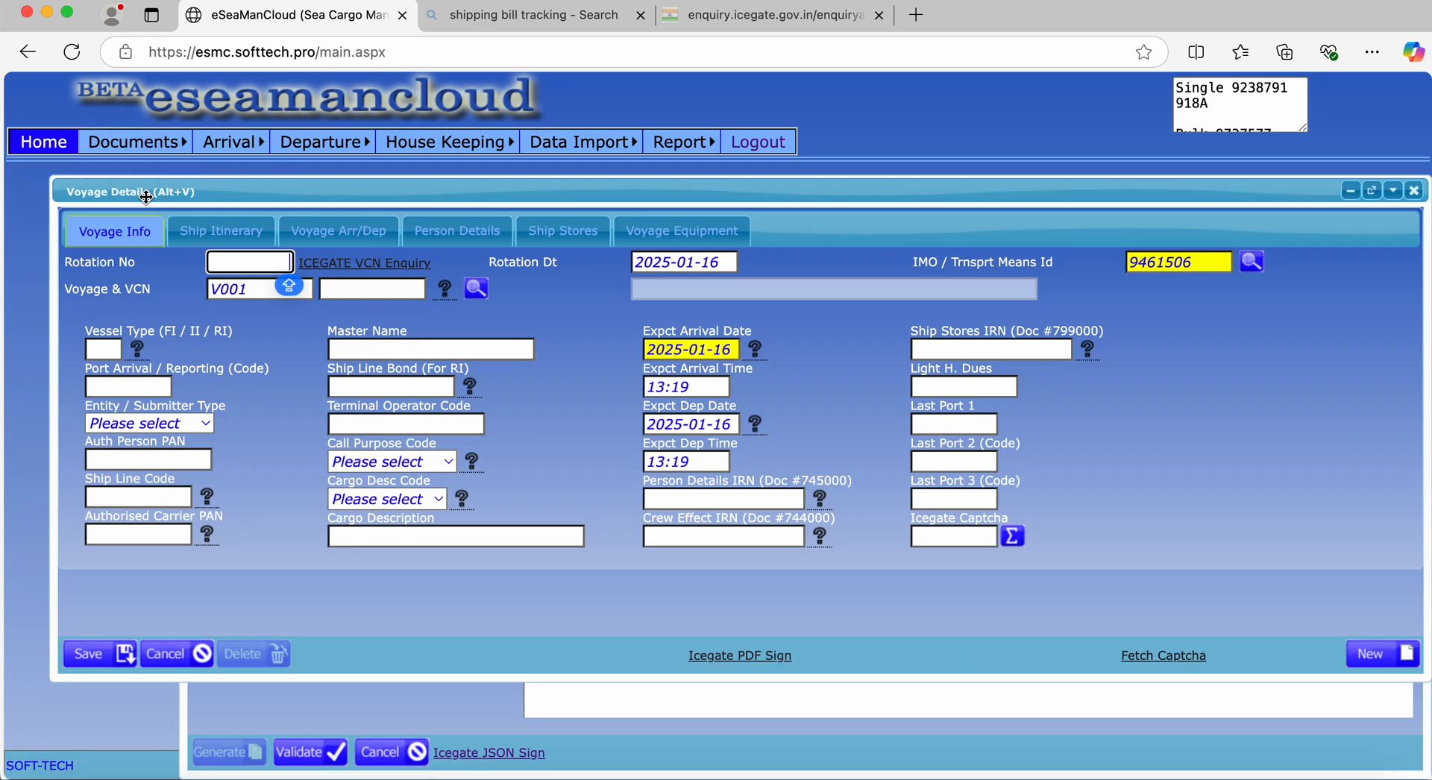
click(1250, 262)
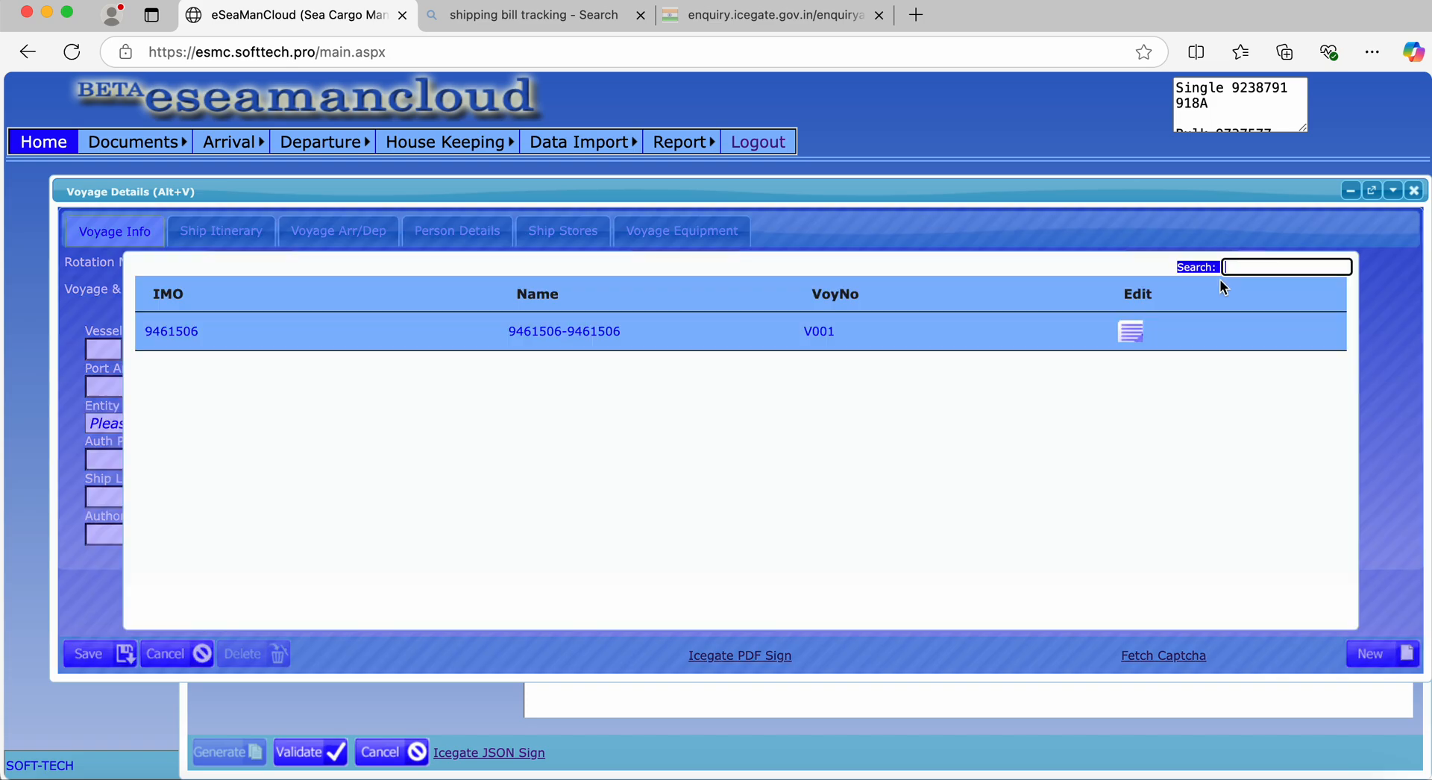
click(1129, 331)
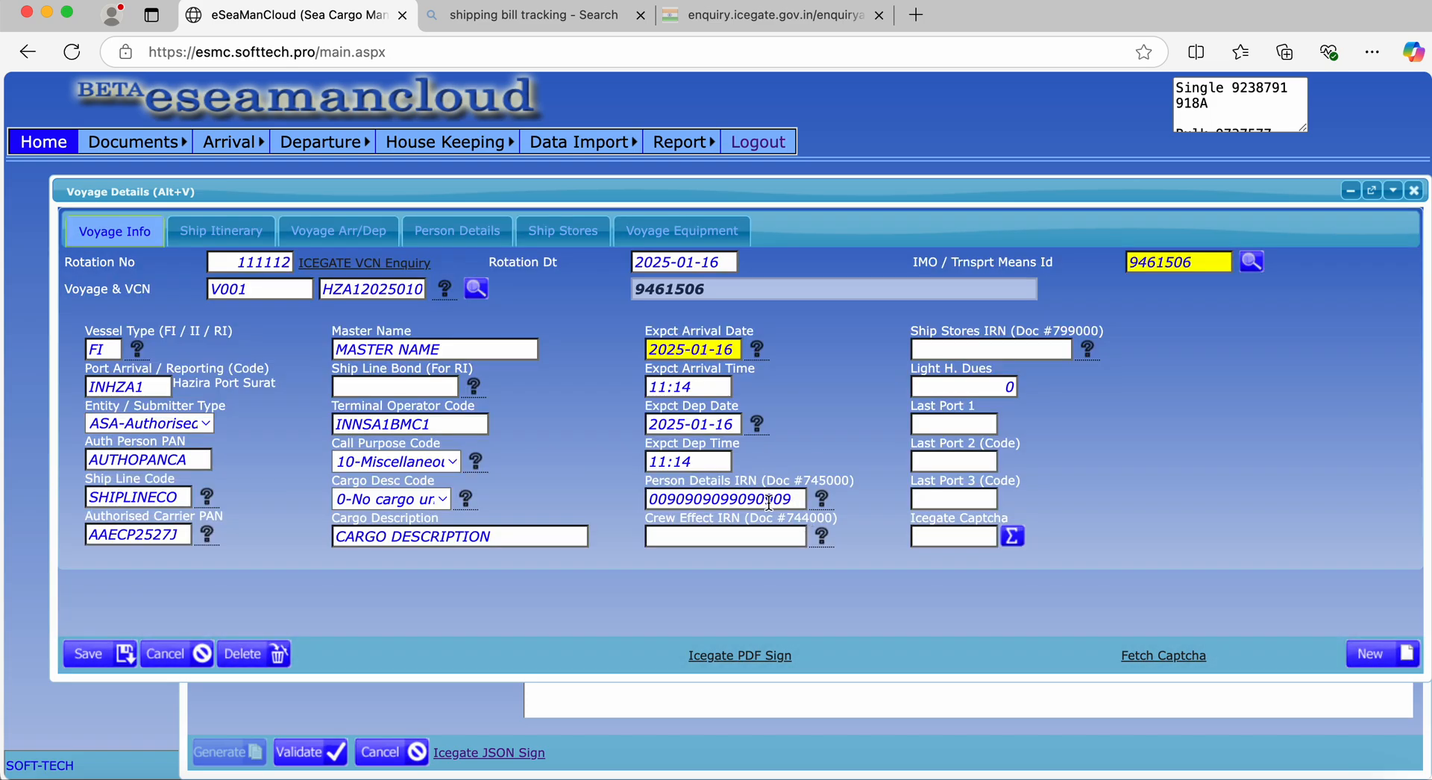
click(725, 536)
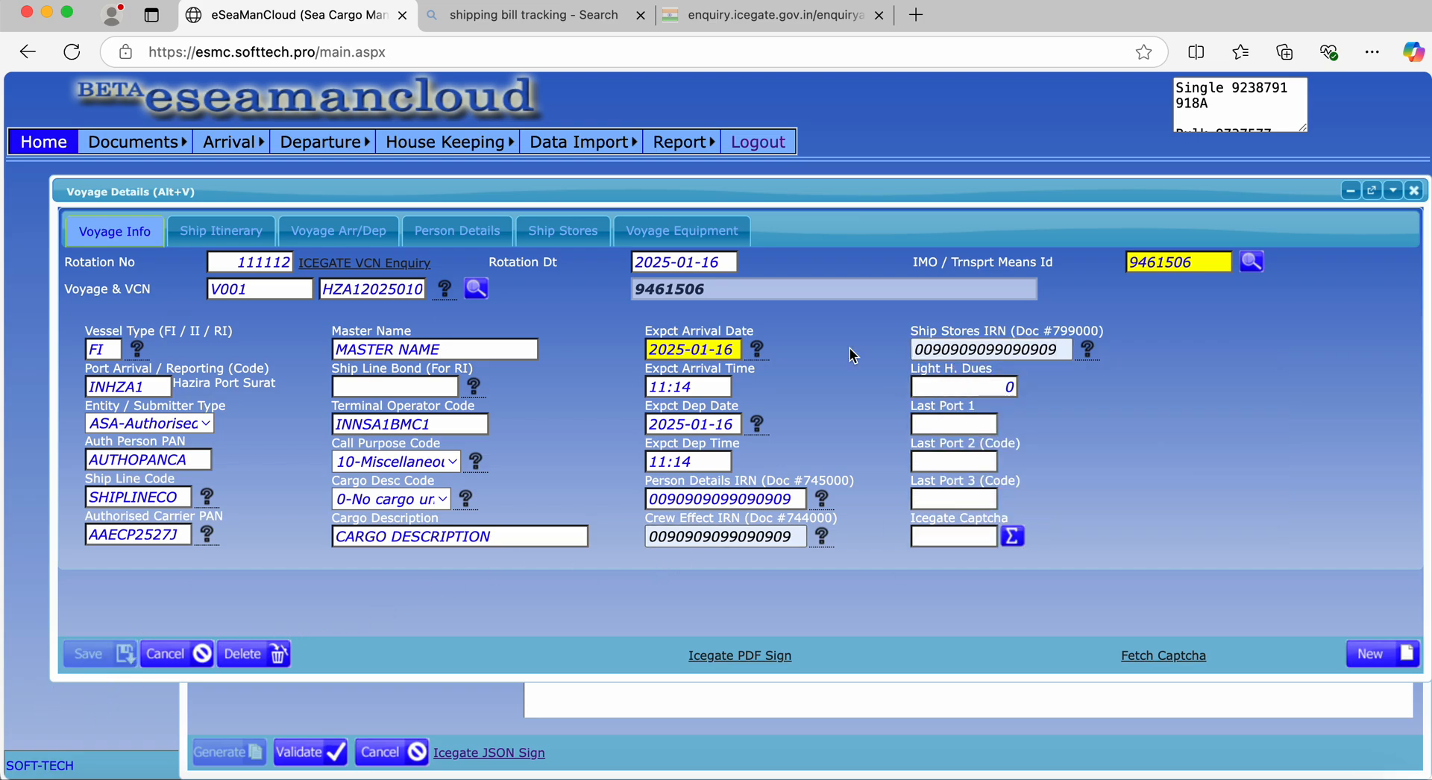
click(222, 752)
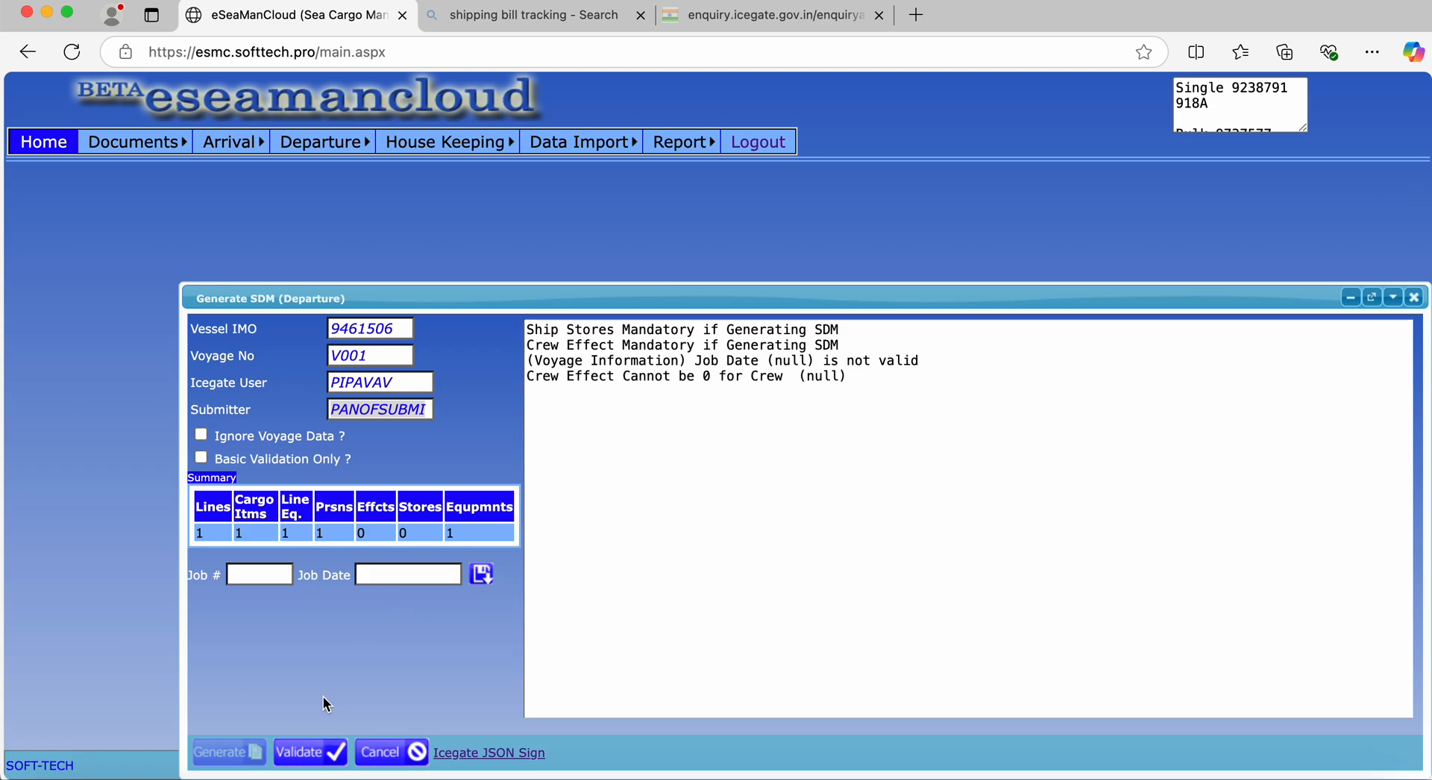
Step: Enter Job # 111 and Job Date 2025-01-16, then generate the SDM departure file
click(309, 752)
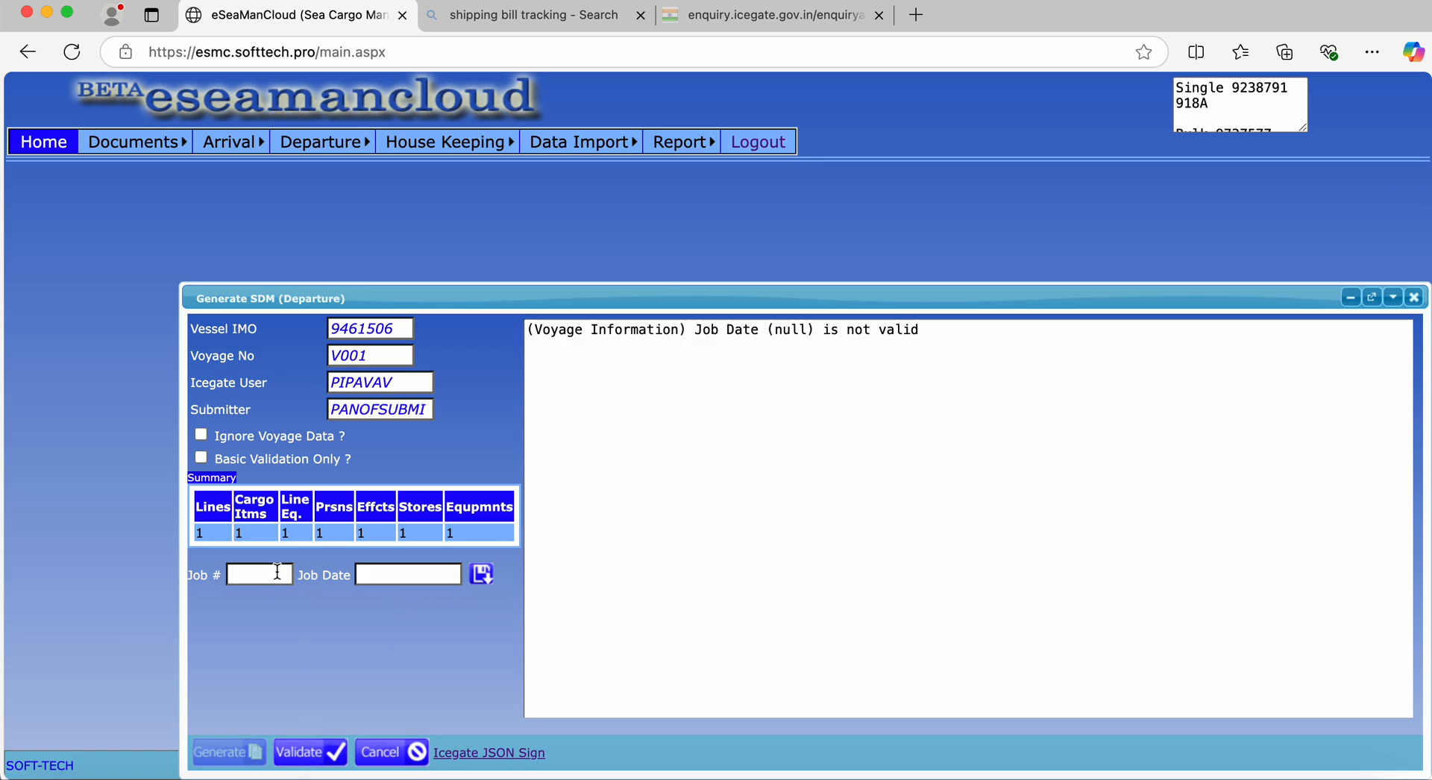
text(111)
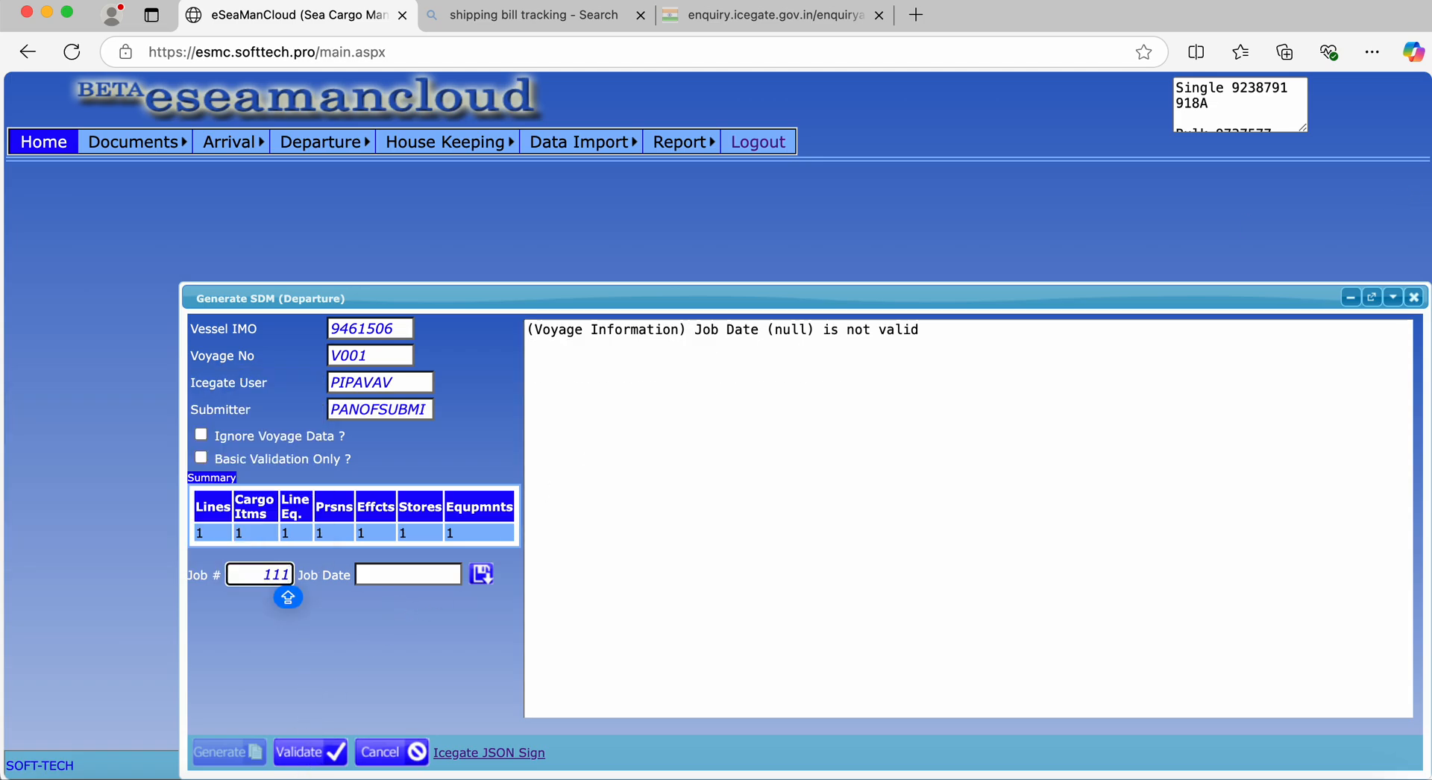
text(2025-01-16)
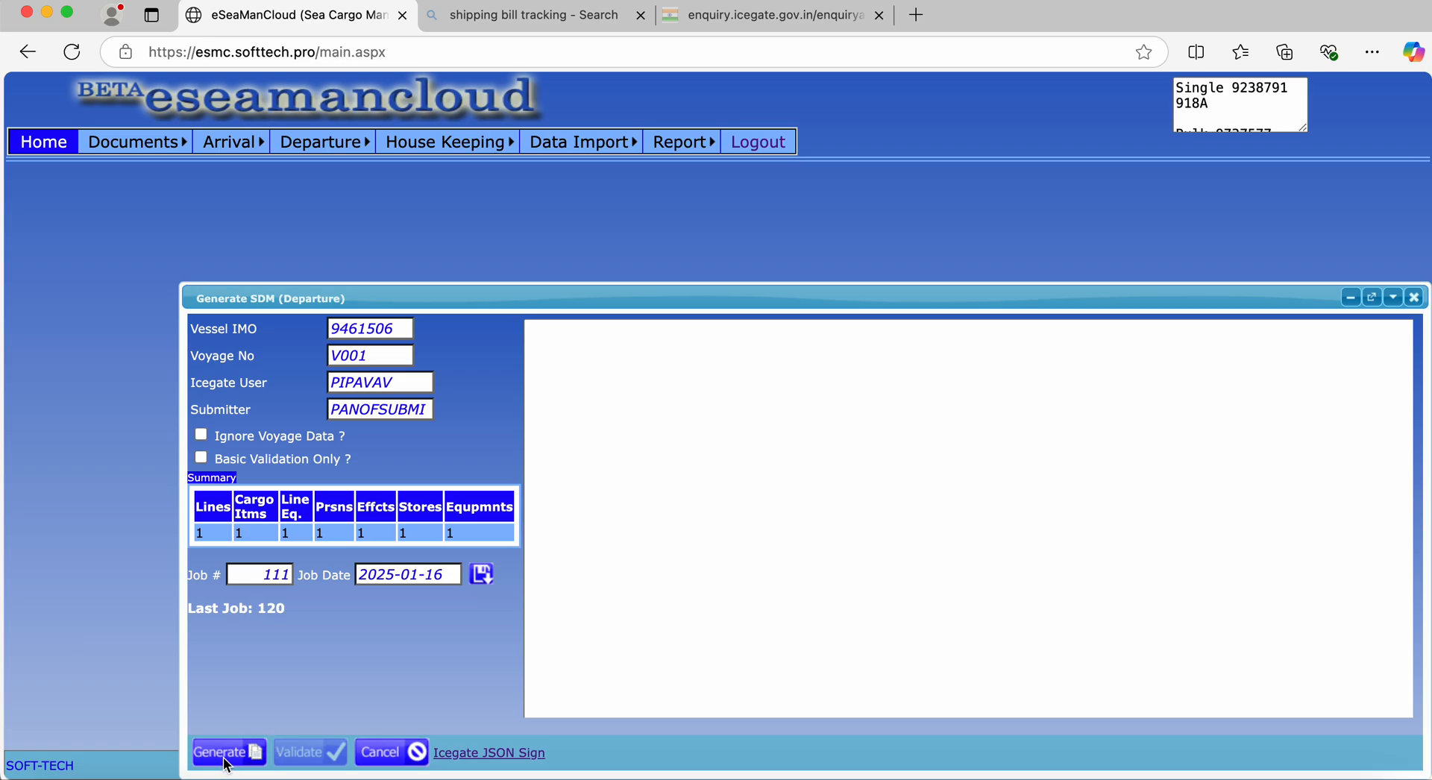
click(222, 751)
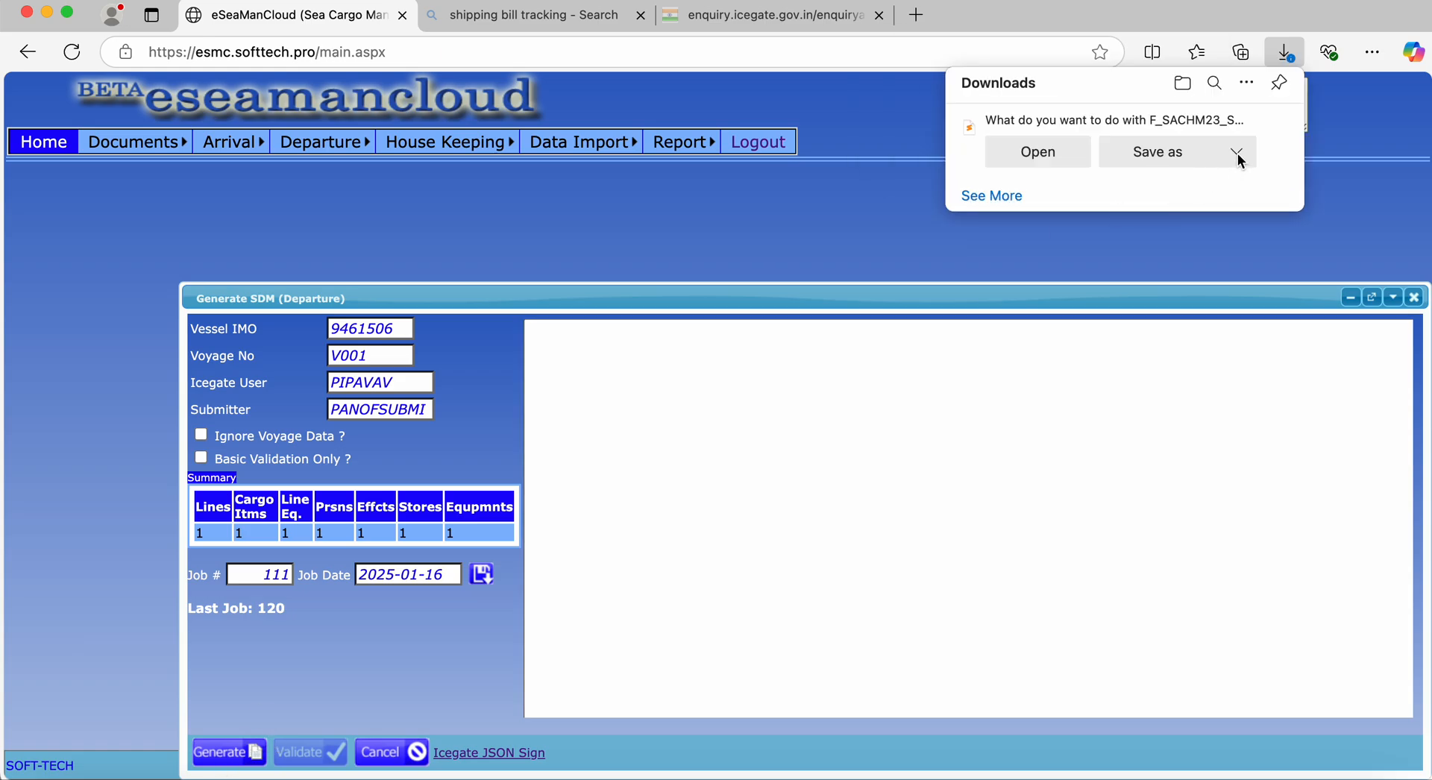
Step: Save the downloaded SDM departure JSON from Edge's Downloads flyout
click(1238, 153)
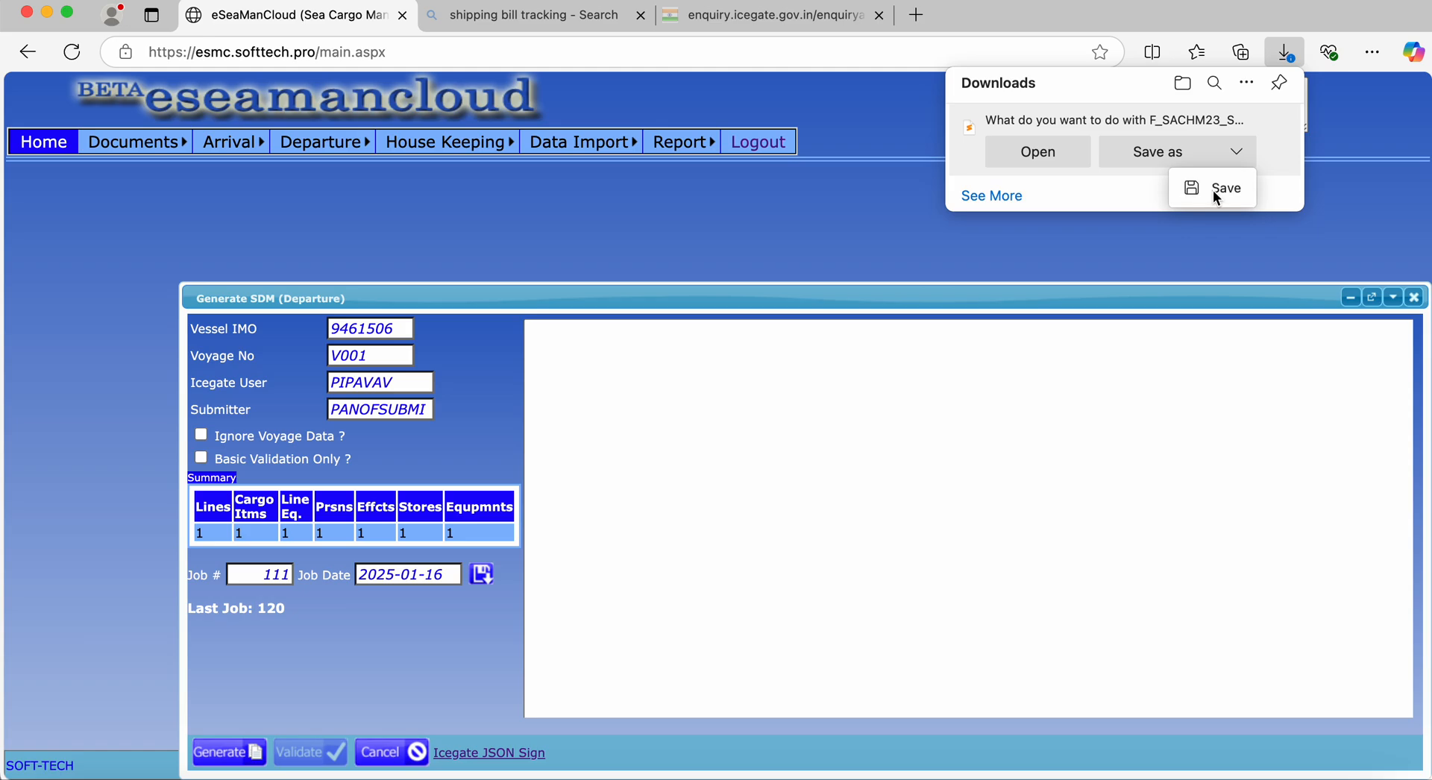
click(1225, 188)
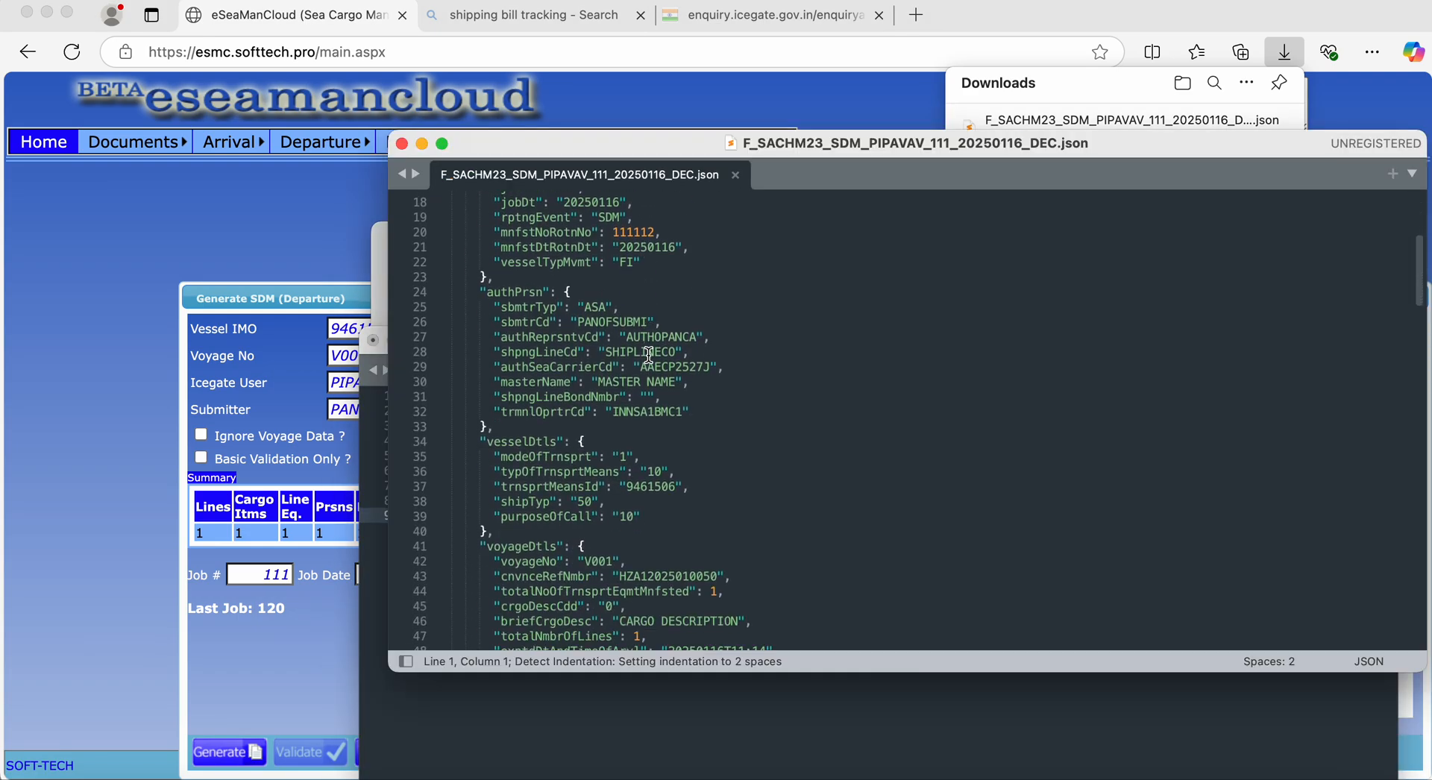
Step: Scroll the SDM JSON down to the voyageTransportEquipment block with container 3333831
scroll(down, 3)
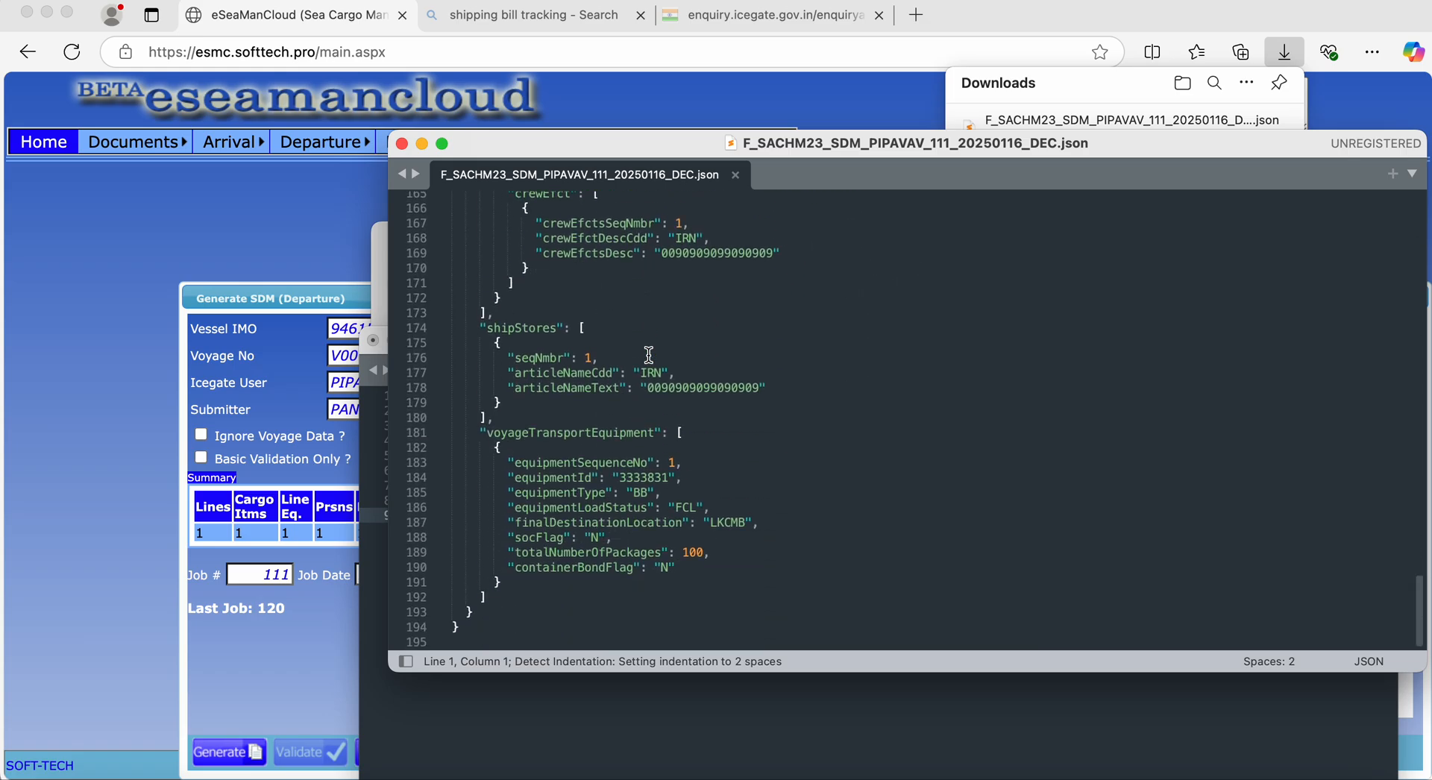